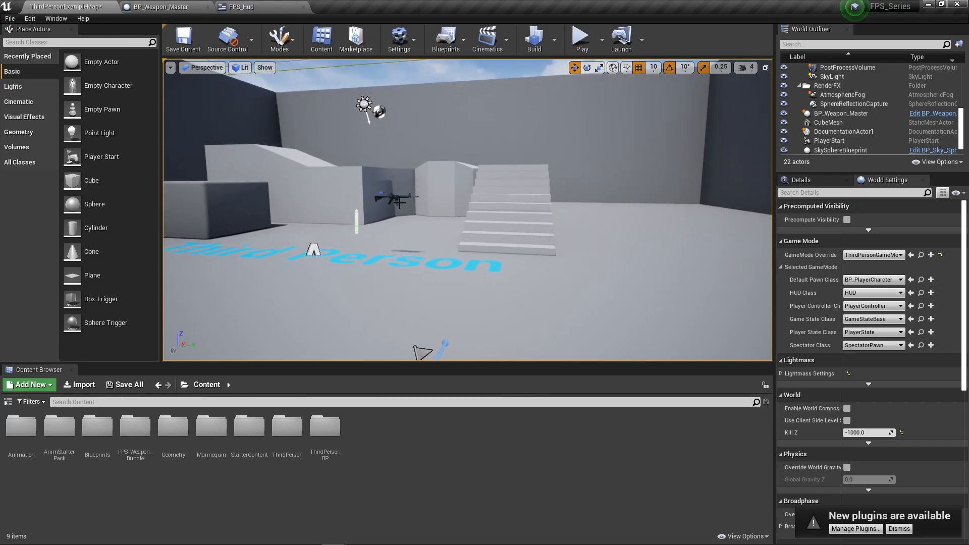
Check the rifle in the level, then reach the FPS_Hud widget blueprint from the Blueprints folder
click(384, 219)
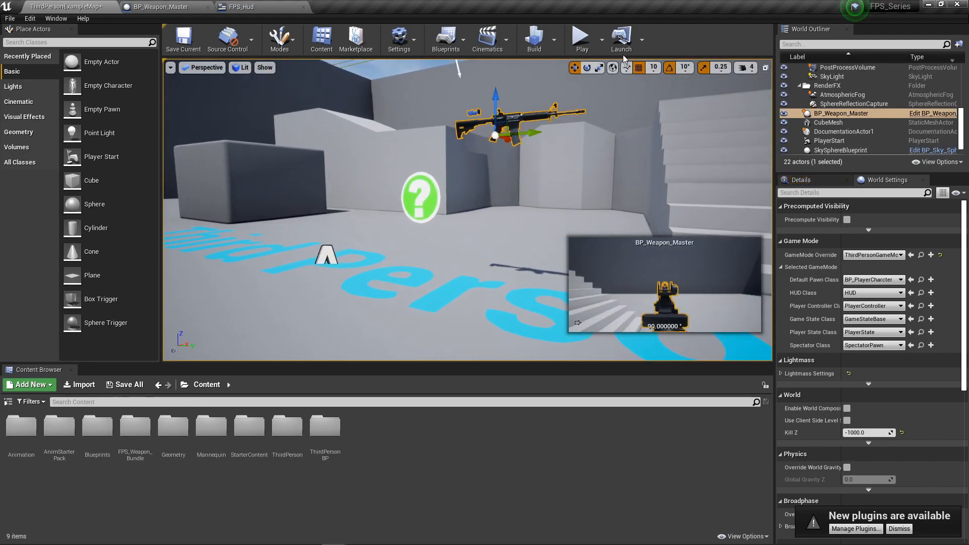
click(580, 37)
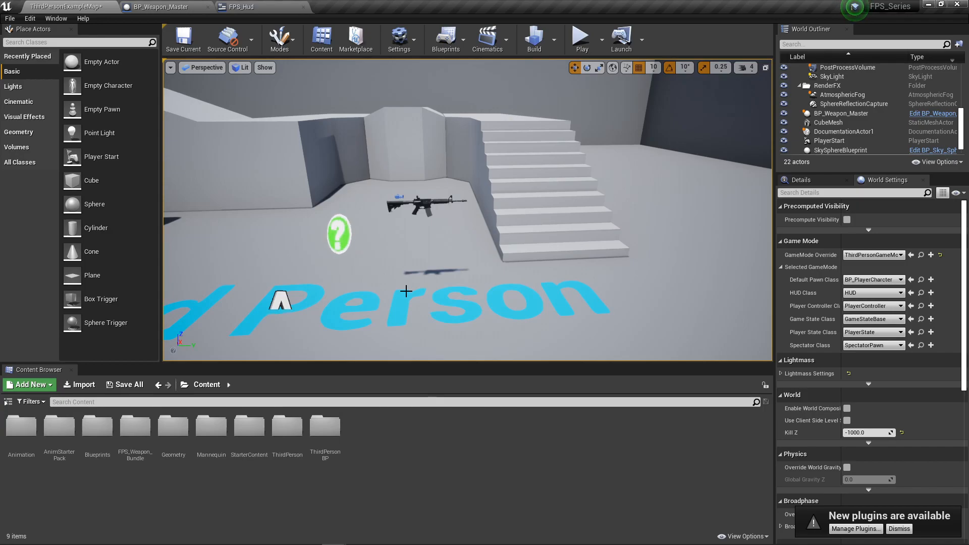
mouse_move(238, 7)
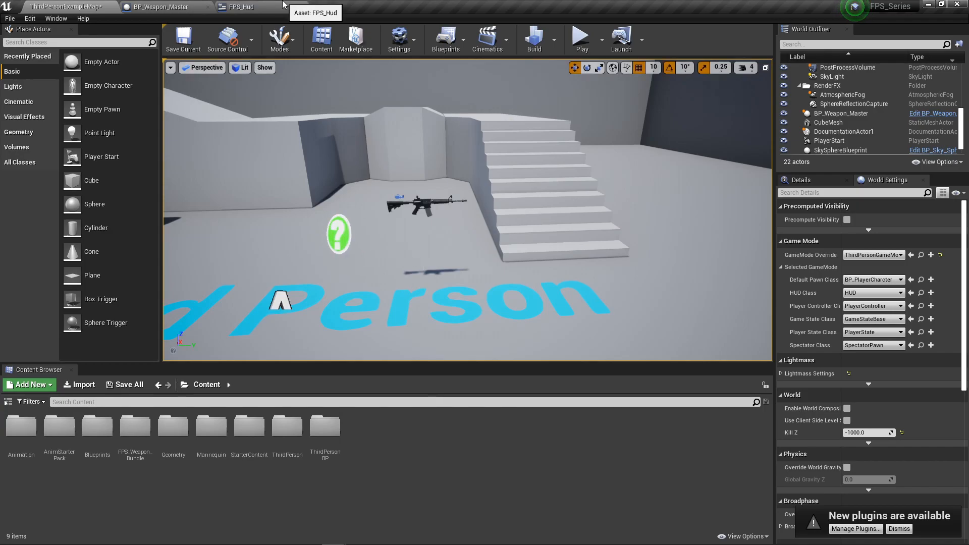
click(165, 6)
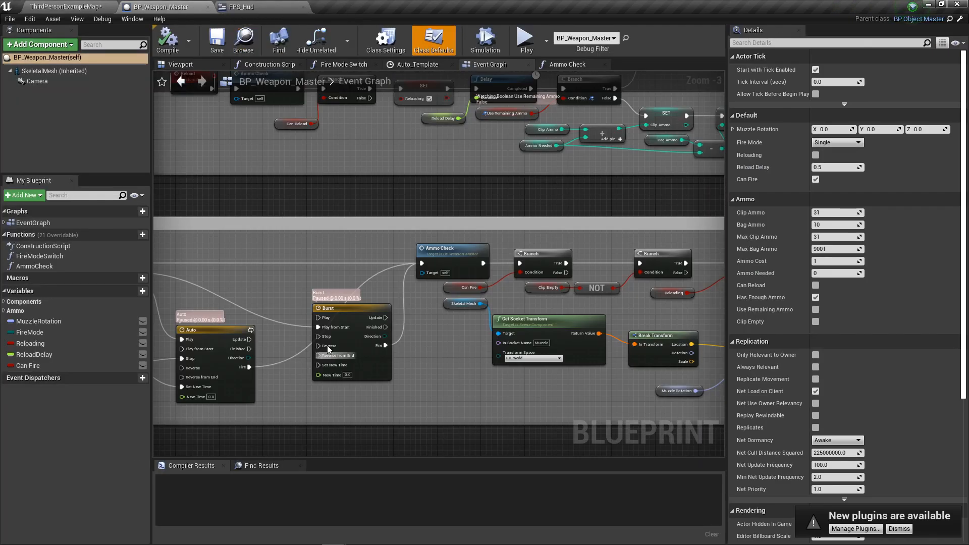
scroll(down, 3)
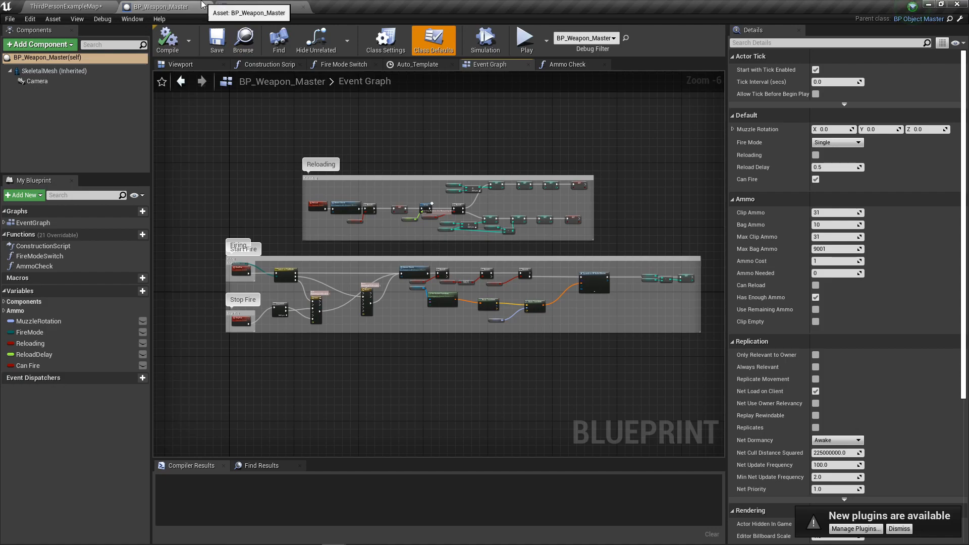
click(61, 8)
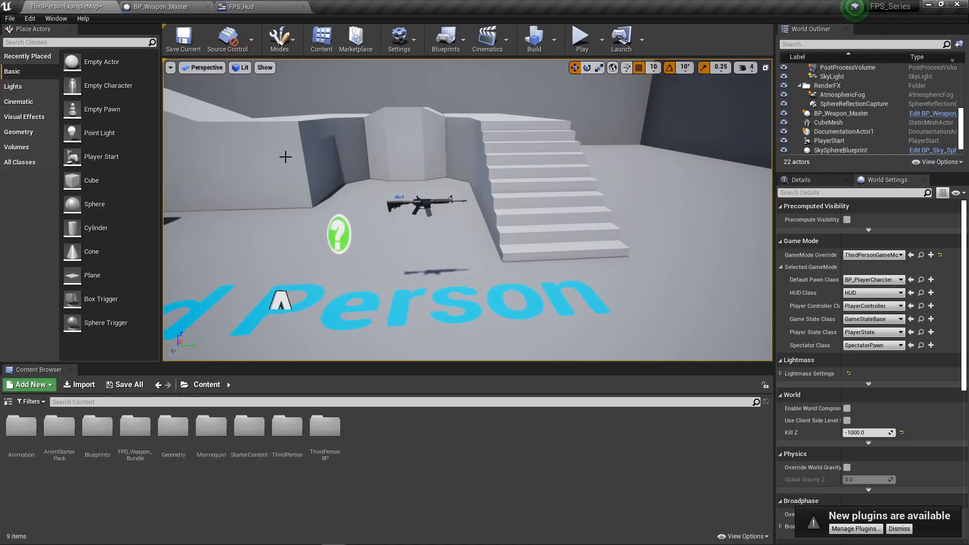
click(237, 7)
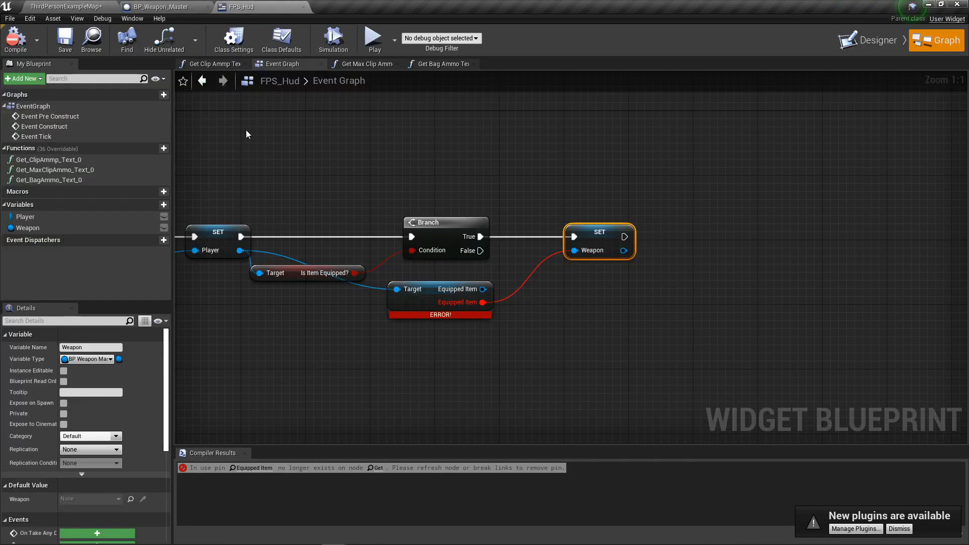
click(62, 6)
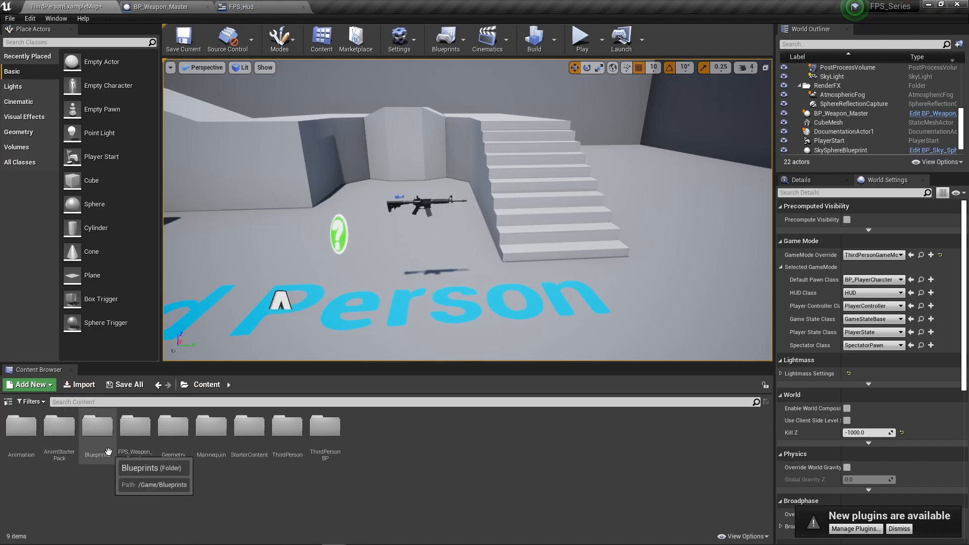
double_click(96, 426)
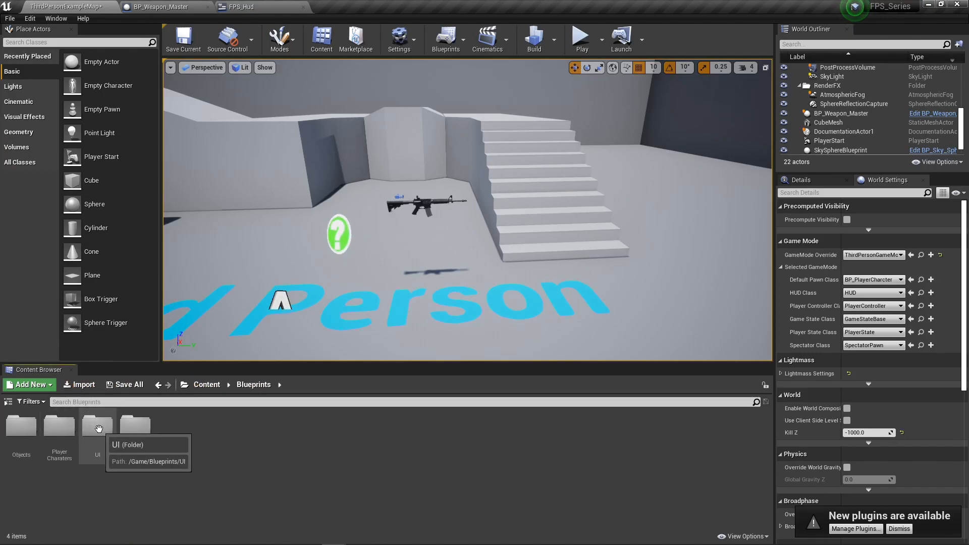
click(253, 7)
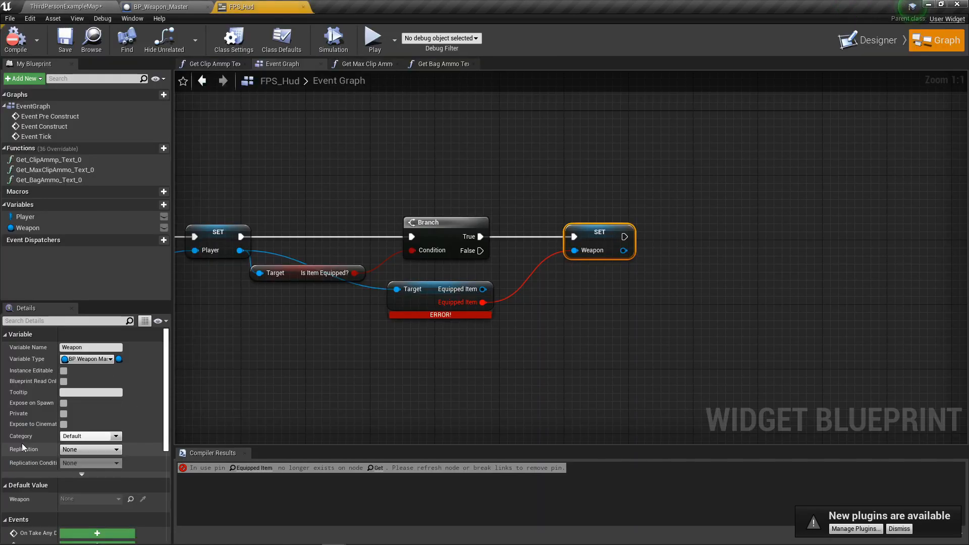
mouse_move(475, 289)
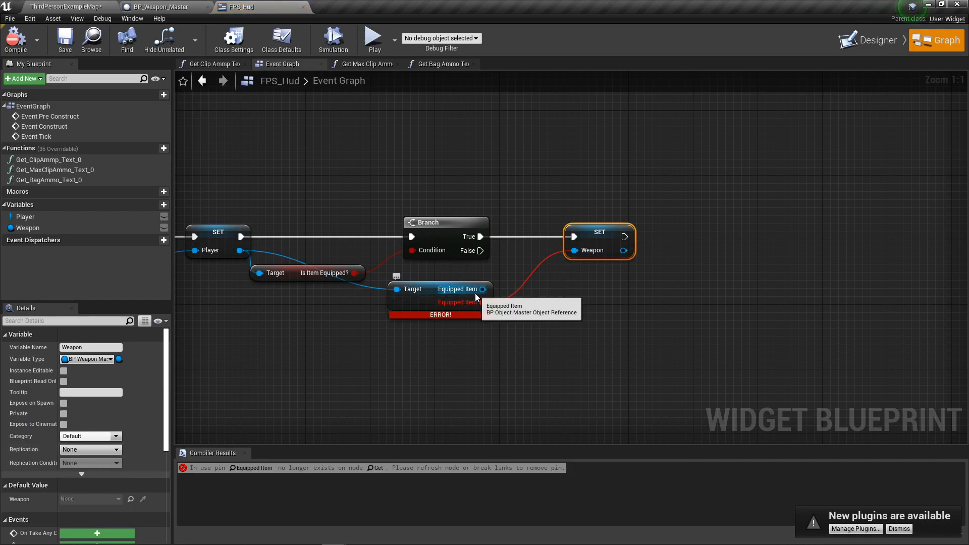
Refresh the broken Equipped Item node, cast it to BP_Weapon_Master and compile the HUD widget
click(433, 296)
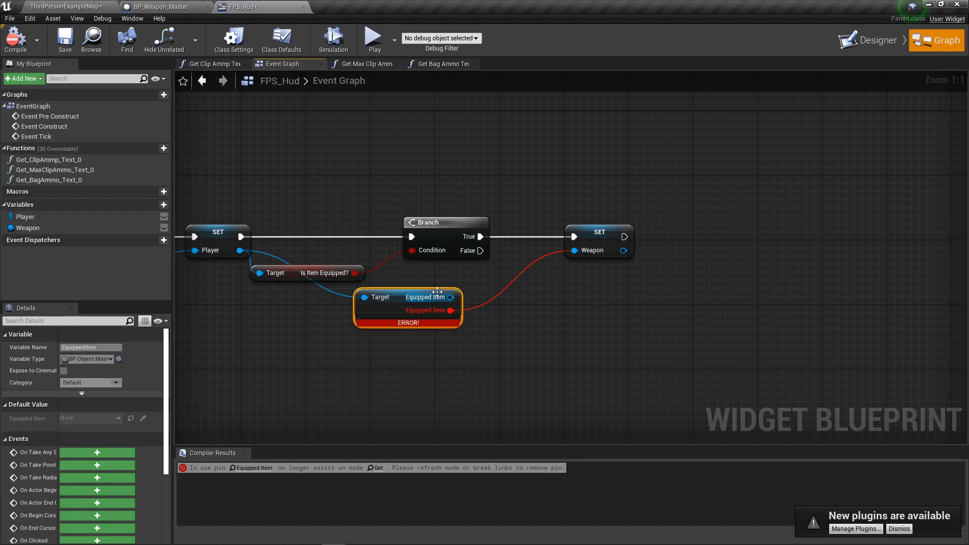
mouse_move(436, 297)
text(ca)
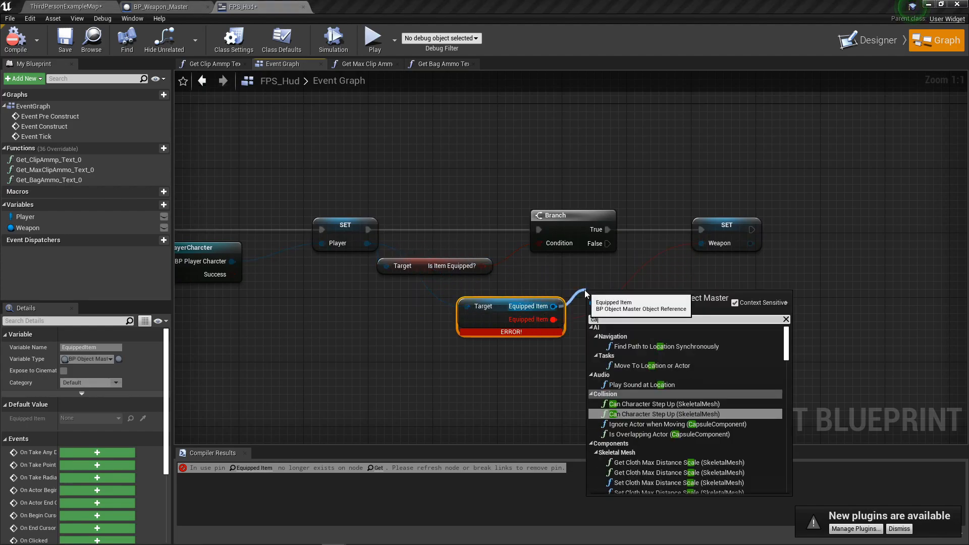
click(646, 296)
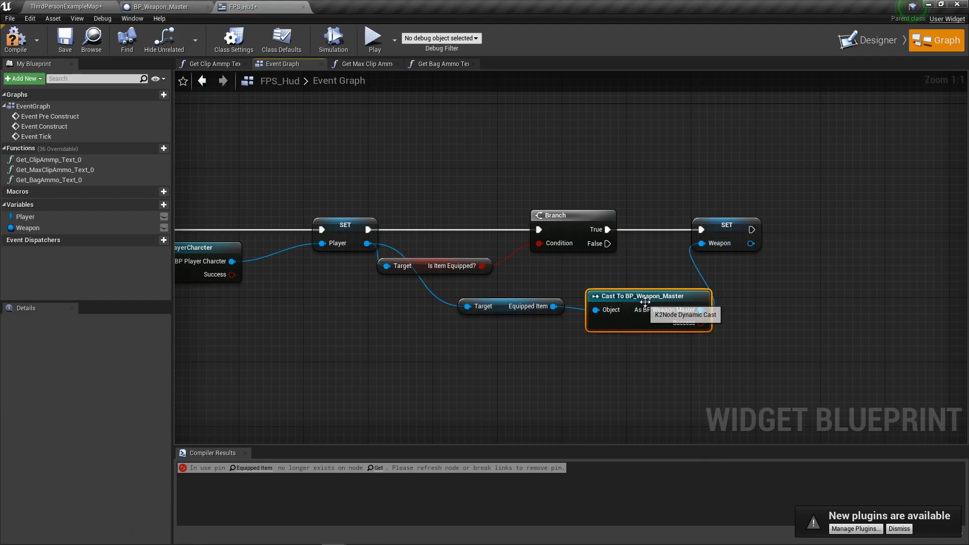
click(15, 40)
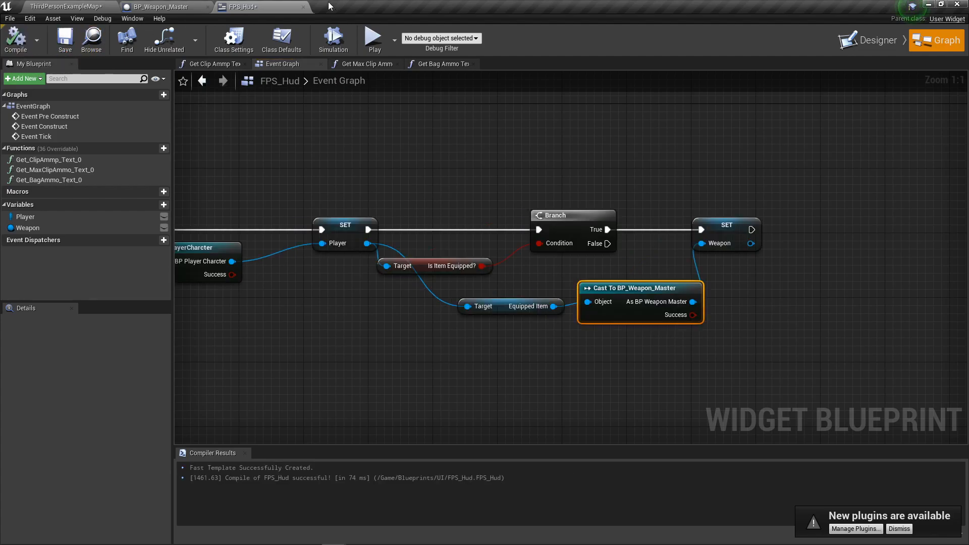
mouse_move(312, 21)
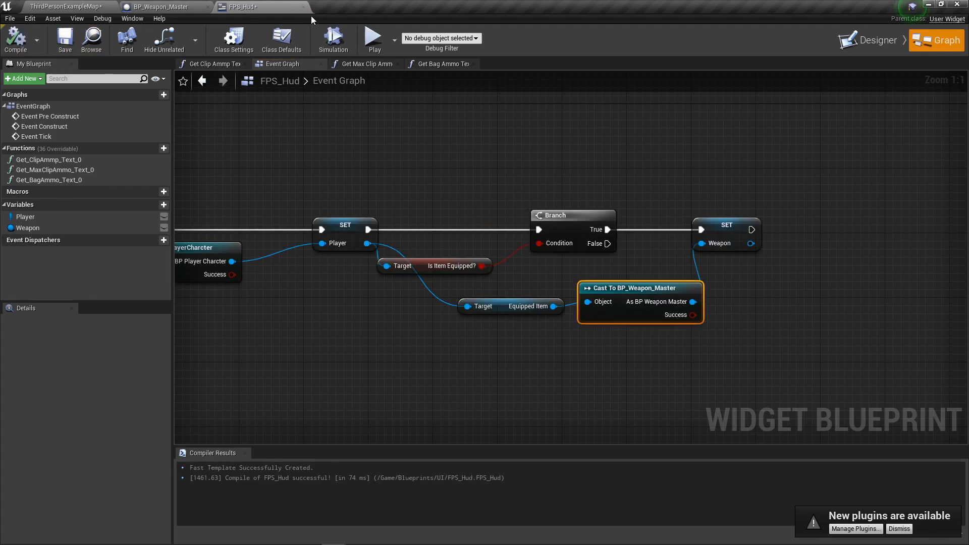
scroll(down, 3)
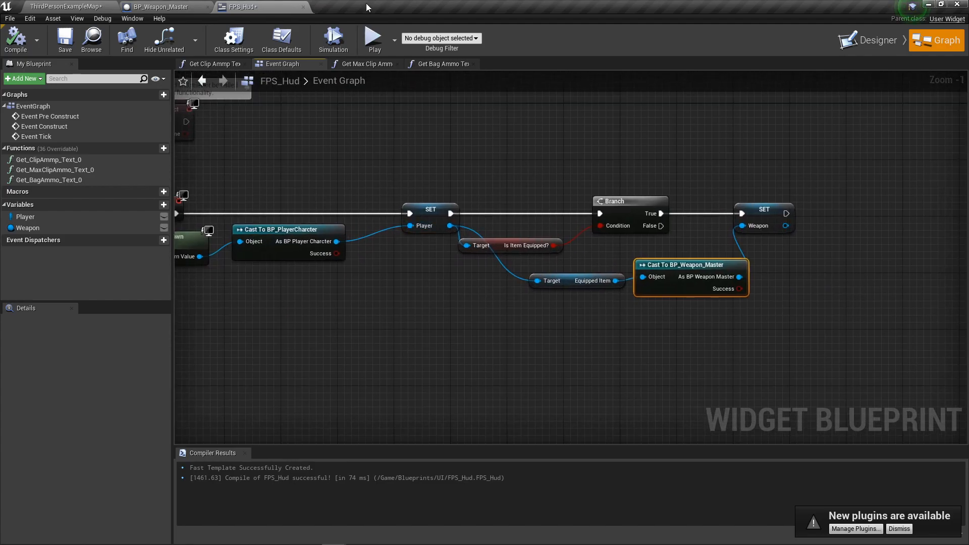
mouse_move(302, 7)
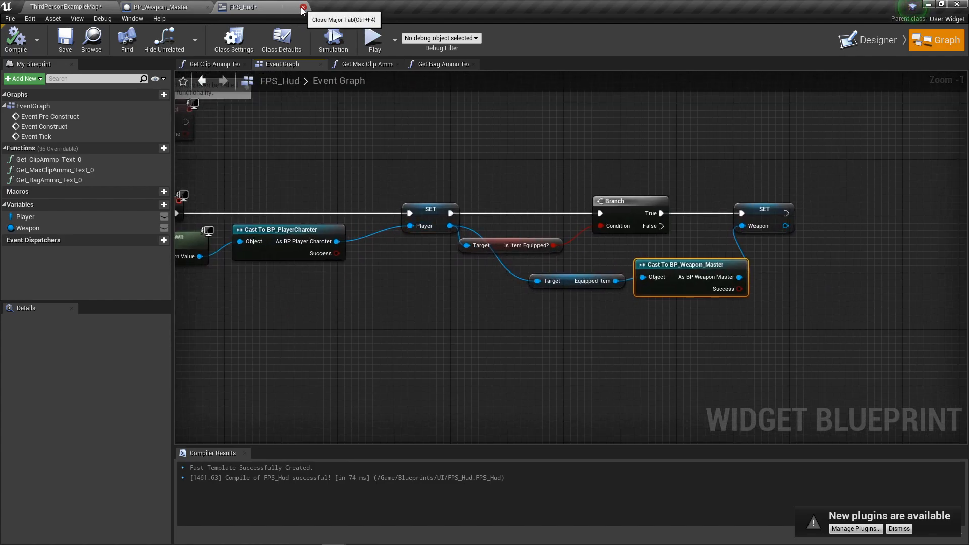
Wire Event Tick through a Sequence and Branch into a LineTraceByChannel node in BP_Weapon_Master
click(302, 8)
text(ri)
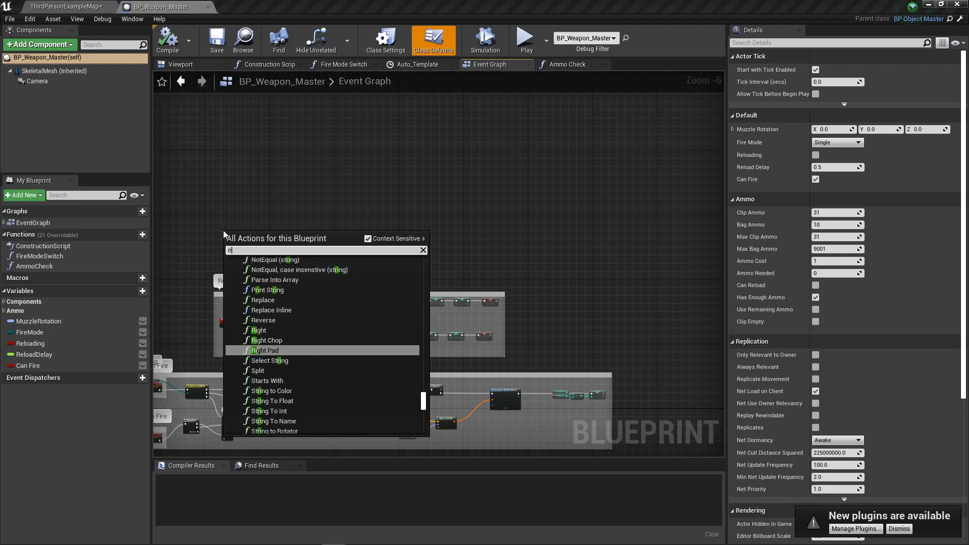
text(a)
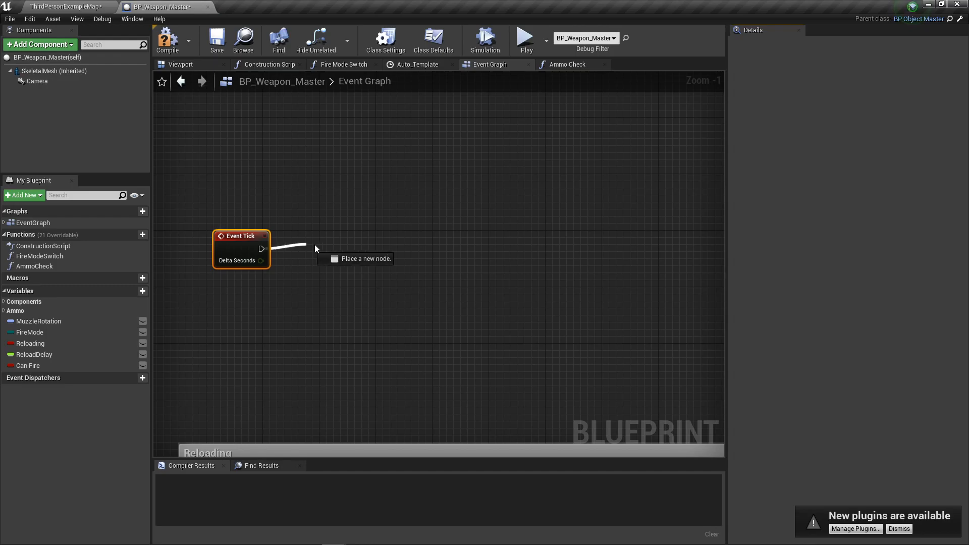
click(354, 258)
text(bran)
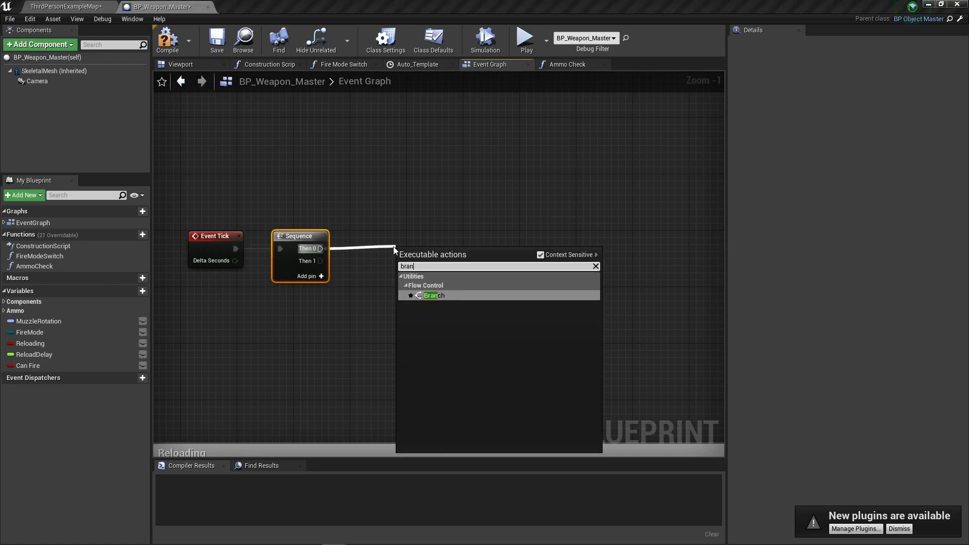
click(433, 295)
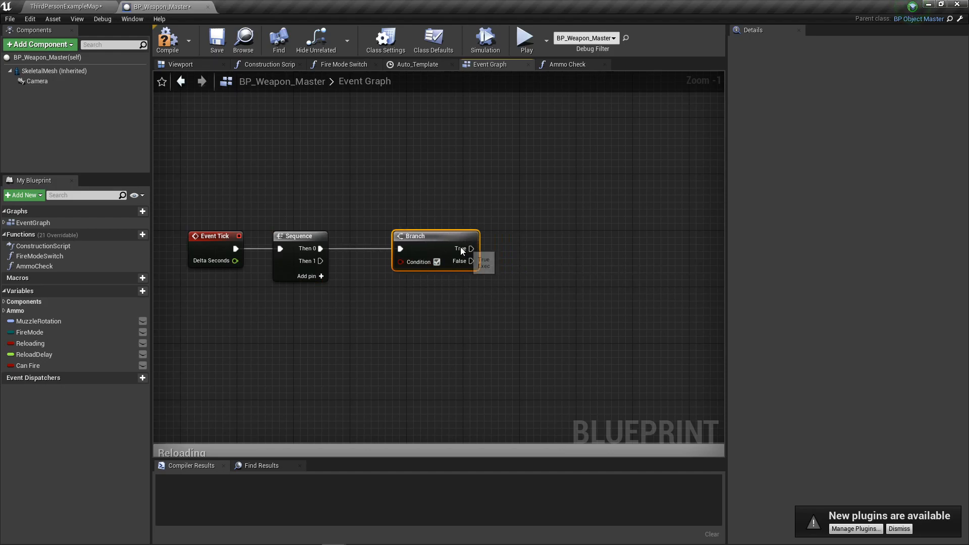
drag(471, 248, 507, 252)
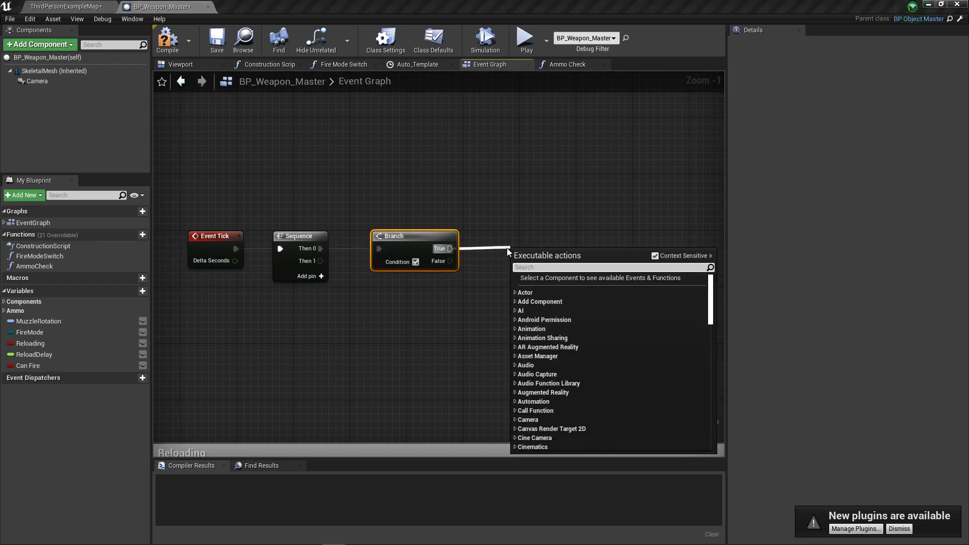
text(line t)
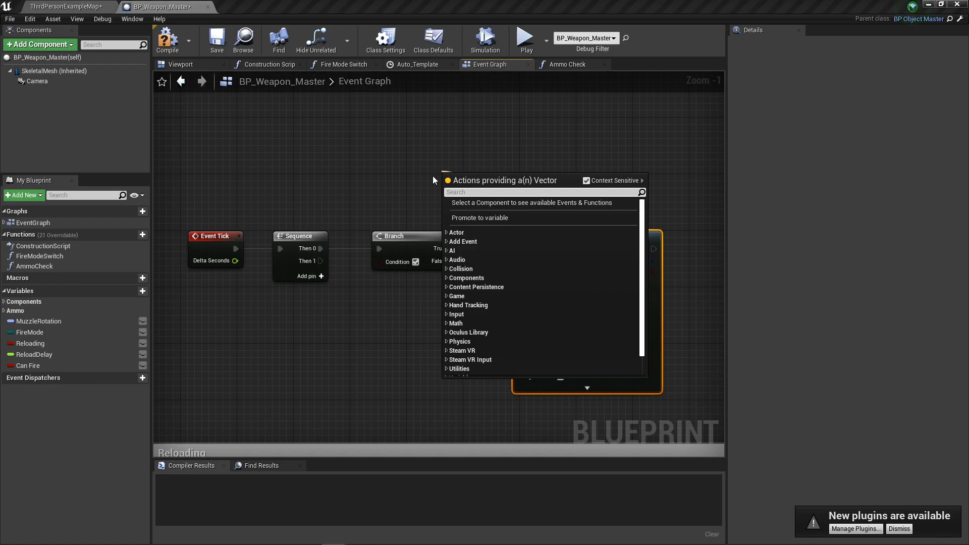
Feed GetActorLocation into the trace Start and location plus vector (0,0,10) into End
text(get acto)
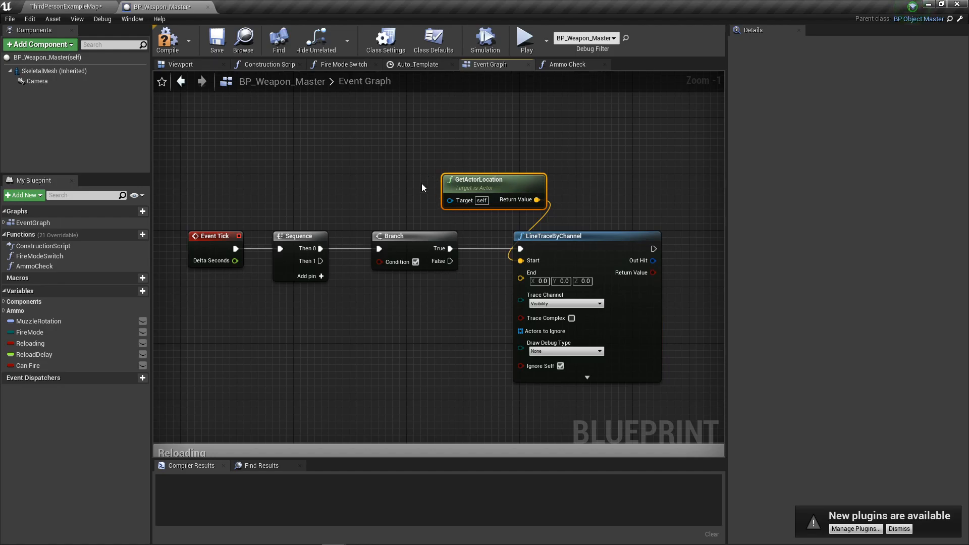
drag(537, 200, 413, 219)
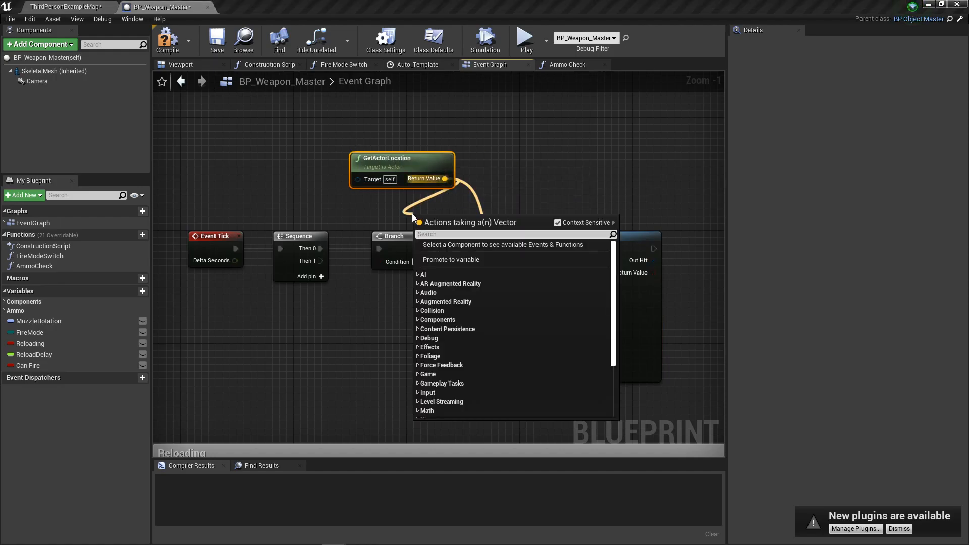
text(vector)
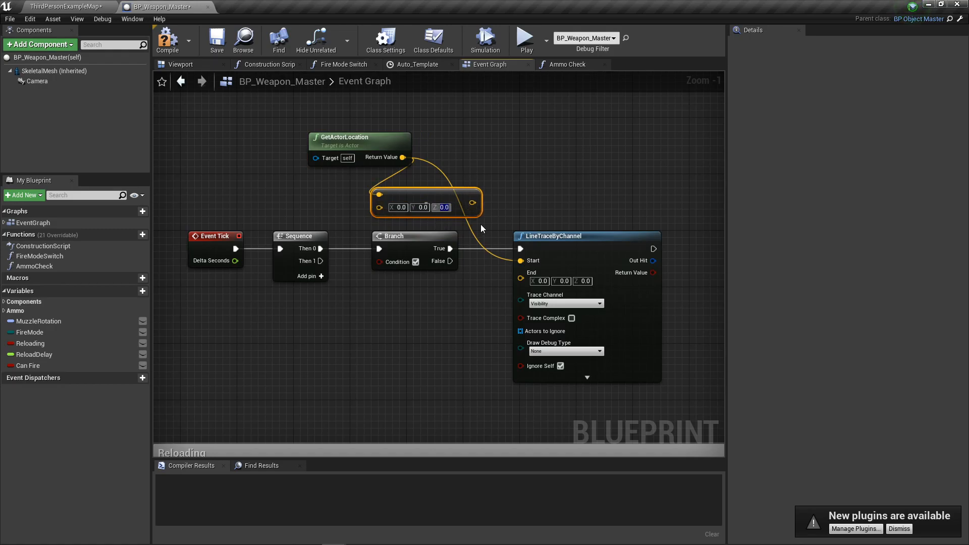
text(10)
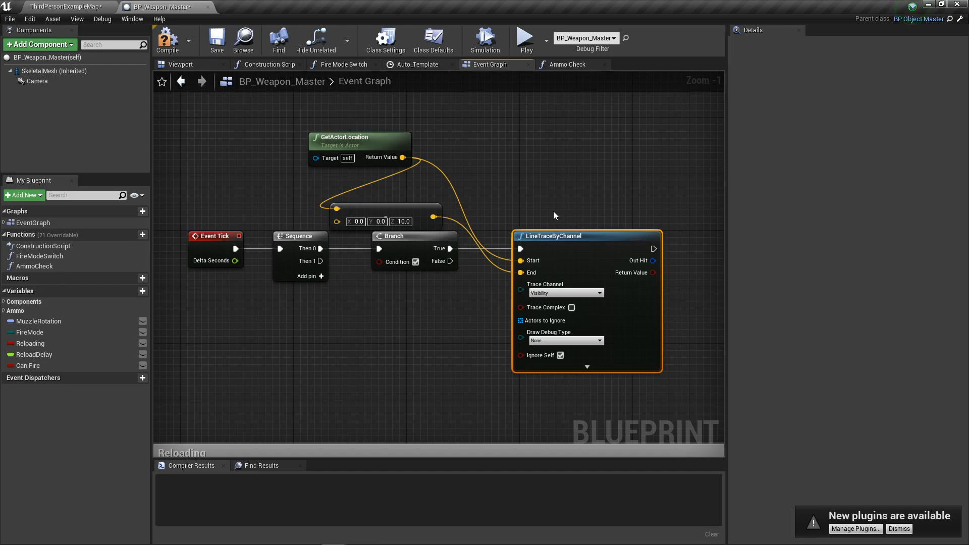
mouse_move(648, 260)
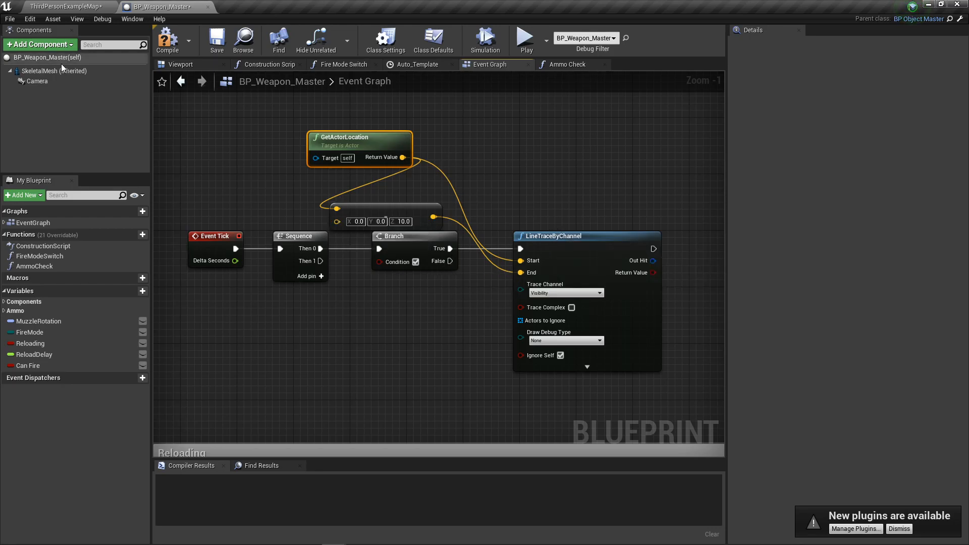
click(55, 71)
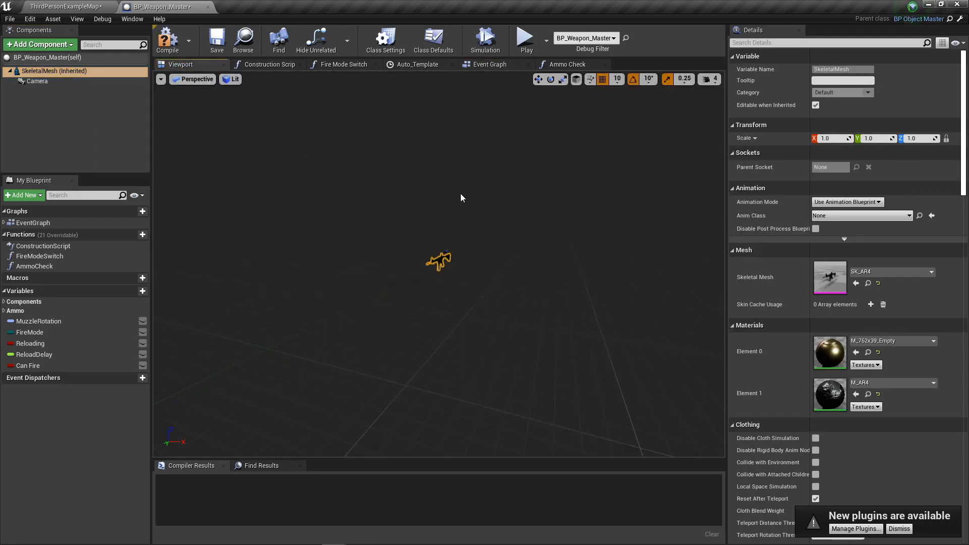
click(65, 6)
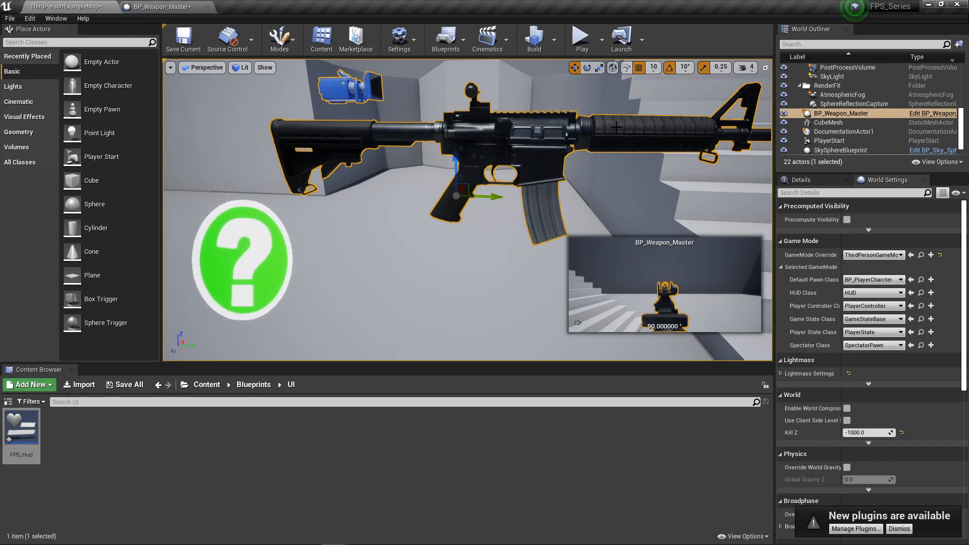
mouse_move(452, 247)
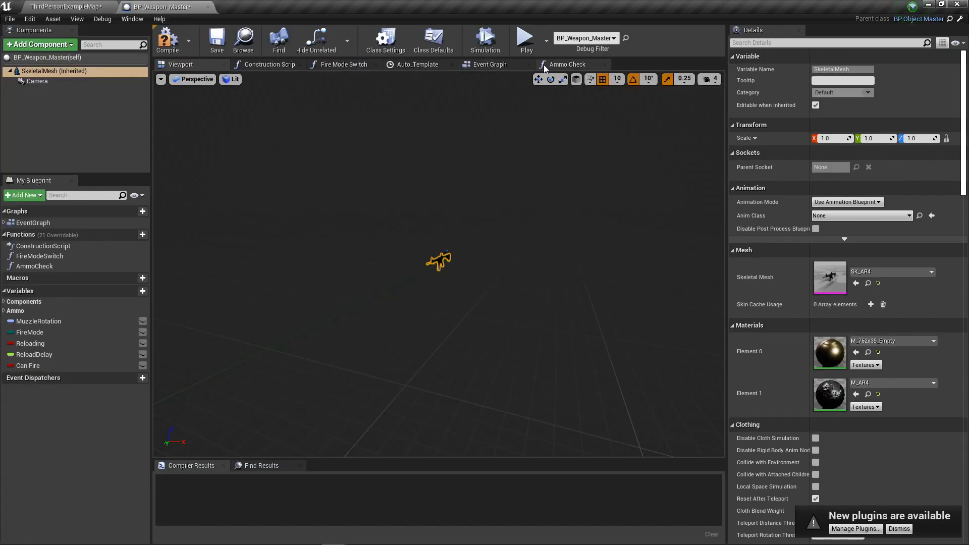
click(568, 64)
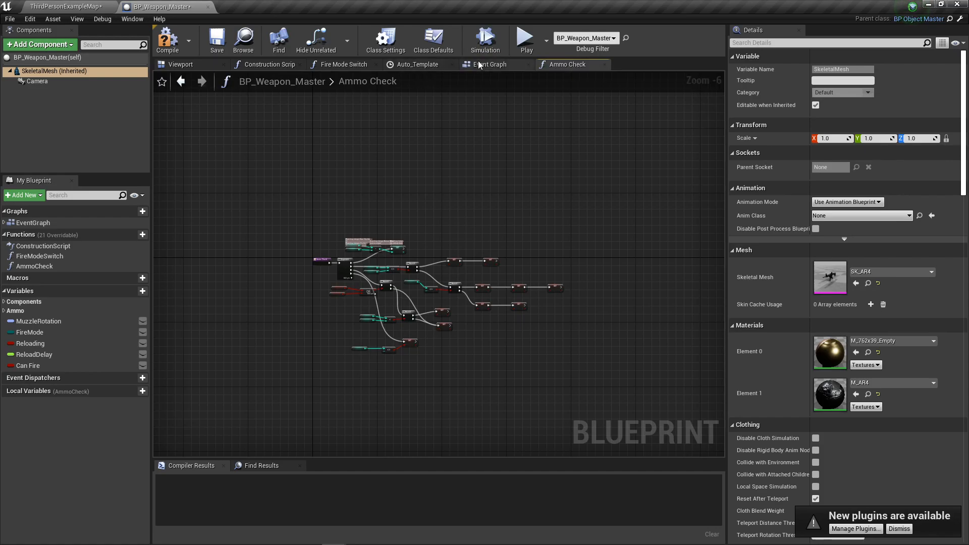
click(488, 65)
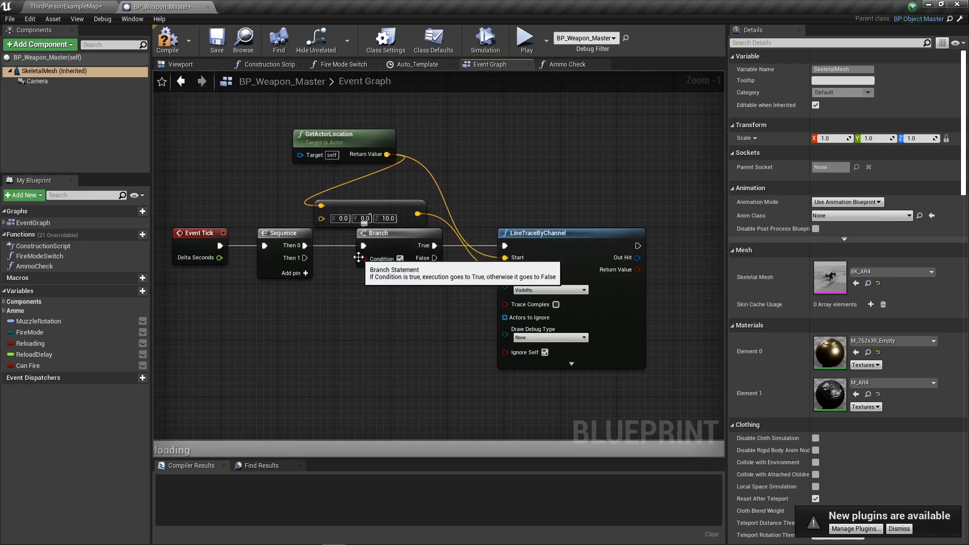
Promote the branch condition to variable TestPhysics and branch on Break Hit Result's Blocking Hit
right_click(400, 259)
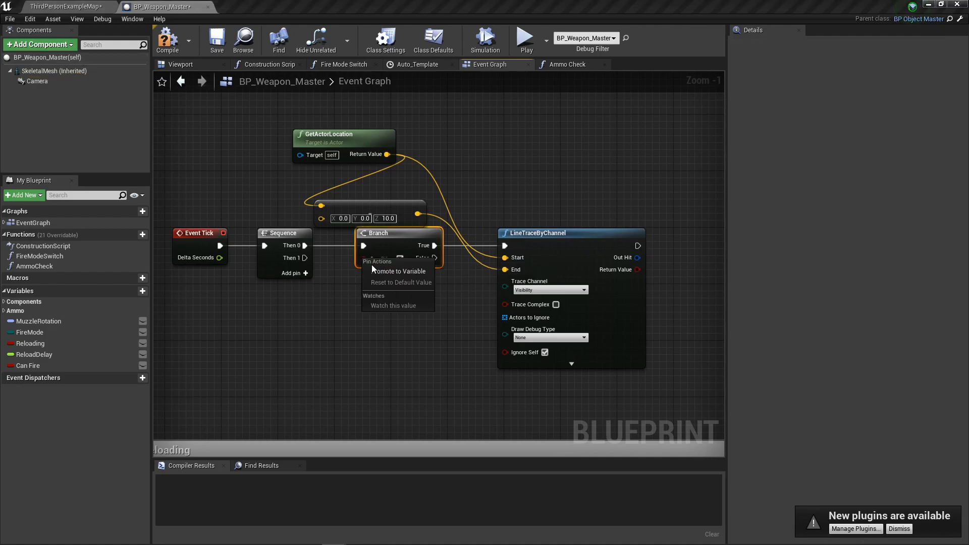
click(400, 271)
text(TestPhysics)
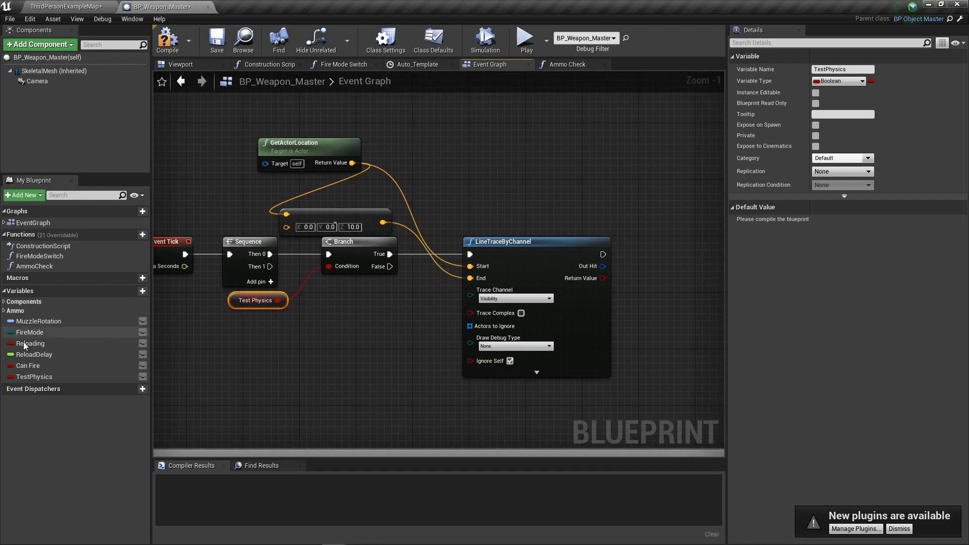
mouse_move(328, 327)
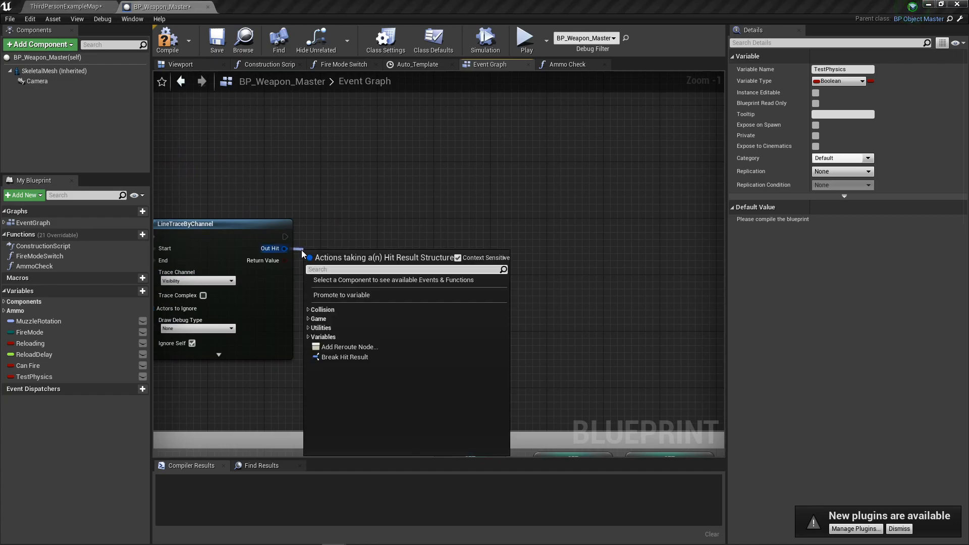
click(344, 356)
text(bran)
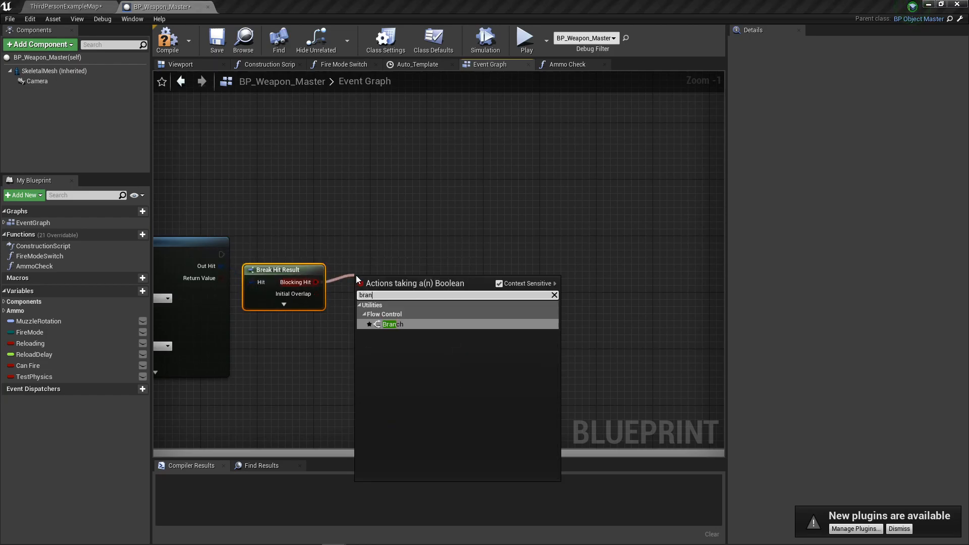
click(393, 324)
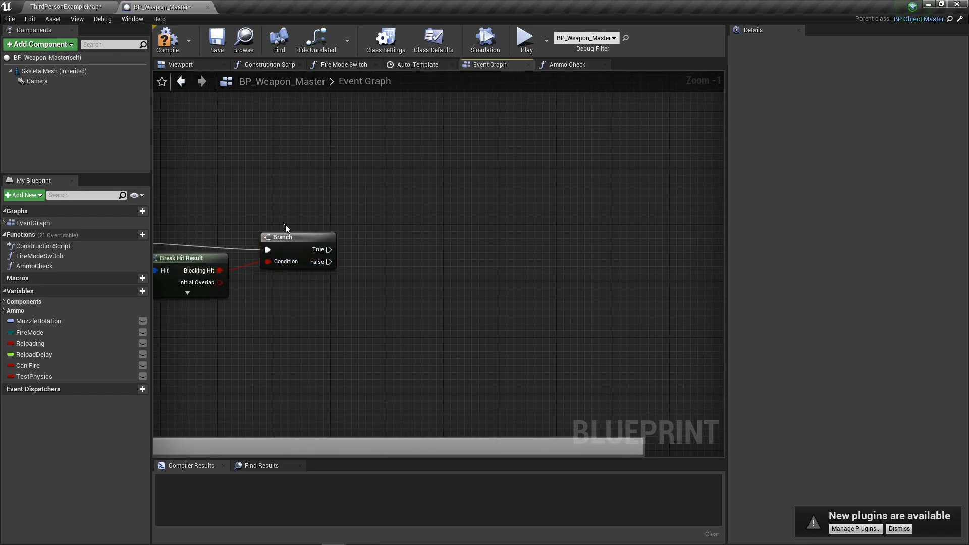
False path sets Simulate Physics on the mesh, True path sets the Test Physics flag
drag(330, 255, 381, 300)
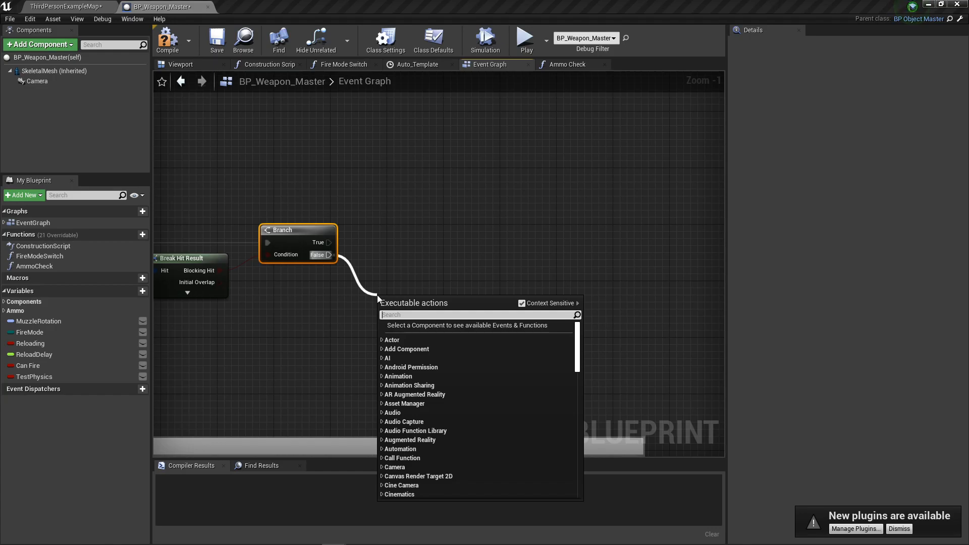
text(set sim)
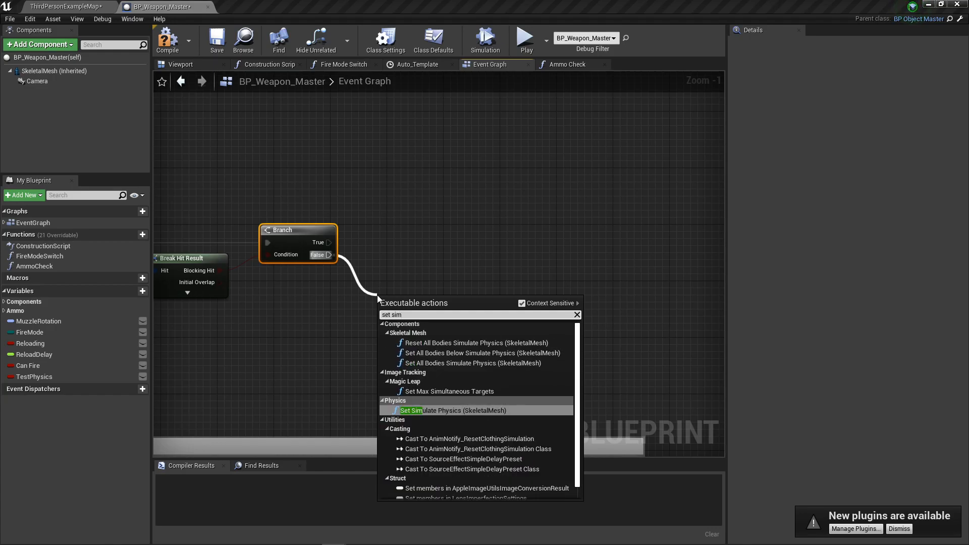
click(436, 411)
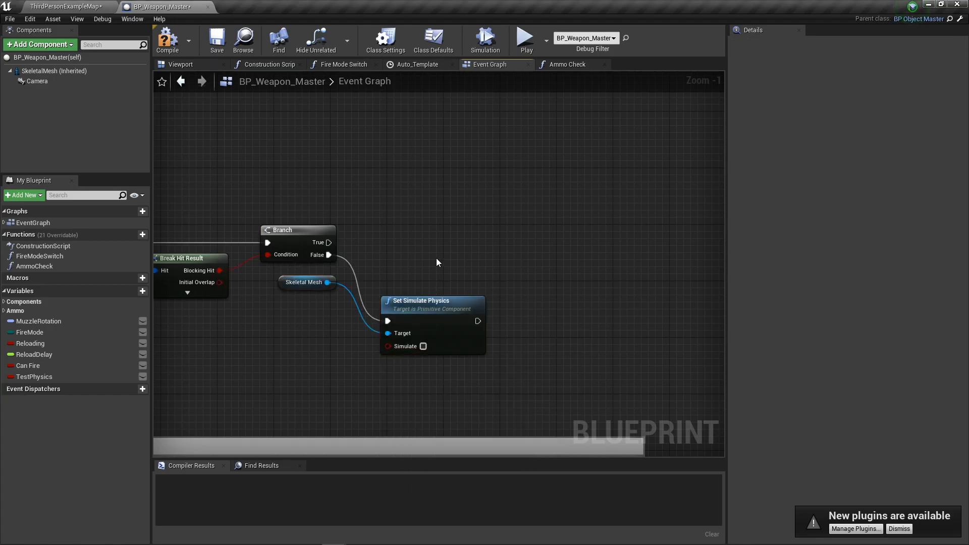
click(423, 346)
text(se)
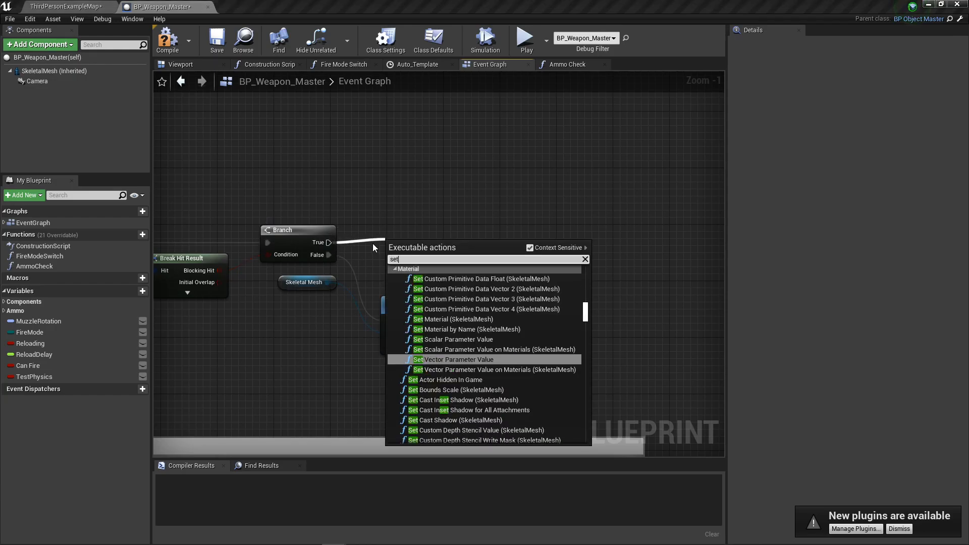
text(test)
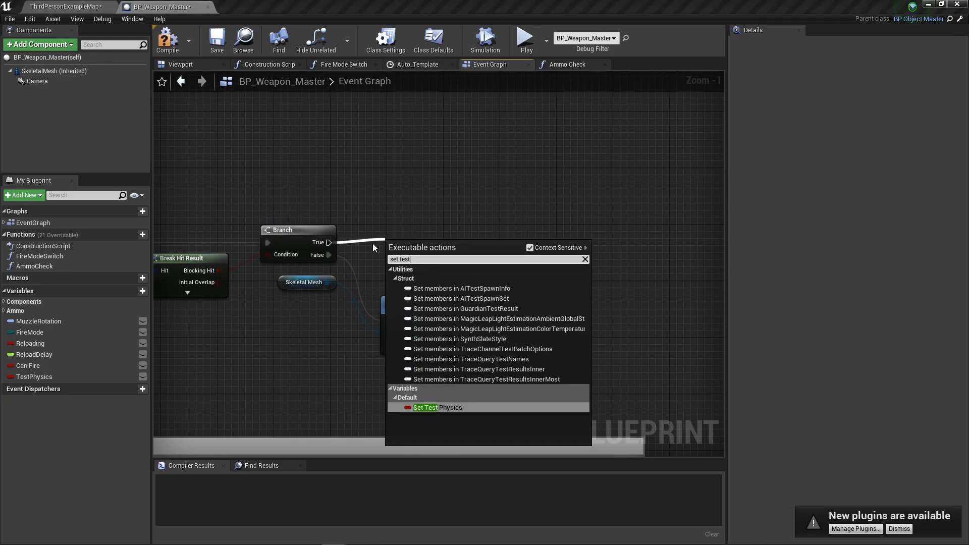
click(426, 407)
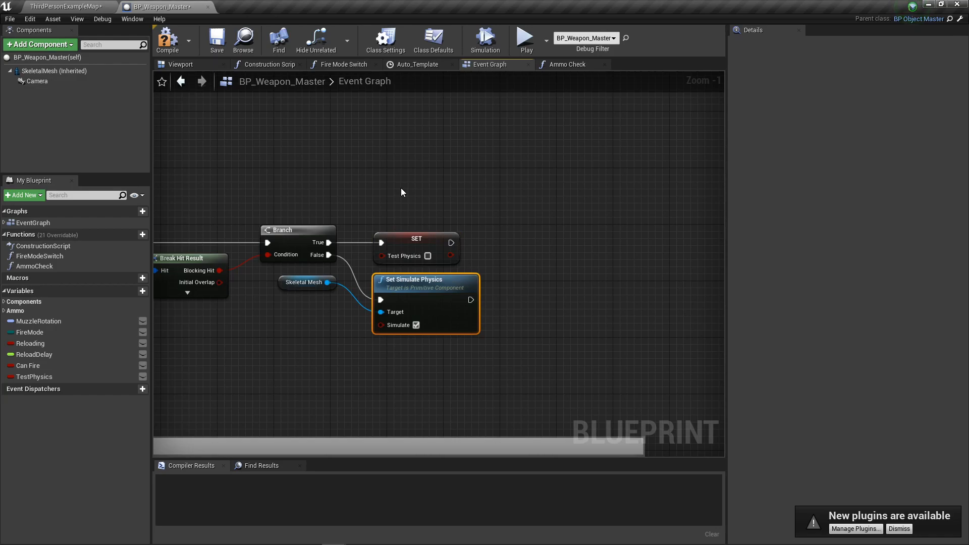
mouse_move(409, 192)
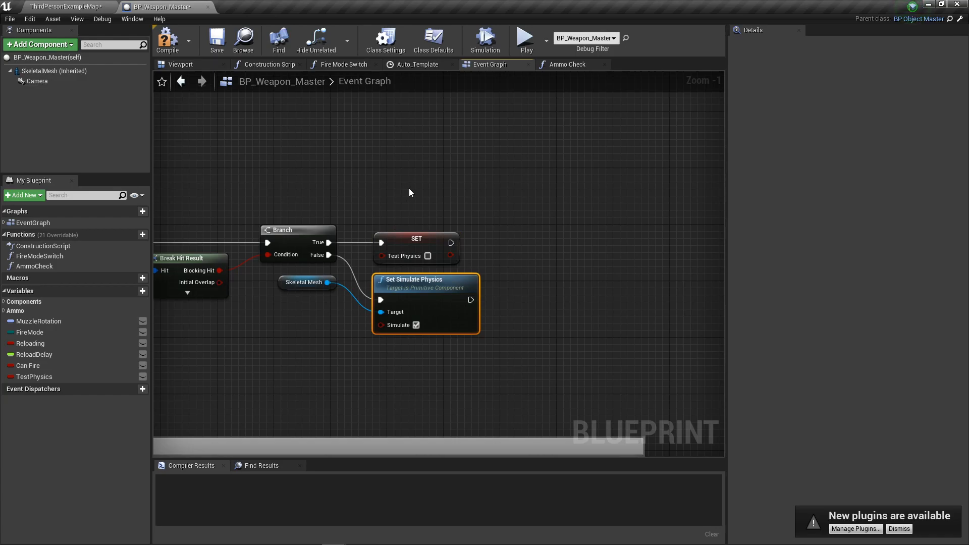
mouse_move(401, 171)
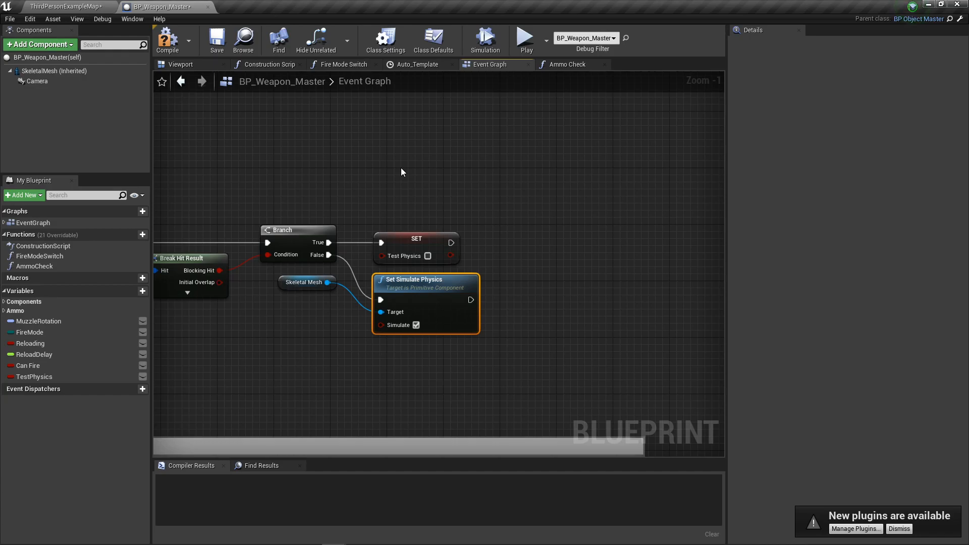
drag(402, 172, 460, 212)
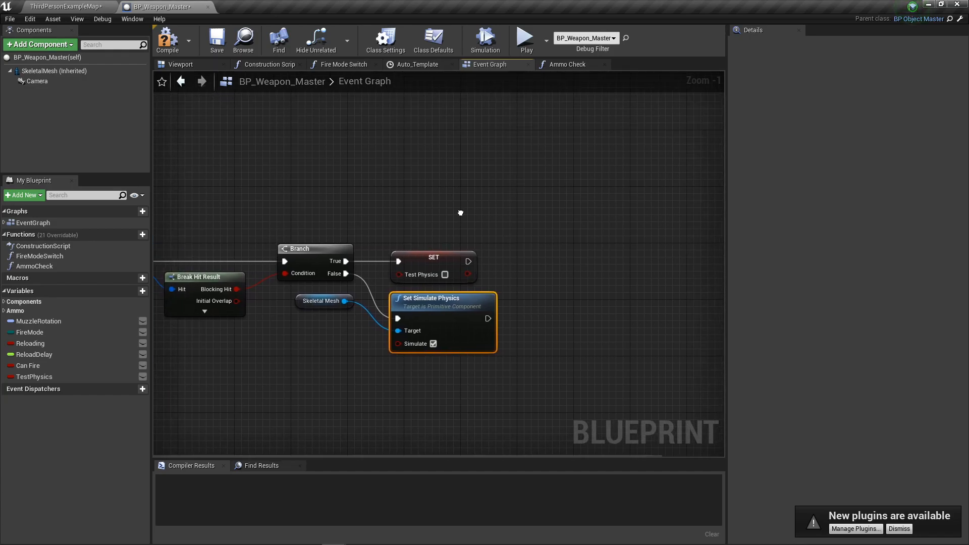
mouse_move(453, 213)
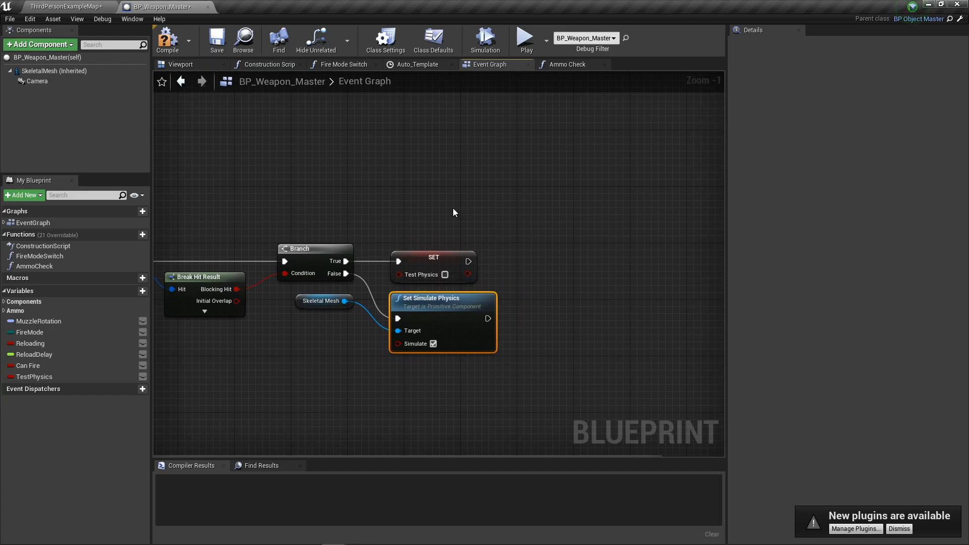
mouse_move(443, 203)
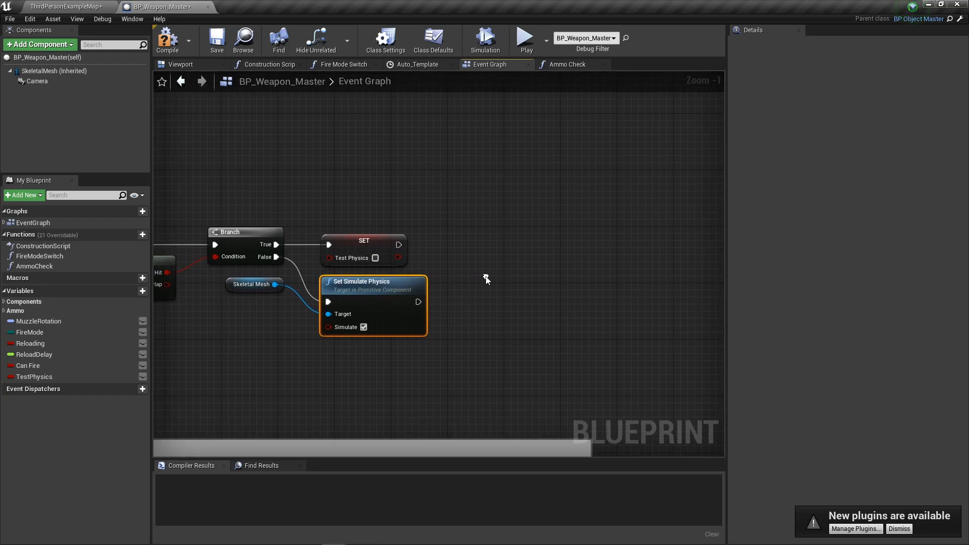
mouse_move(376, 144)
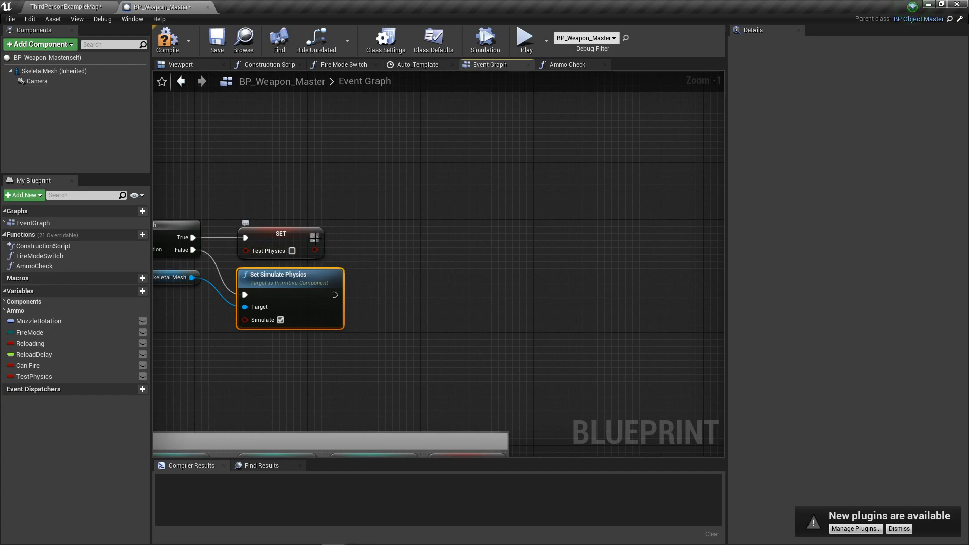
drag(317, 237, 412, 233)
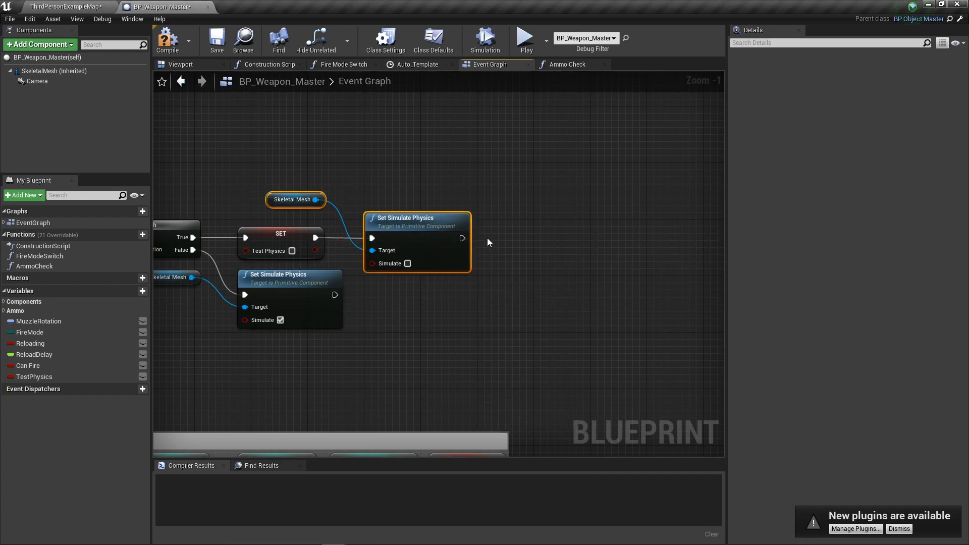
mouse_move(555, 268)
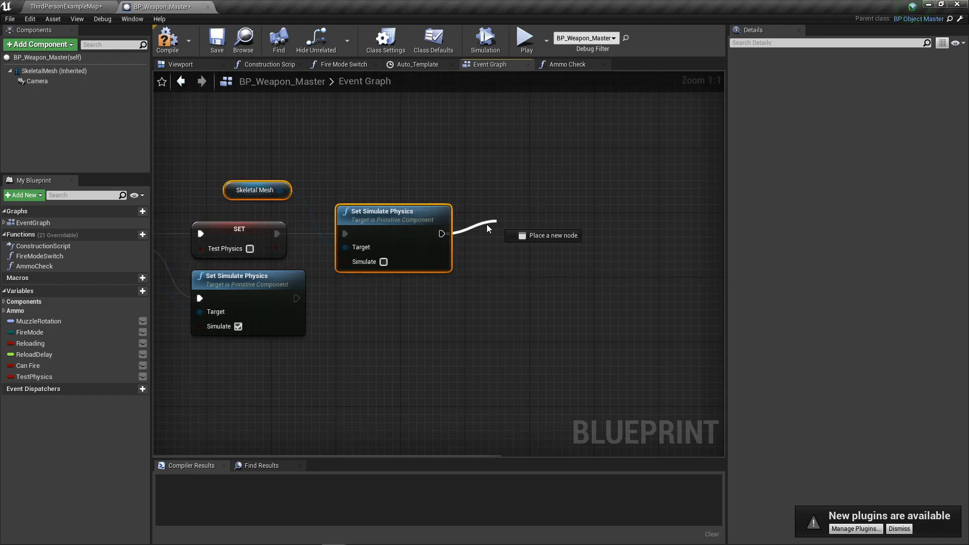
click(548, 235)
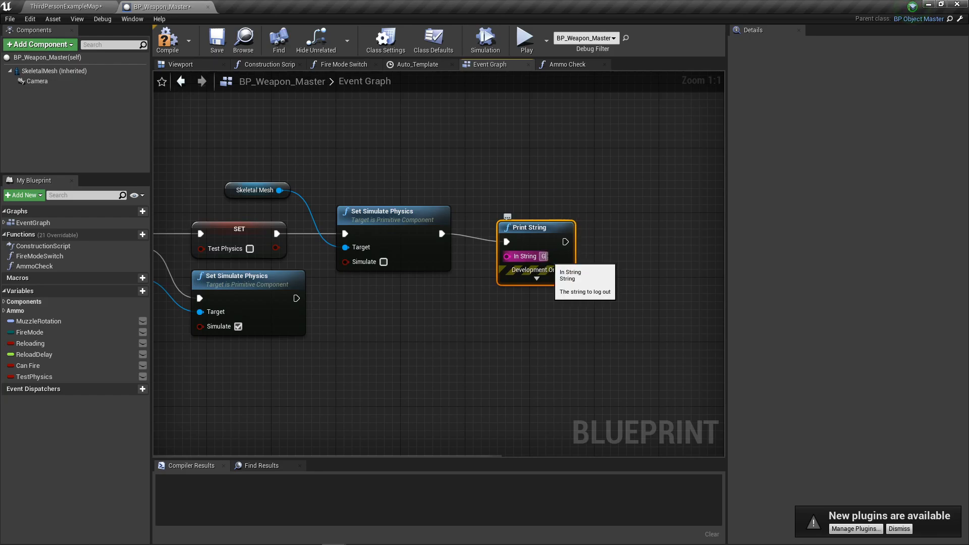
text(un PHysid)
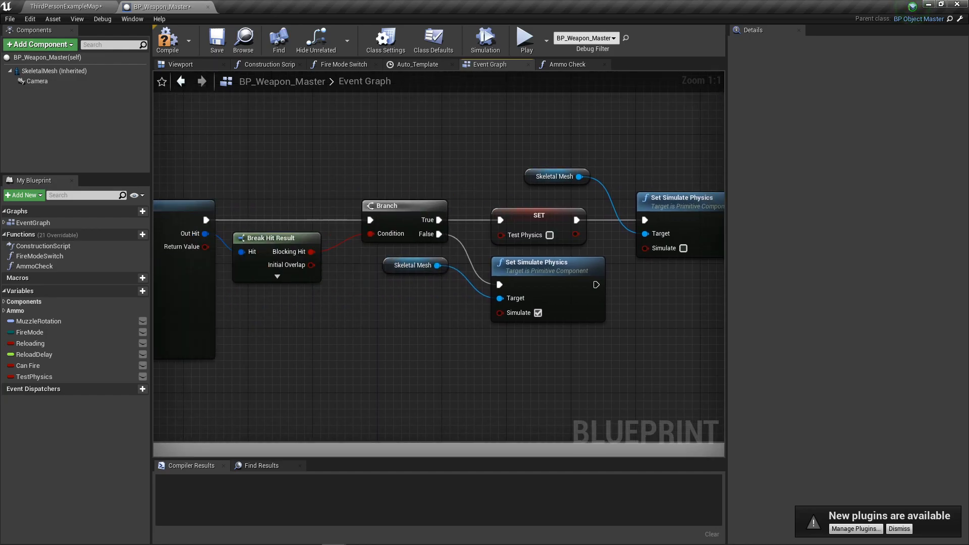
scroll(down, 3)
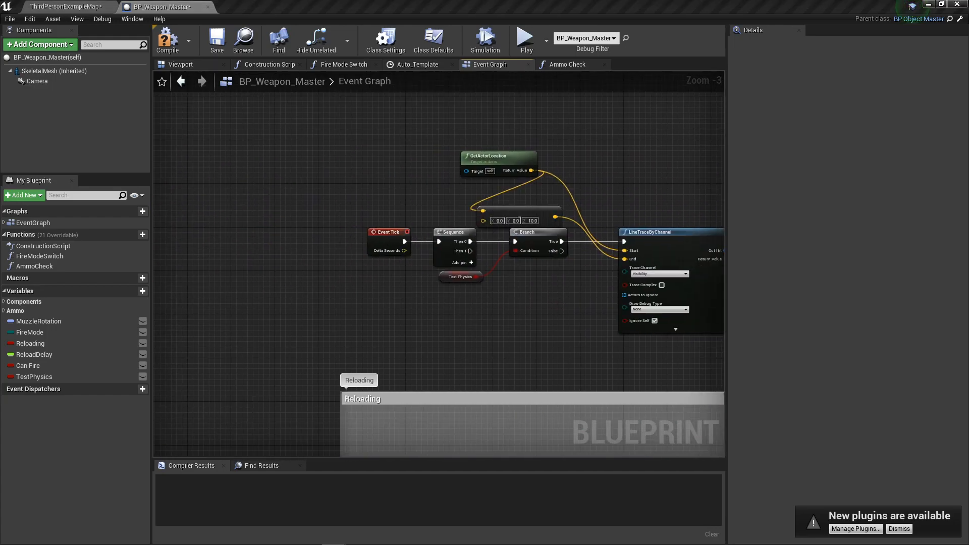
mouse_move(365, 214)
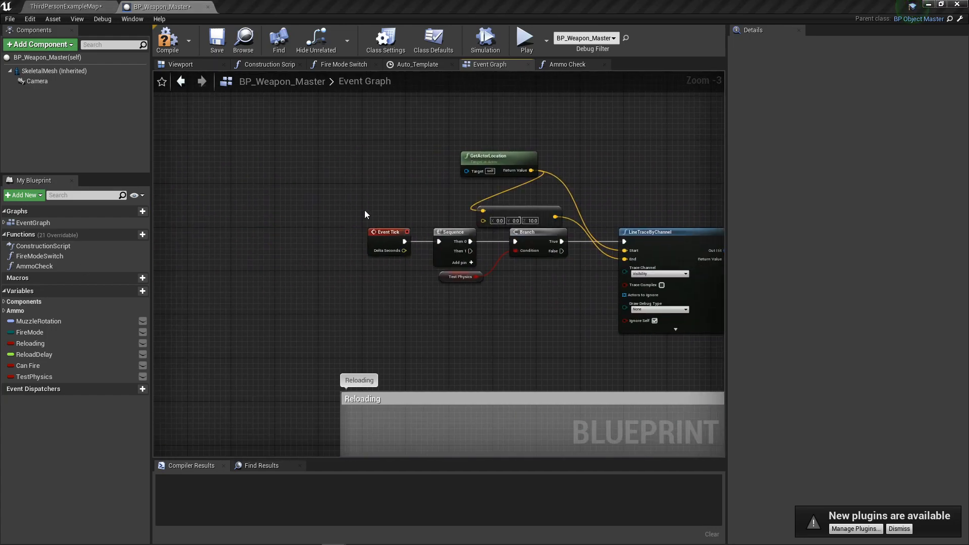
Enable Simulate Physics on the inherited SkeletalMesh component and review its collision settings
click(55, 71)
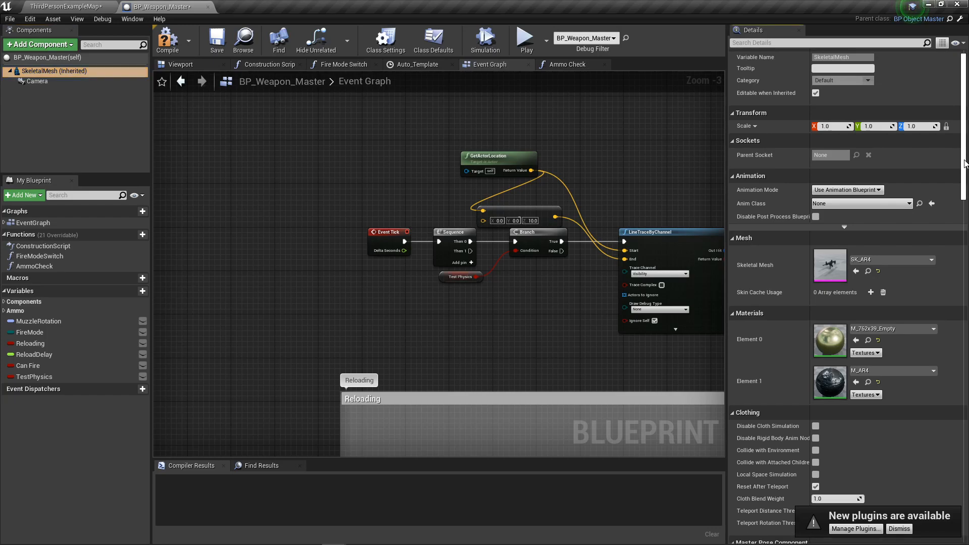
scroll(down, 3)
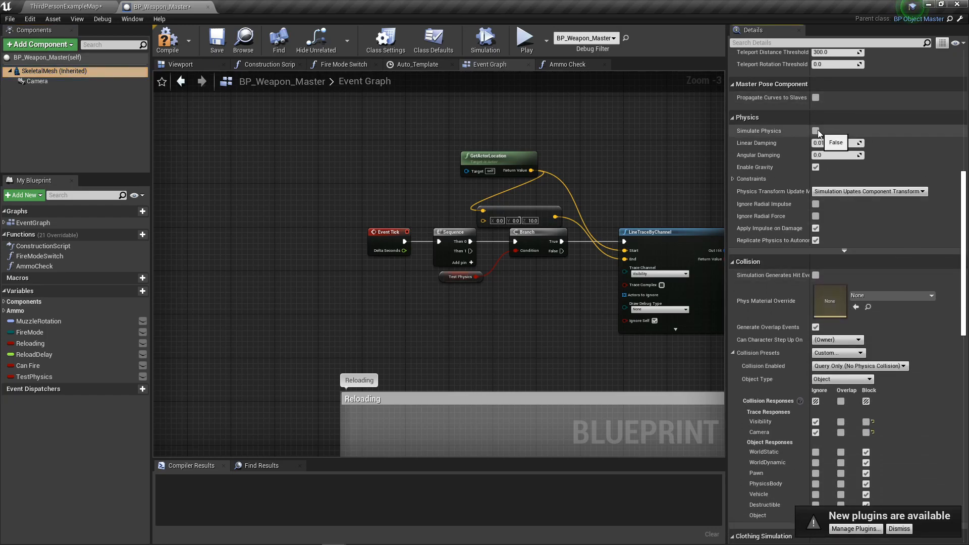
click(815, 131)
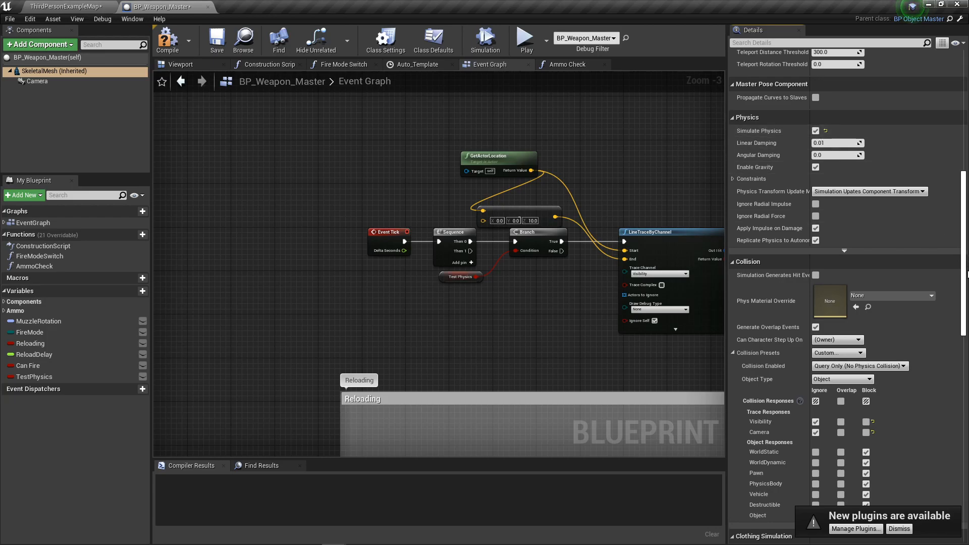
scroll(down, 3)
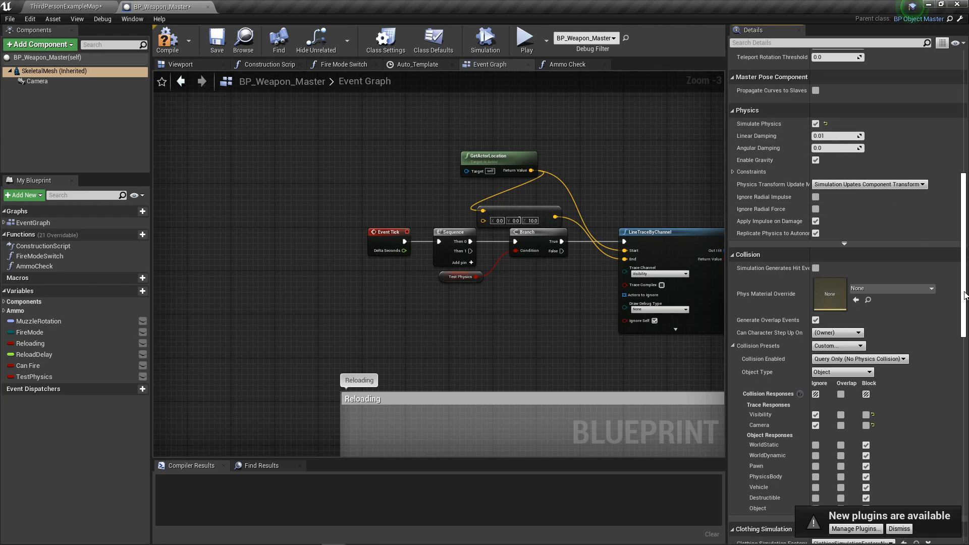
scroll(down, 3)
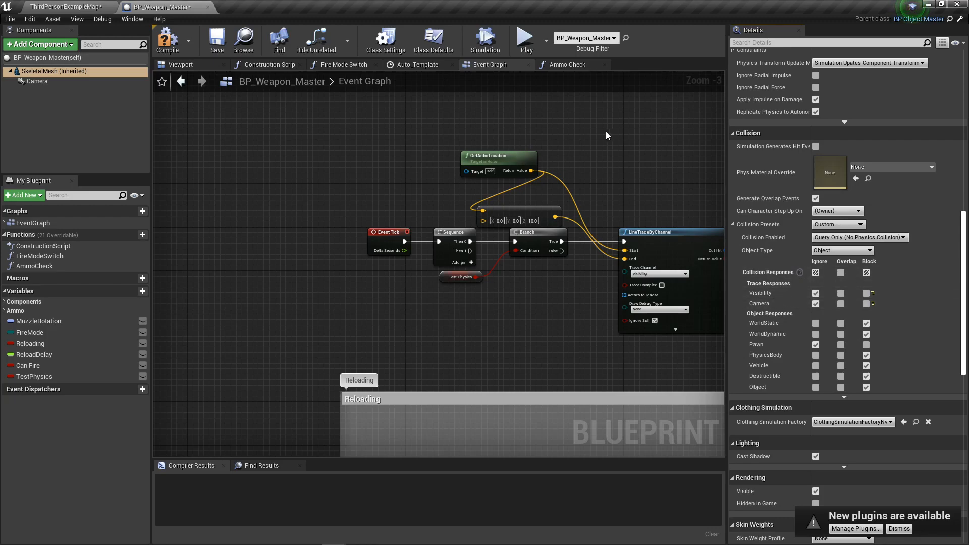
mouse_move(645, 128)
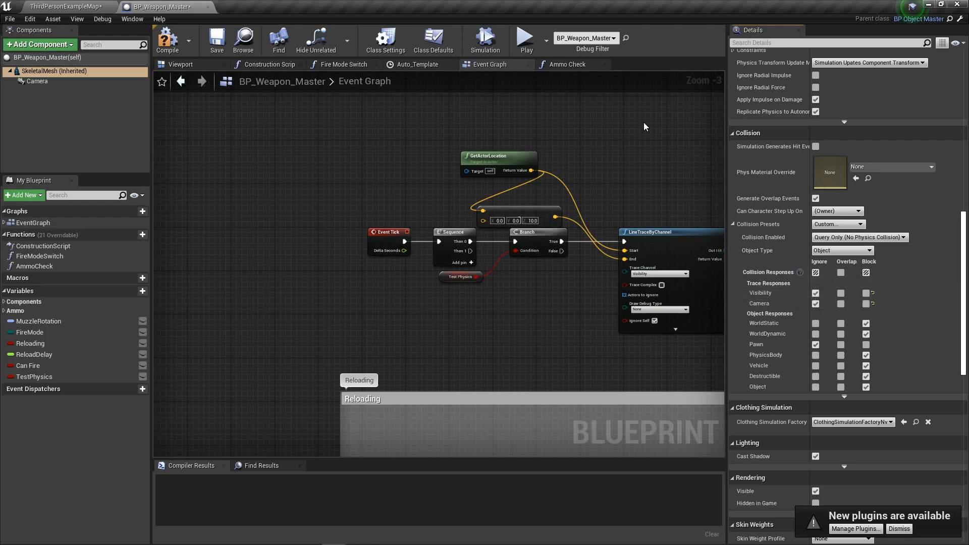
mouse_move(665, 118)
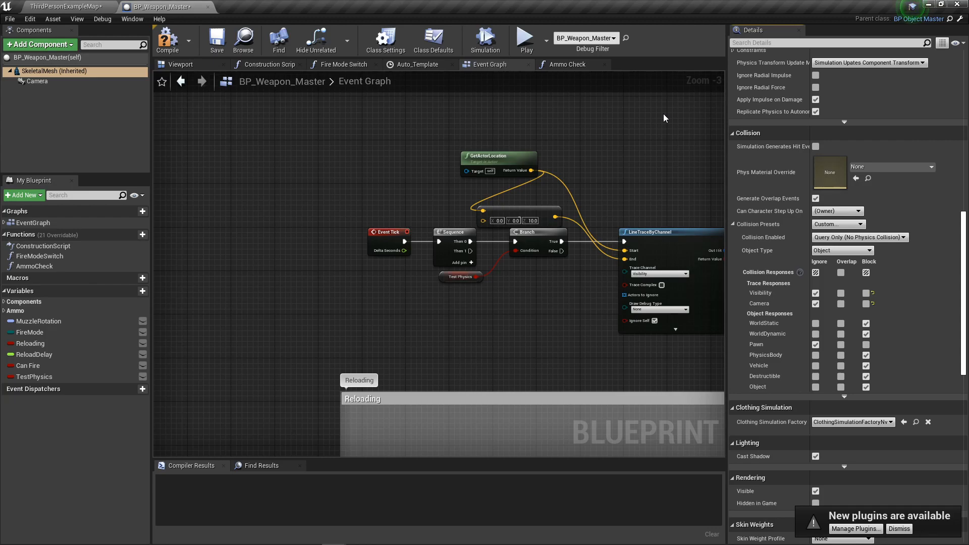
mouse_move(627, 74)
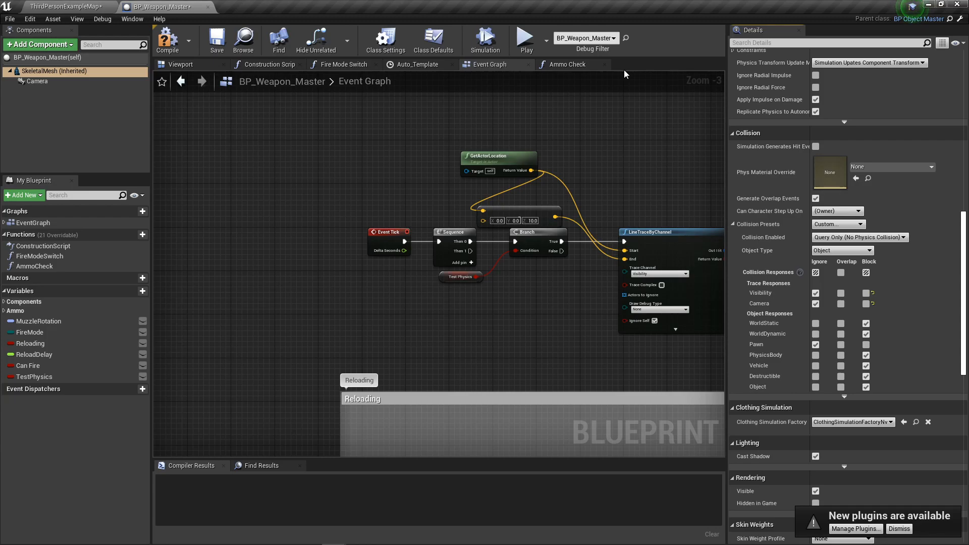
mouse_move(395, 162)
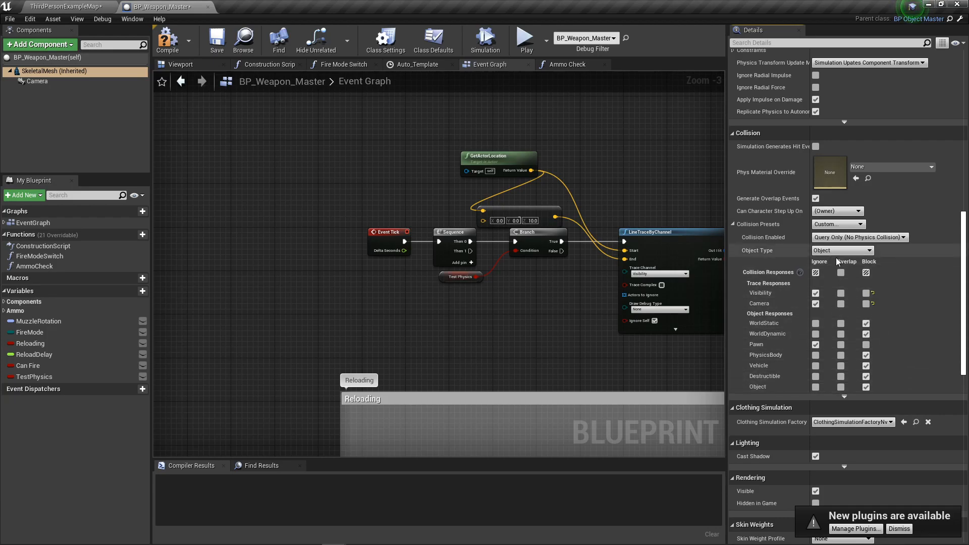
mouse_move(853, 254)
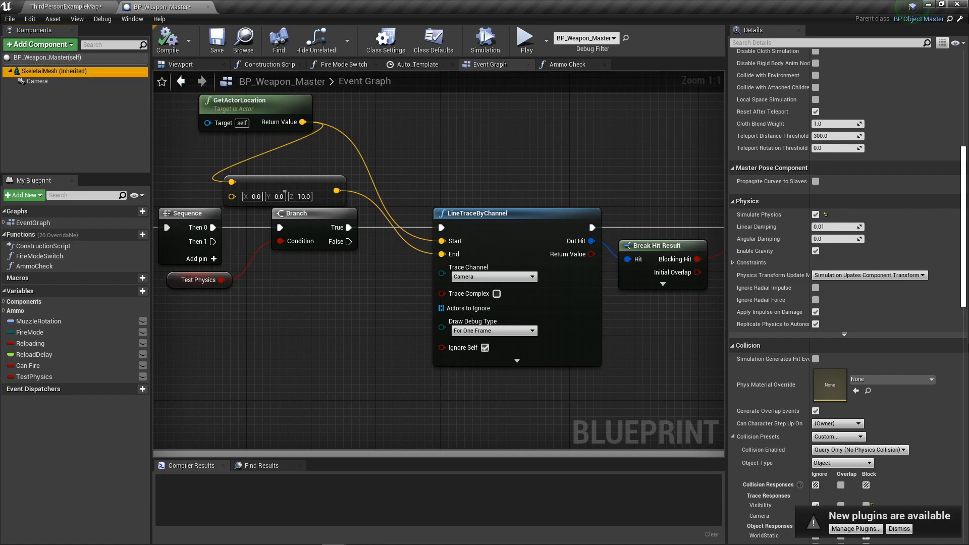
Set the mesh's Collision Enabled to Query and Physics and run the blueprint simulation to test it
scroll(down, 3)
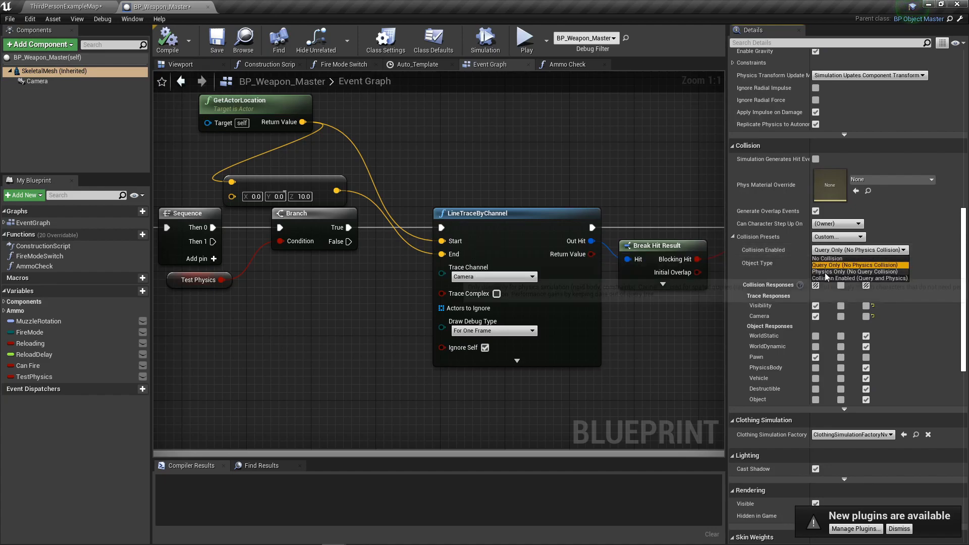
mouse_move(859, 279)
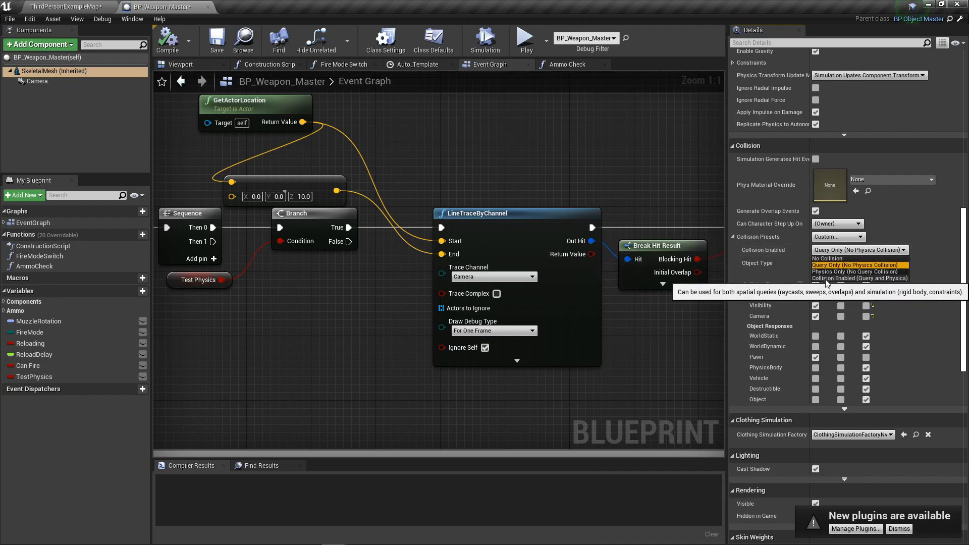
click(860, 279)
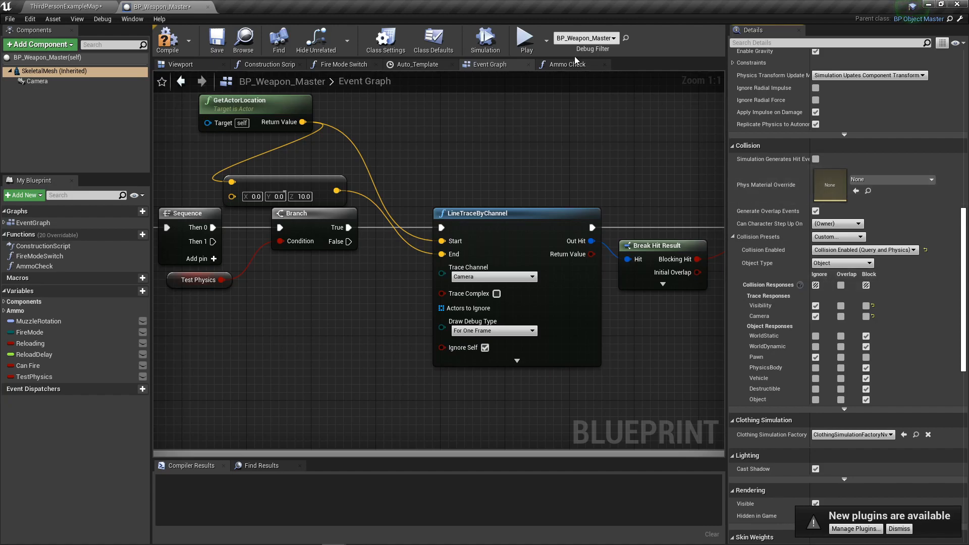
click(524, 38)
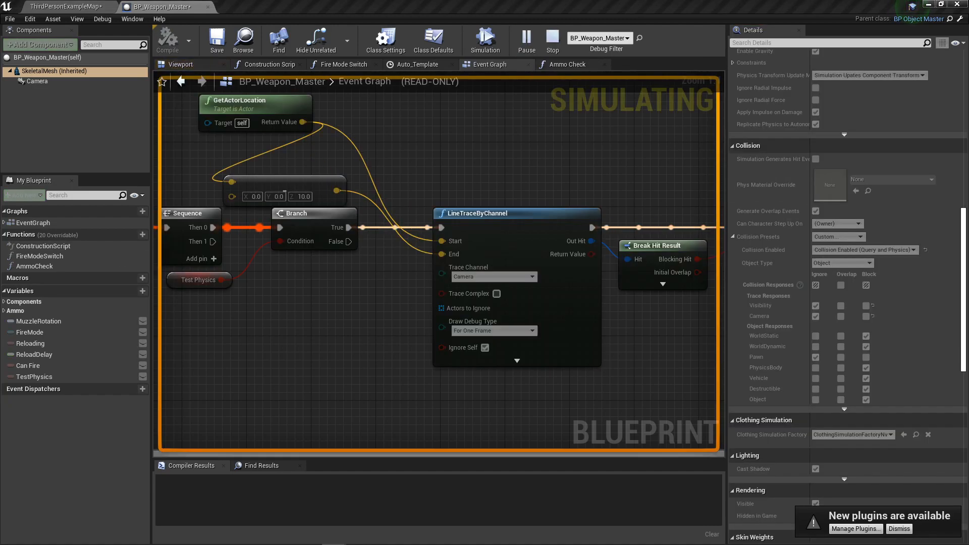
click(552, 39)
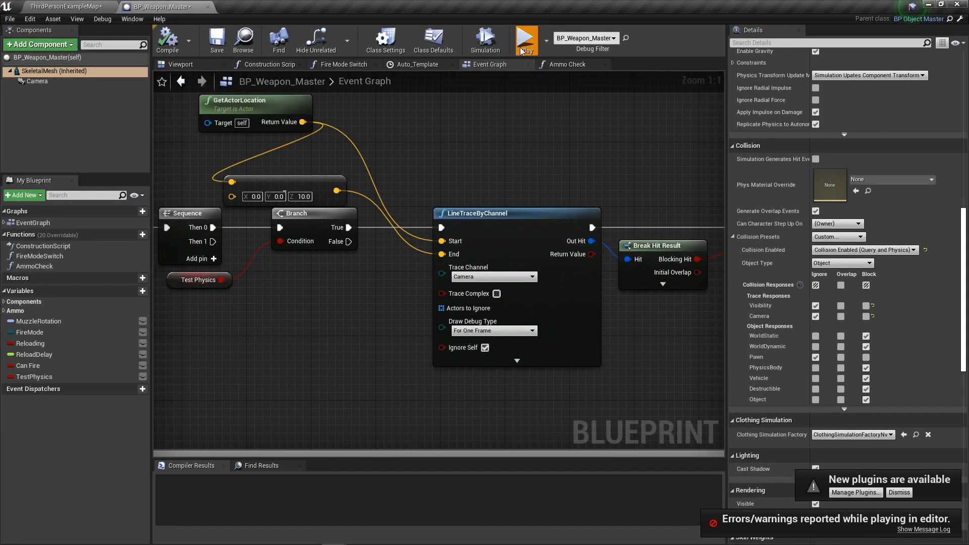
click(525, 38)
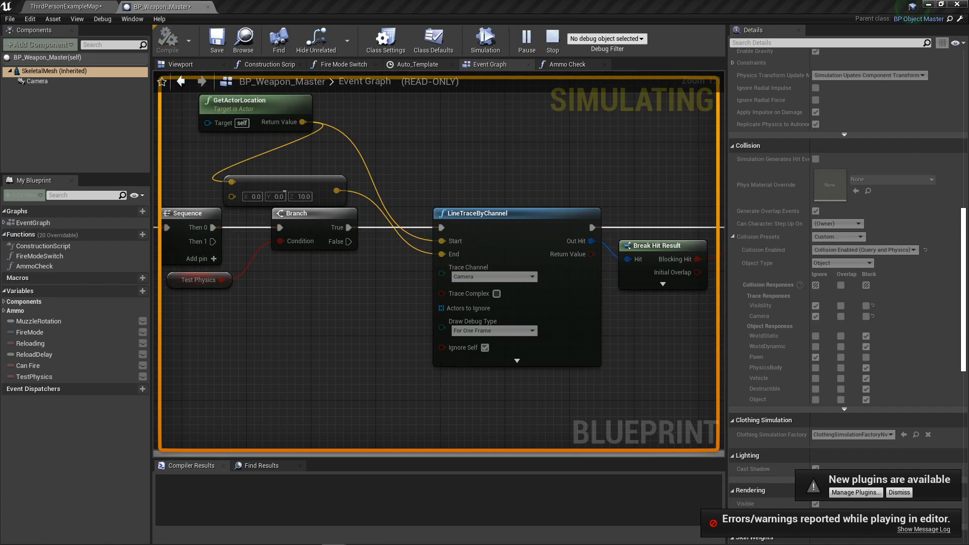
Play the level to test the dropped gun, then select the arena floor actor
click(67, 6)
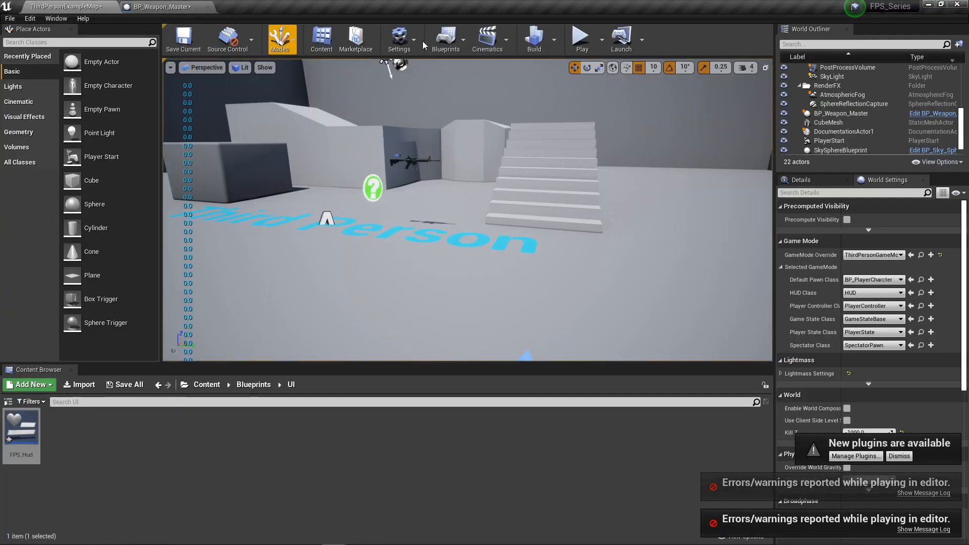
click(579, 37)
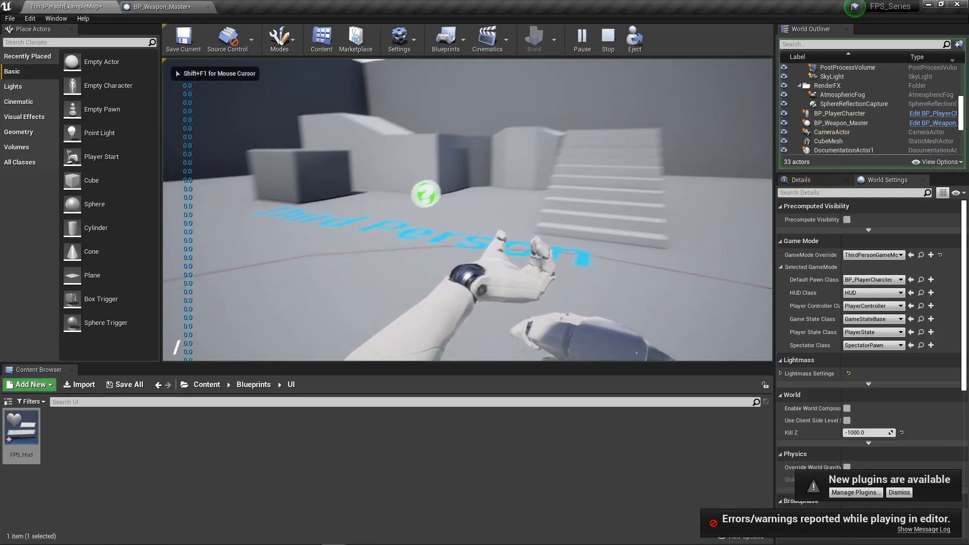
click(164, 6)
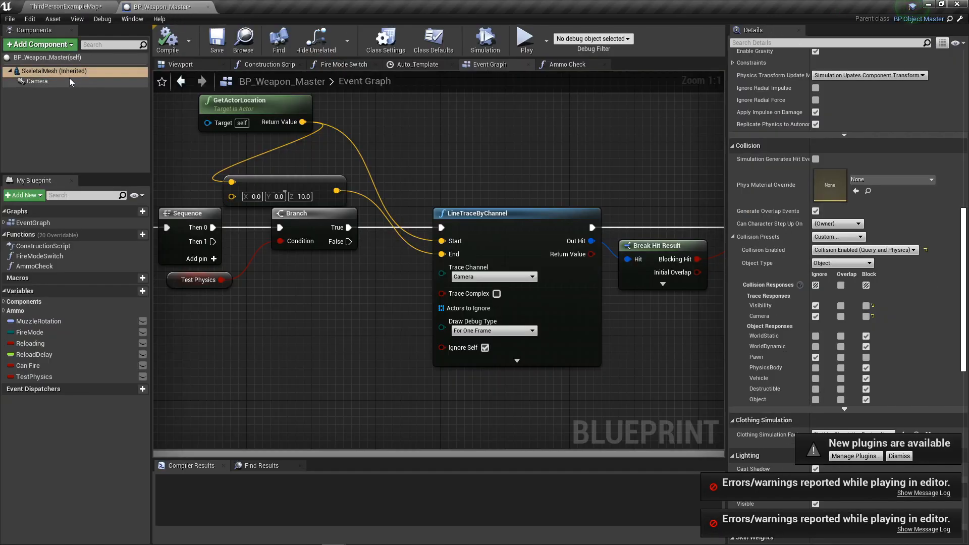
click(61, 7)
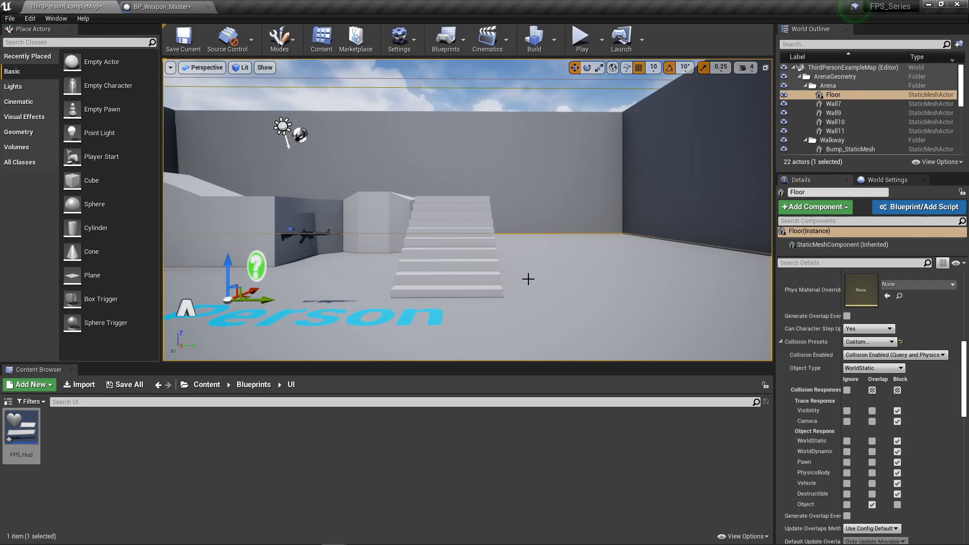
Cycle the floor's collision preset through Default, BlockAllDynamic and BlockAll to review its responses
click(868, 342)
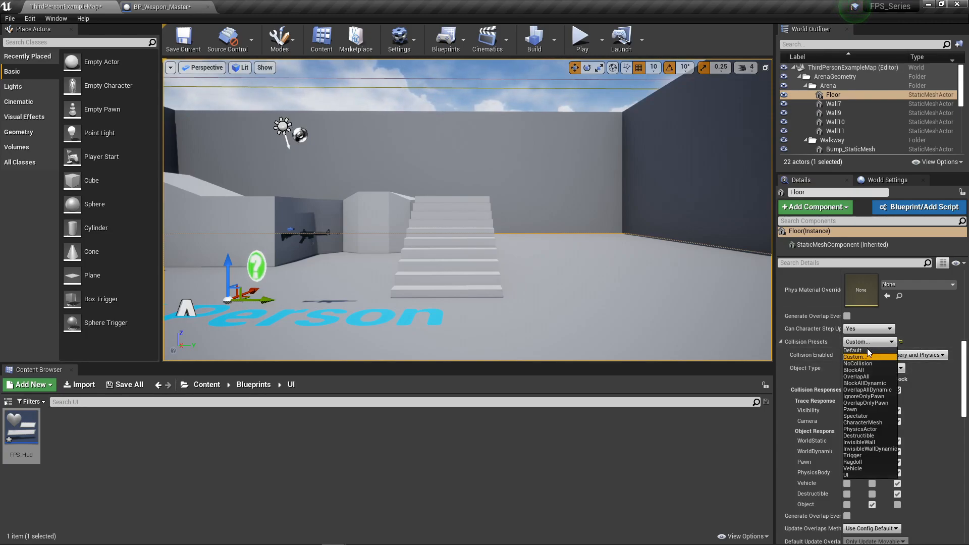
click(853, 350)
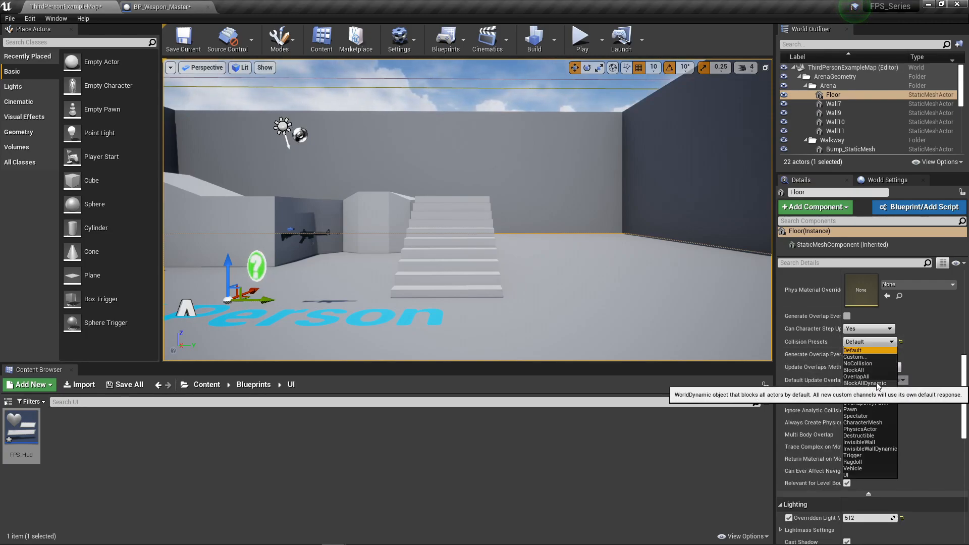
click(864, 382)
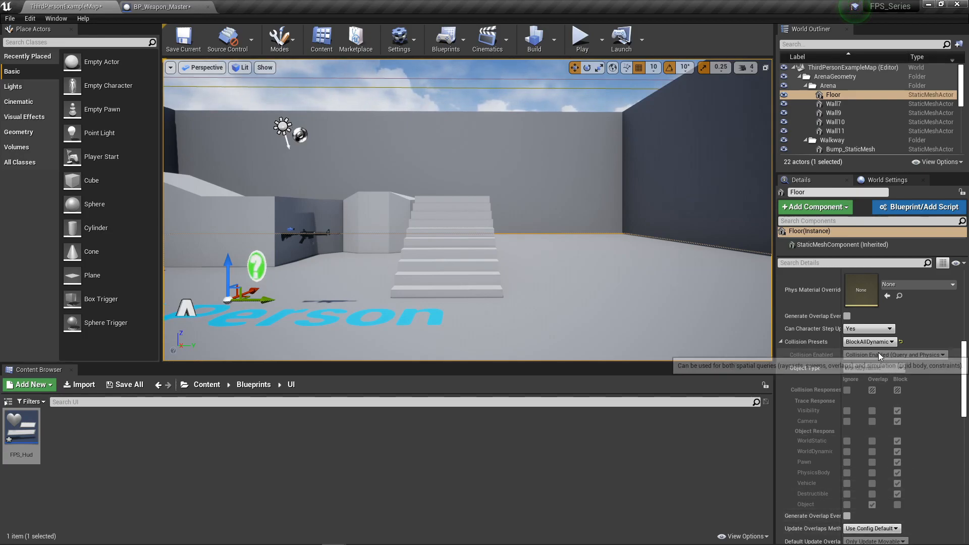
click(867, 341)
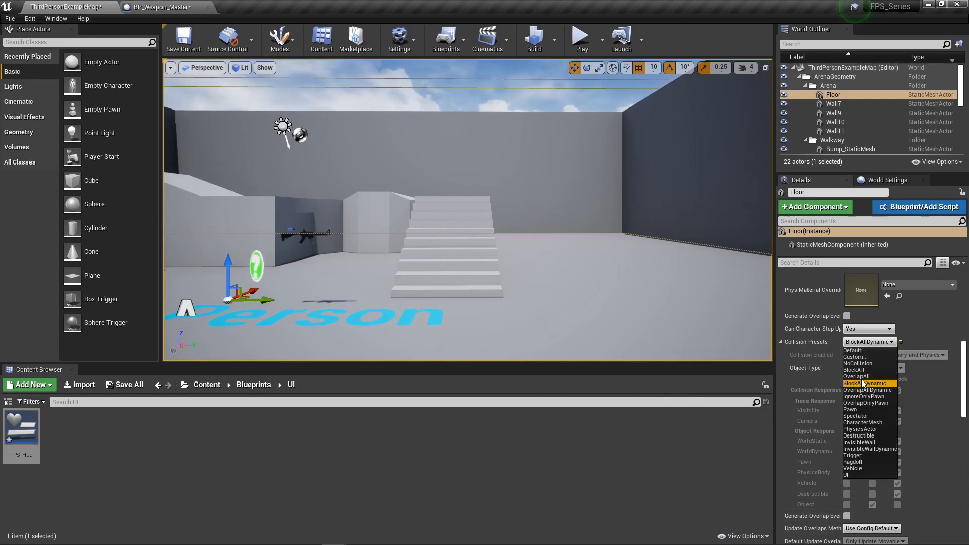
click(854, 369)
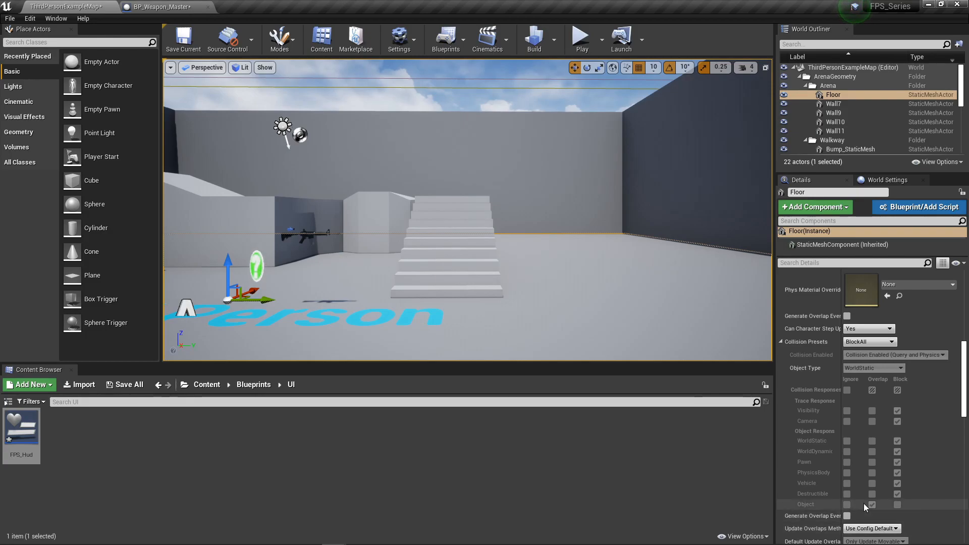
click(868, 342)
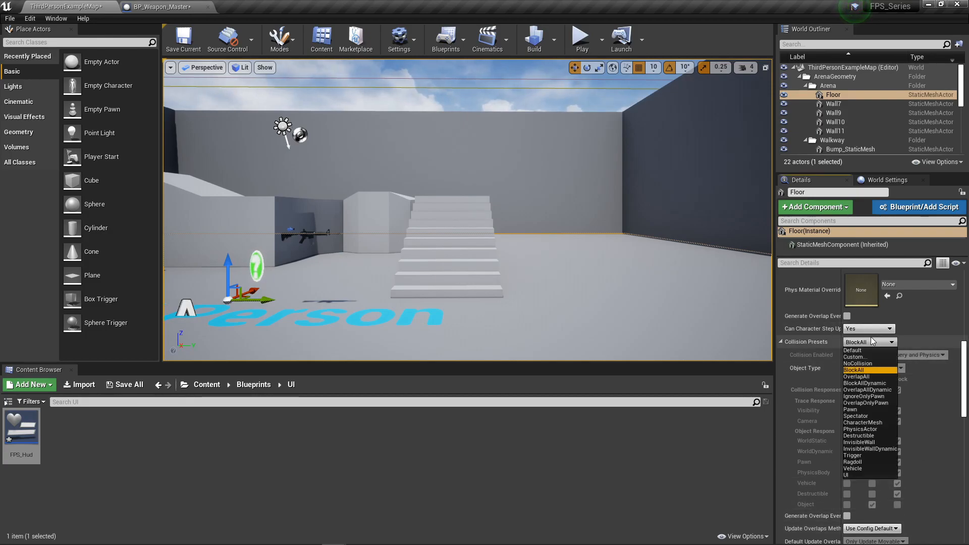
click(852, 356)
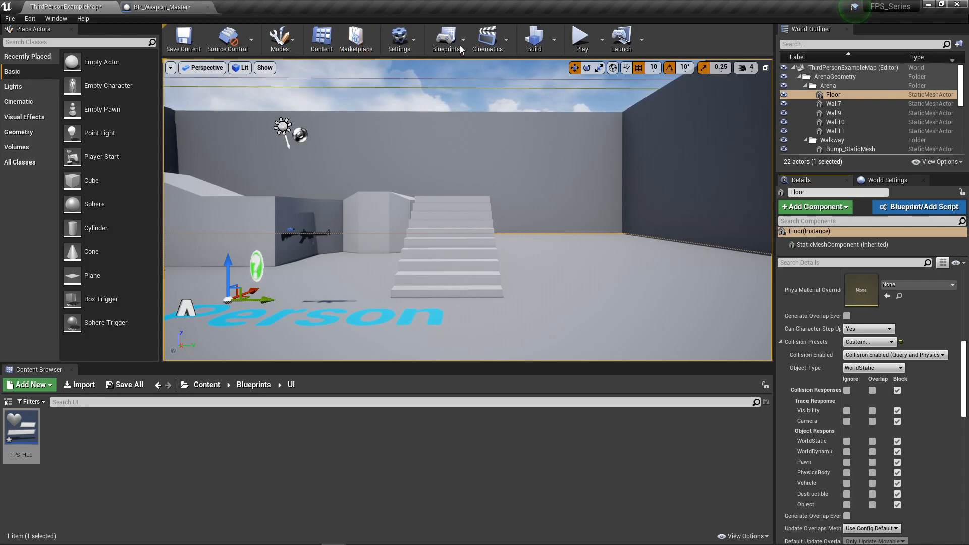
click(400, 40)
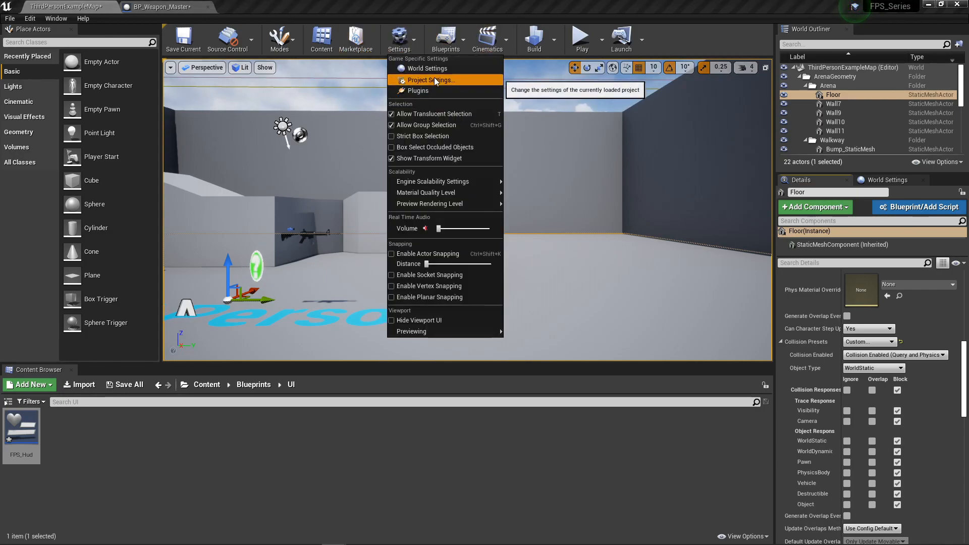
click(431, 80)
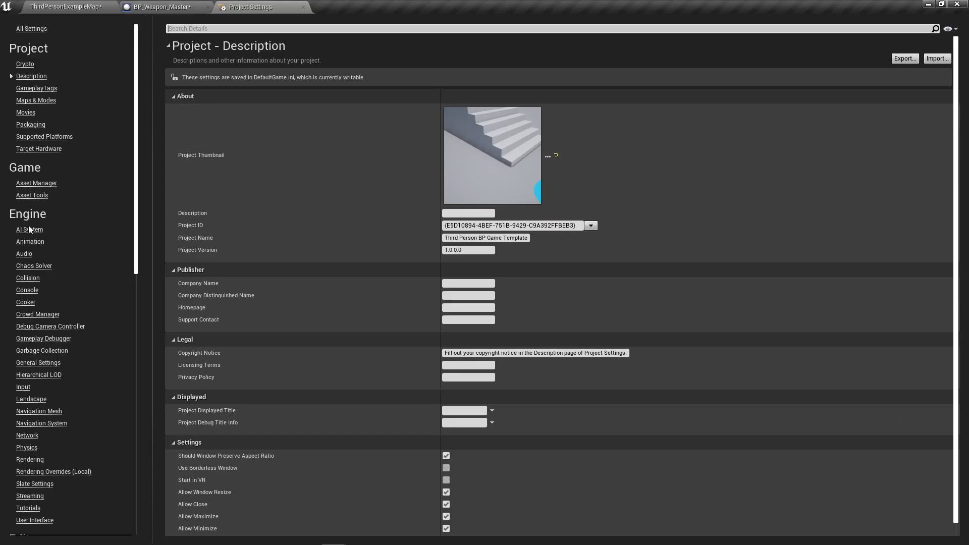
click(28, 278)
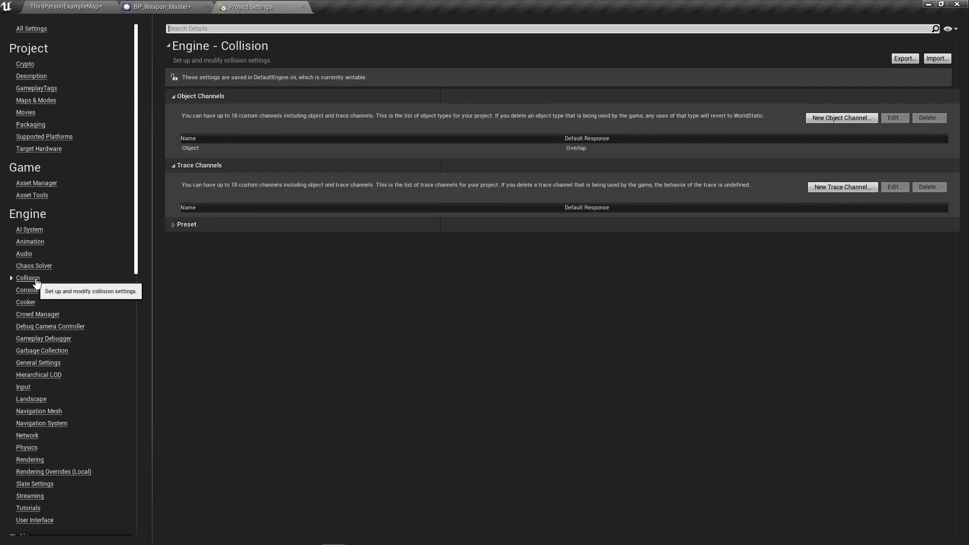
click(174, 224)
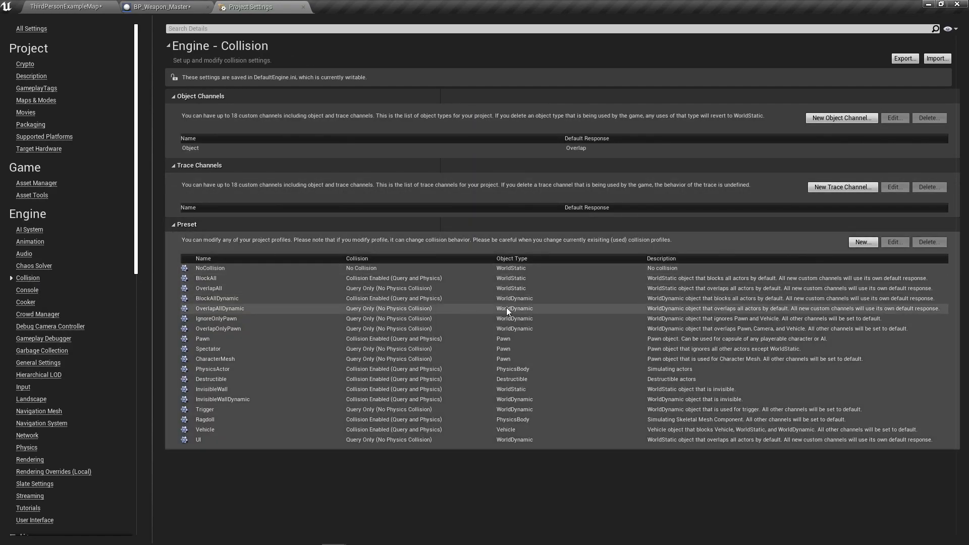
click(206, 278)
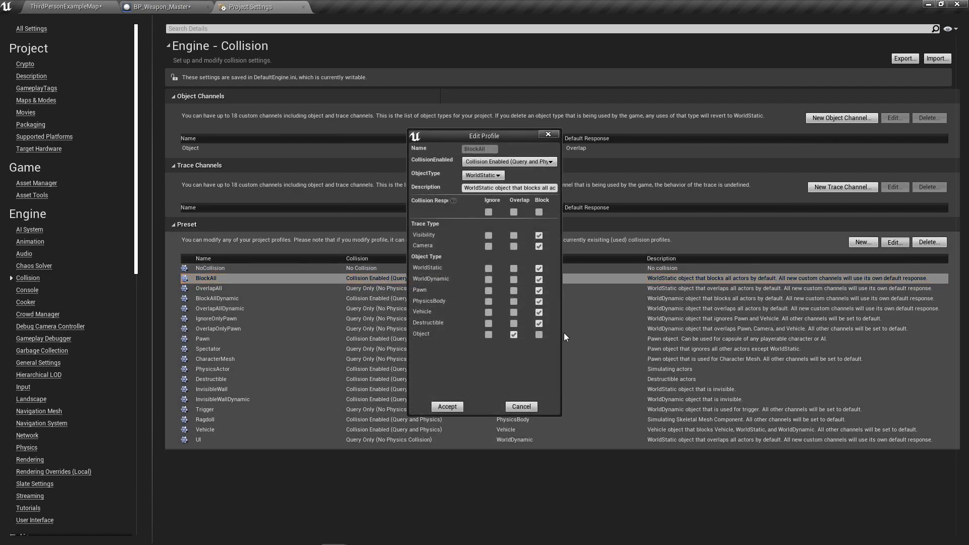
click(538, 334)
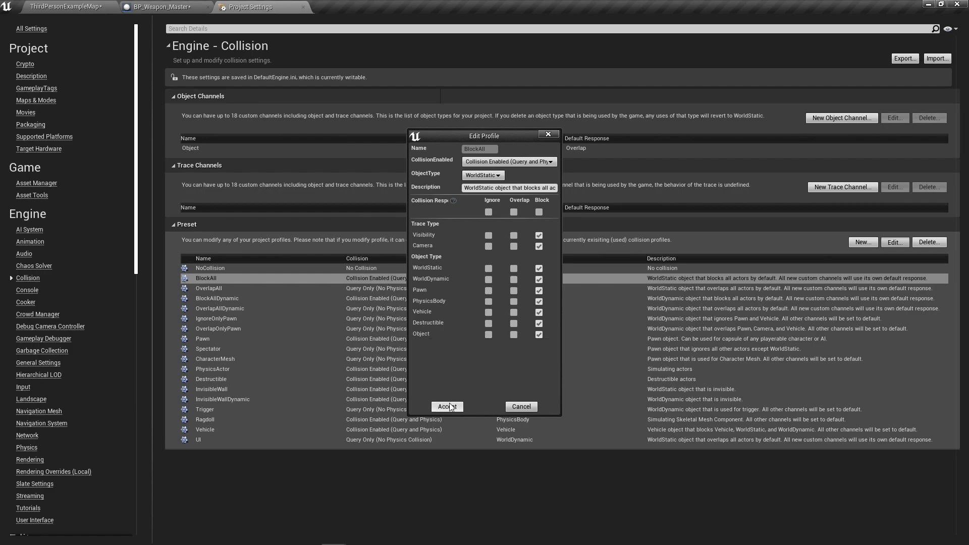
click(447, 407)
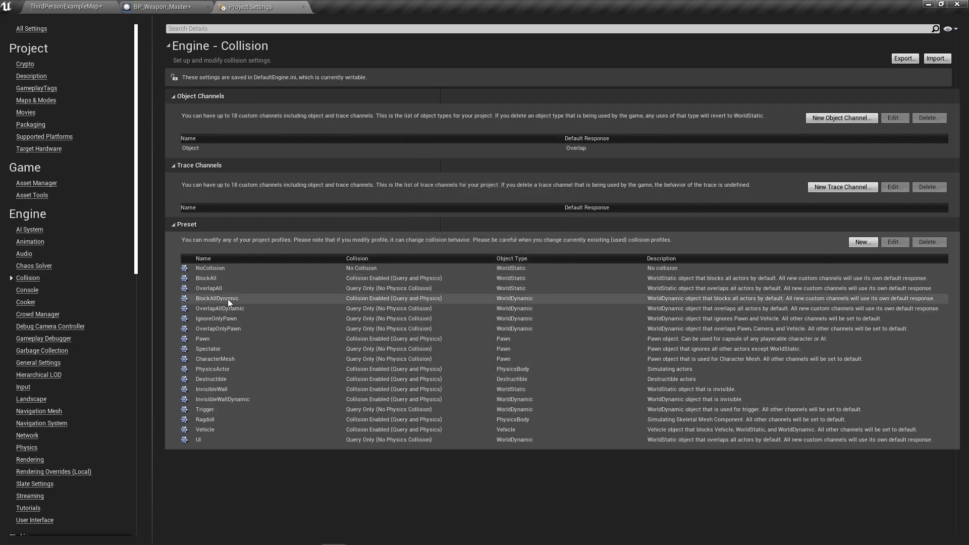
click(216, 298)
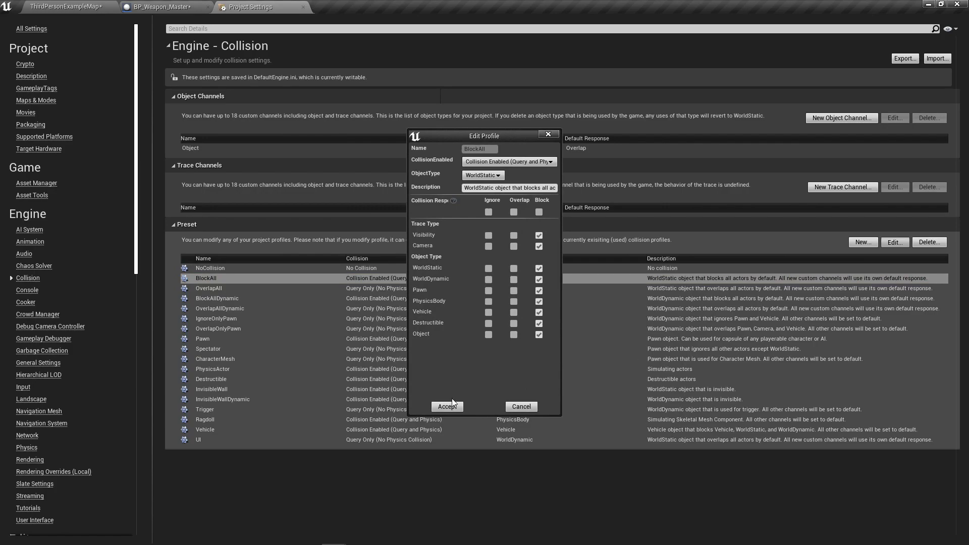
click(447, 406)
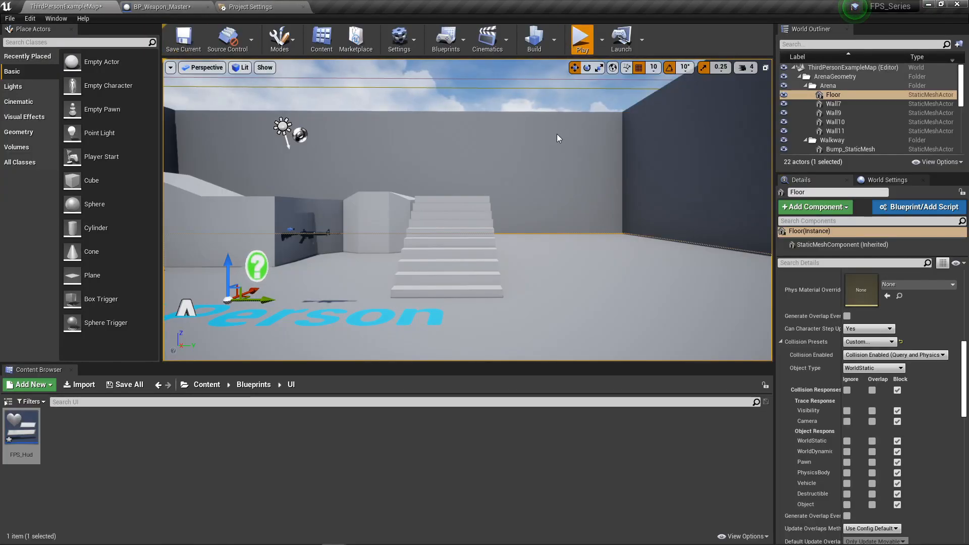
Play the level holding the gun while the trace distance values print on screen
click(582, 38)
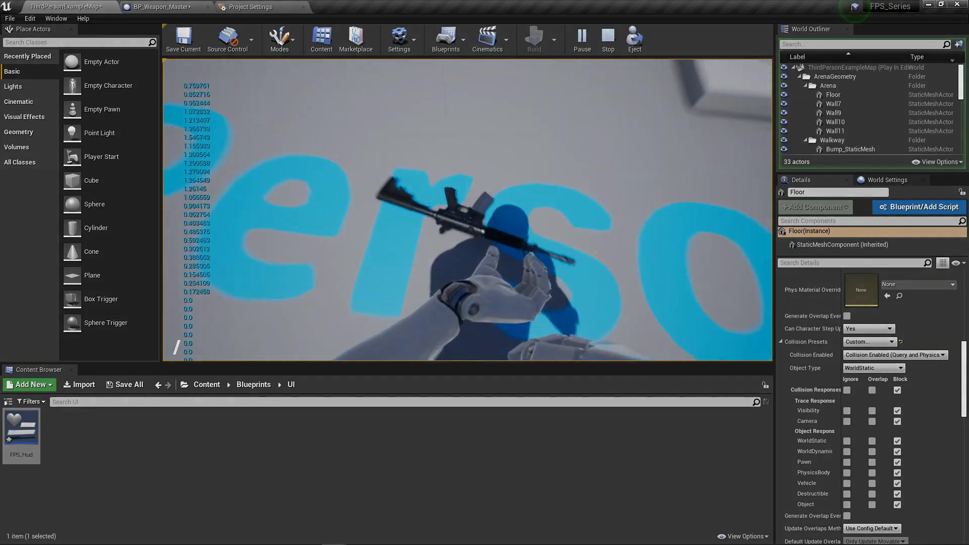
click(607, 35)
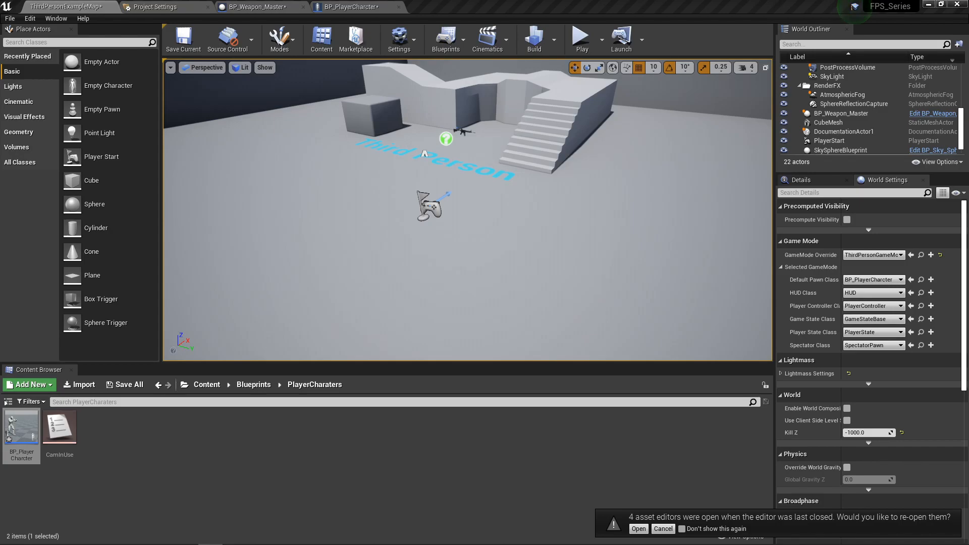
mouse_move(581, 38)
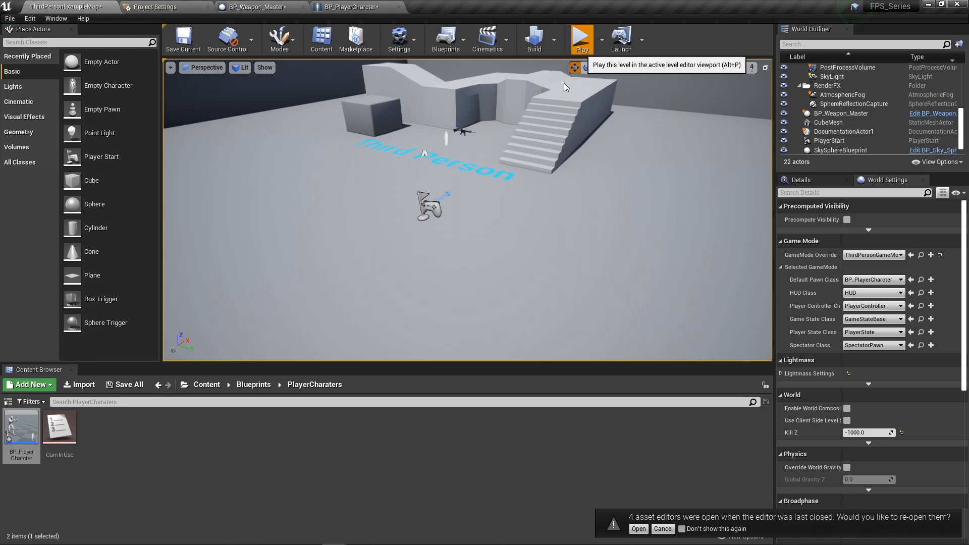
Play again to confirm the 'You can pick this up' prompt over the dropped rifle, then stop
click(582, 38)
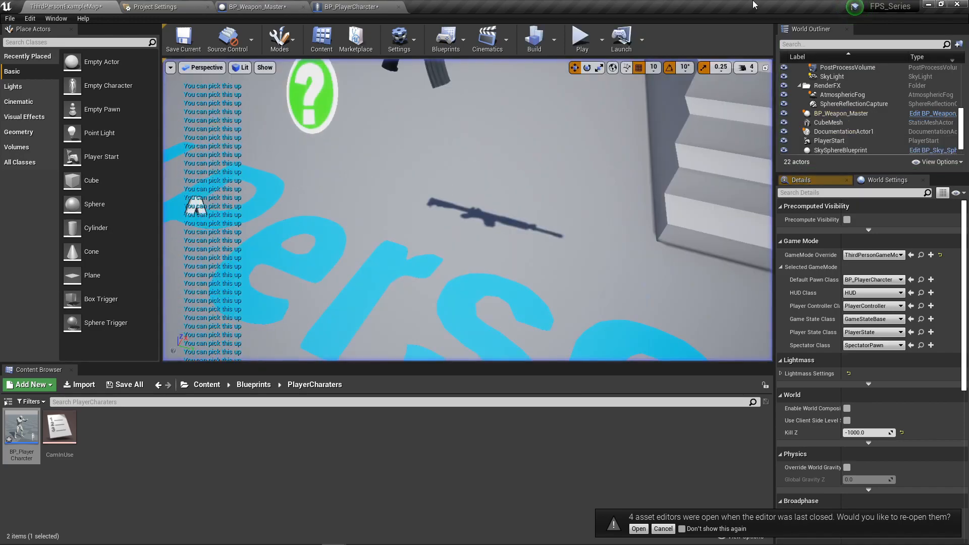
click(580, 37)
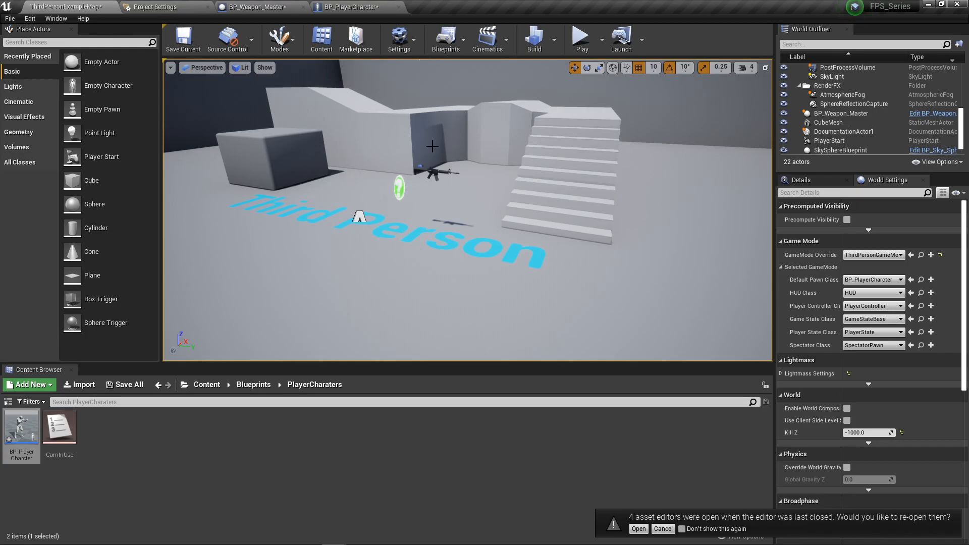
mouse_move(300, 33)
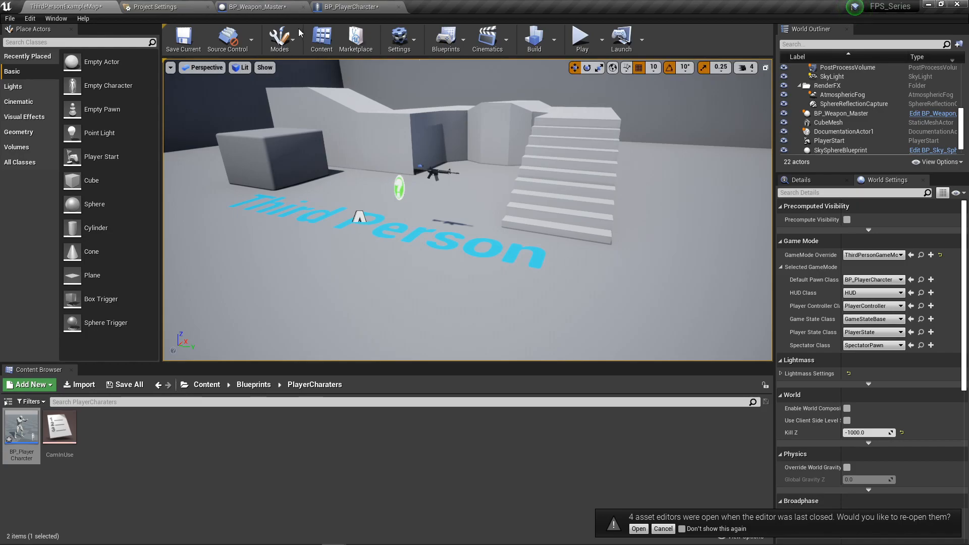
Switch to BP_PlayerCharacter and select its Mesh and AimObjectFPP components
click(260, 7)
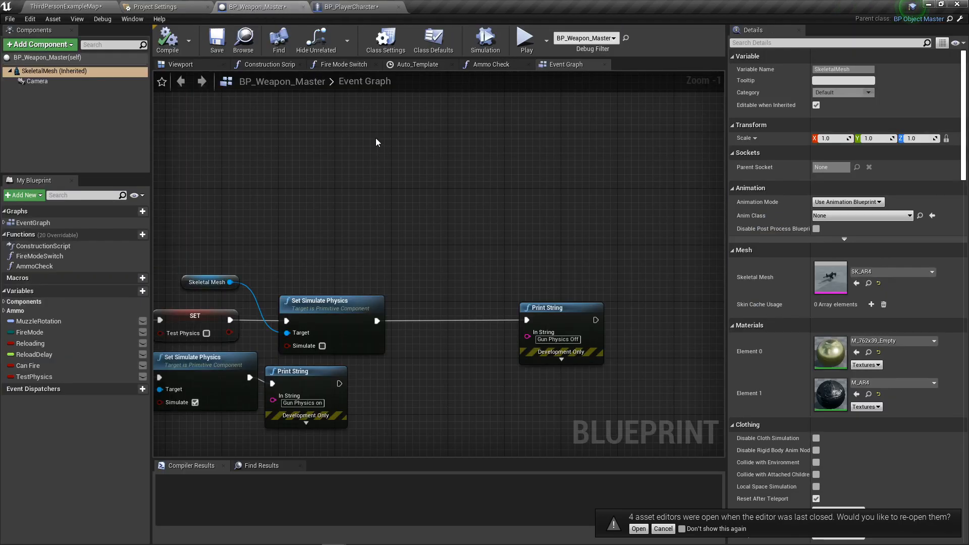
mouse_move(538, 89)
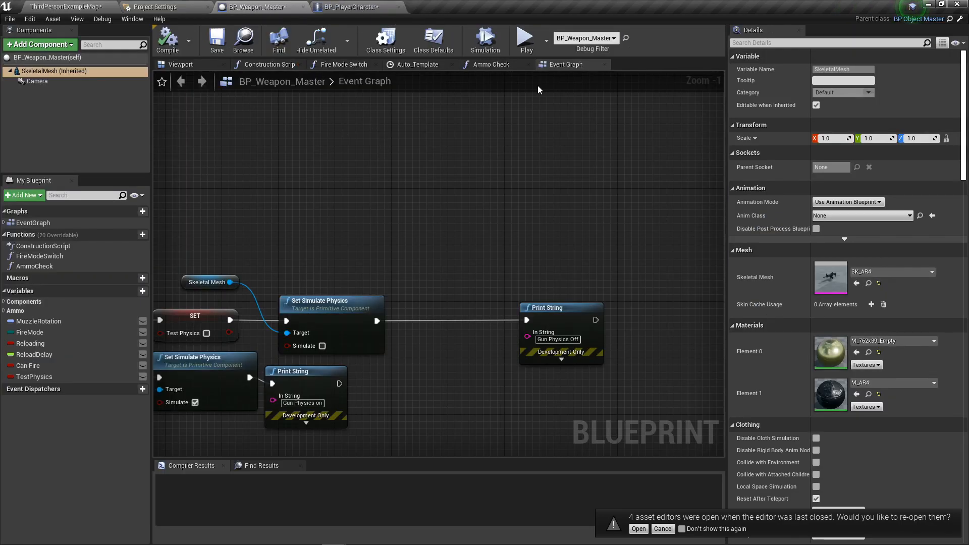
click(350, 7)
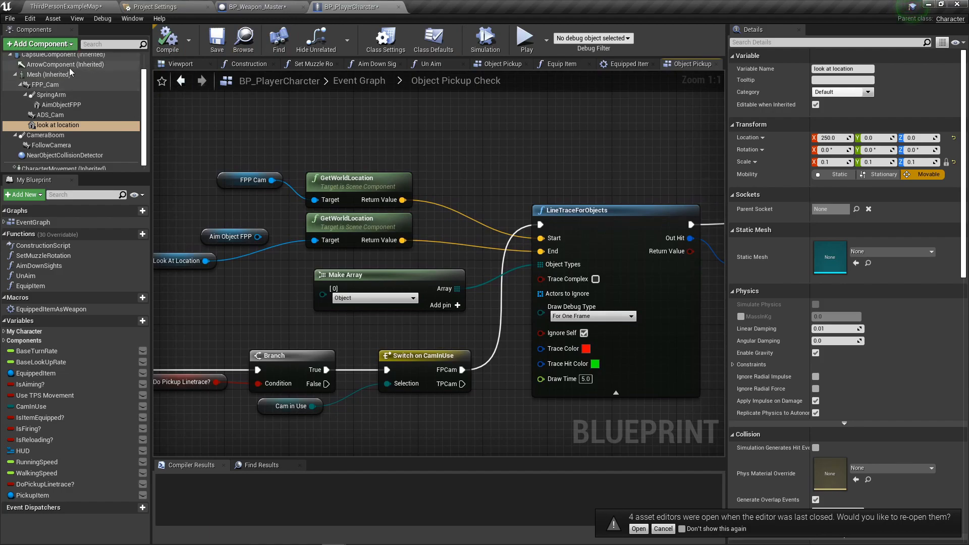
click(46, 74)
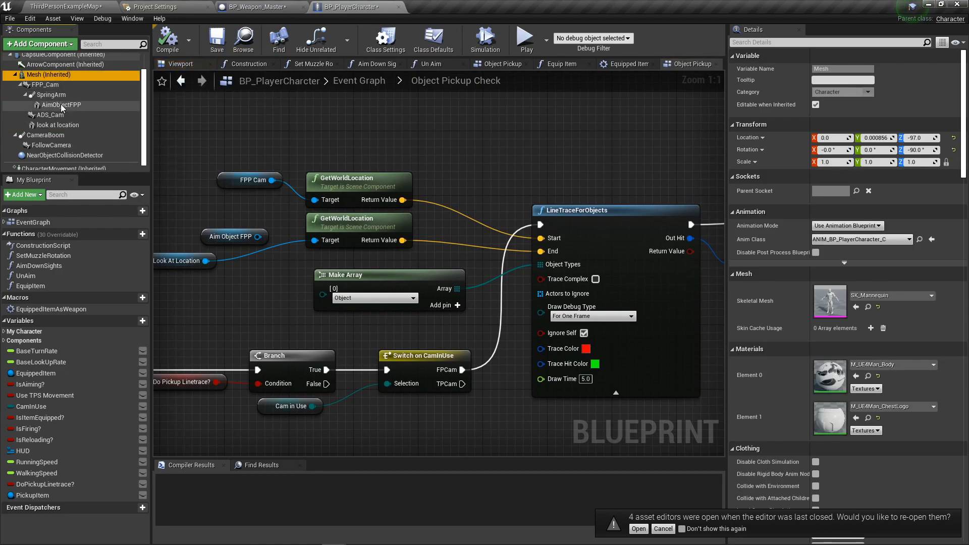
click(60, 104)
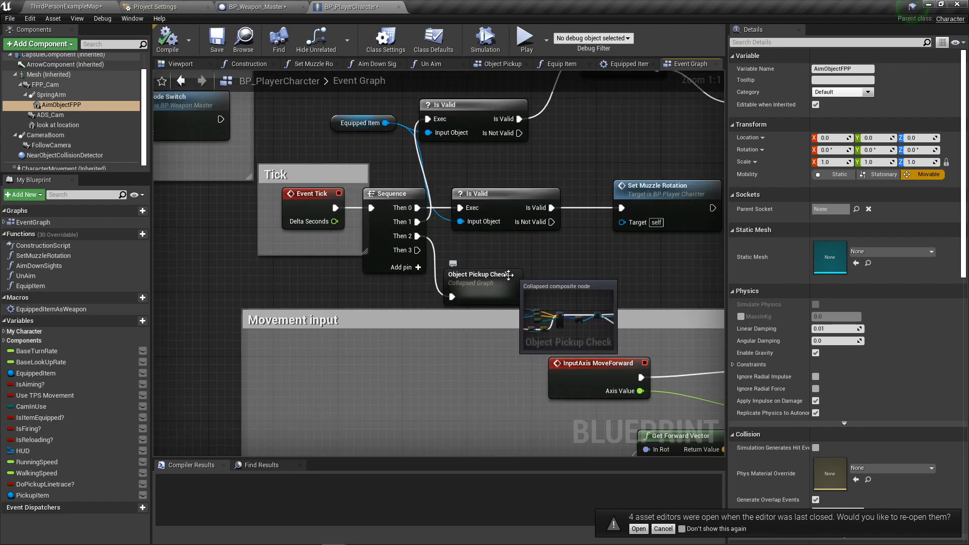
Inspect the Object Pickup Check graph's LineTraceForObjects, FPP Cam and Aim Object FPP nodes
double_click(481, 278)
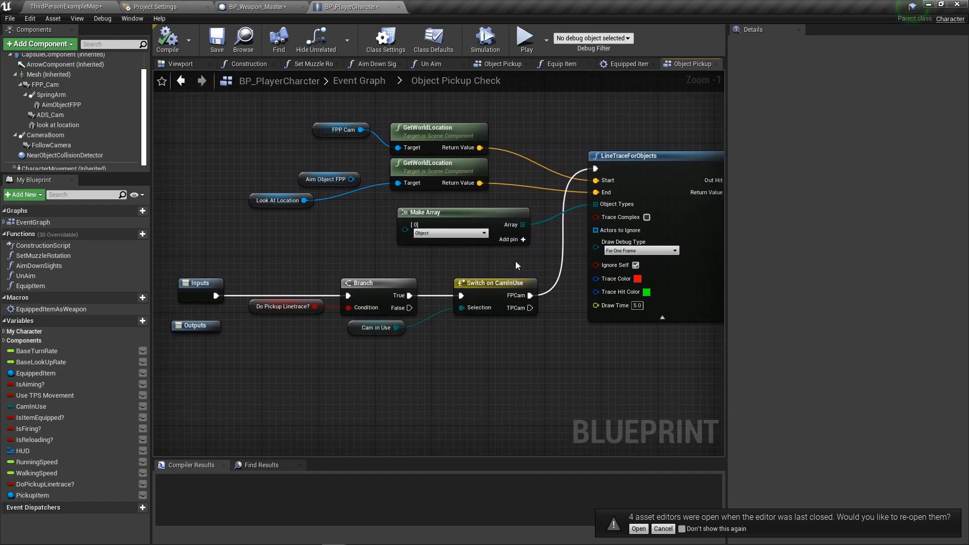
click(642, 156)
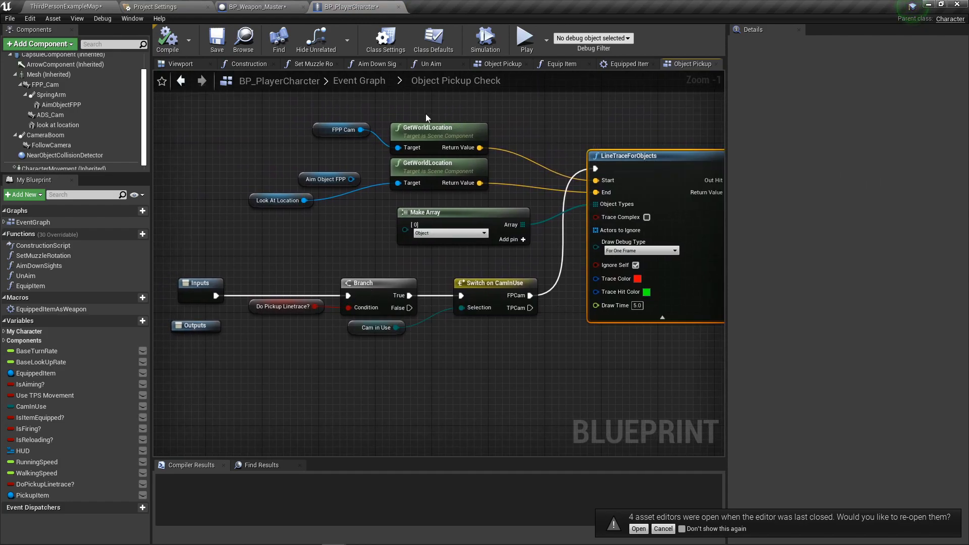
click(339, 130)
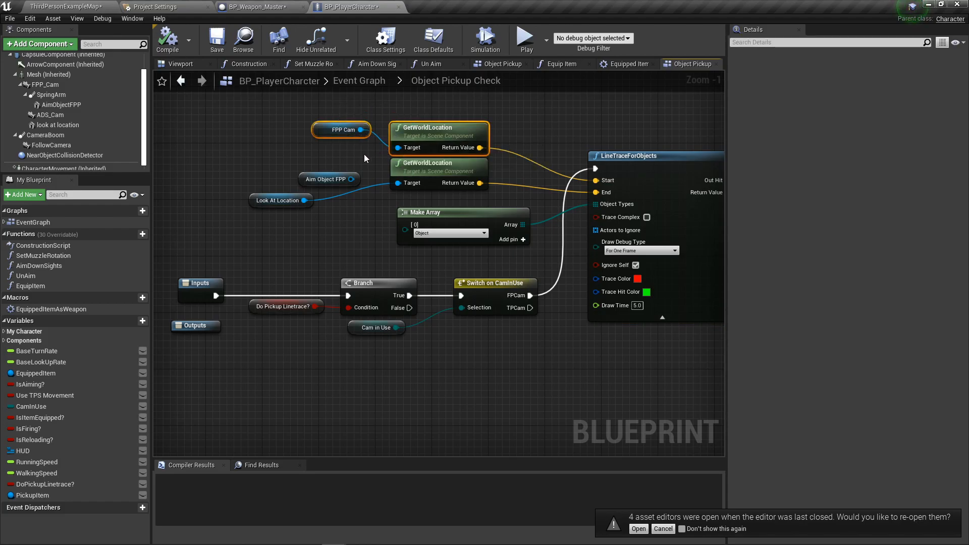
click(322, 171)
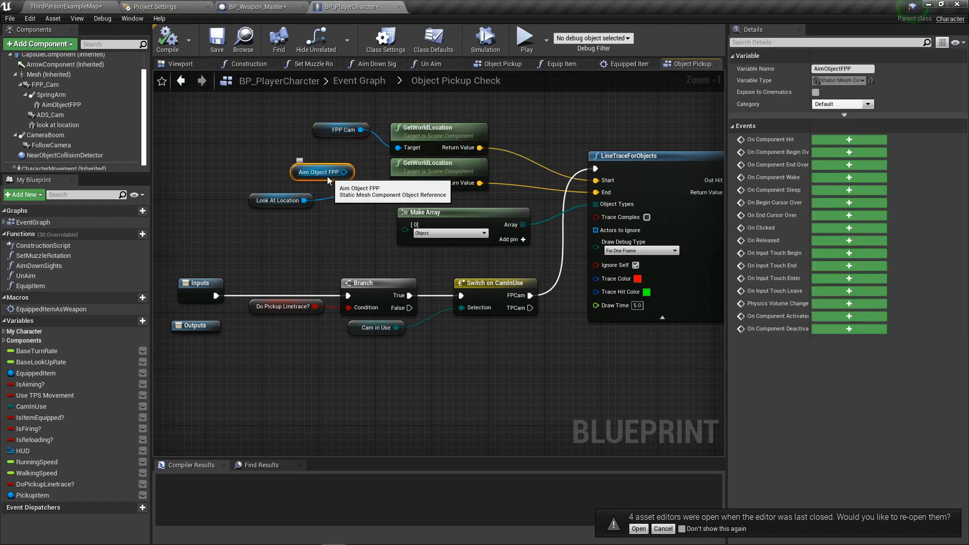
click(181, 63)
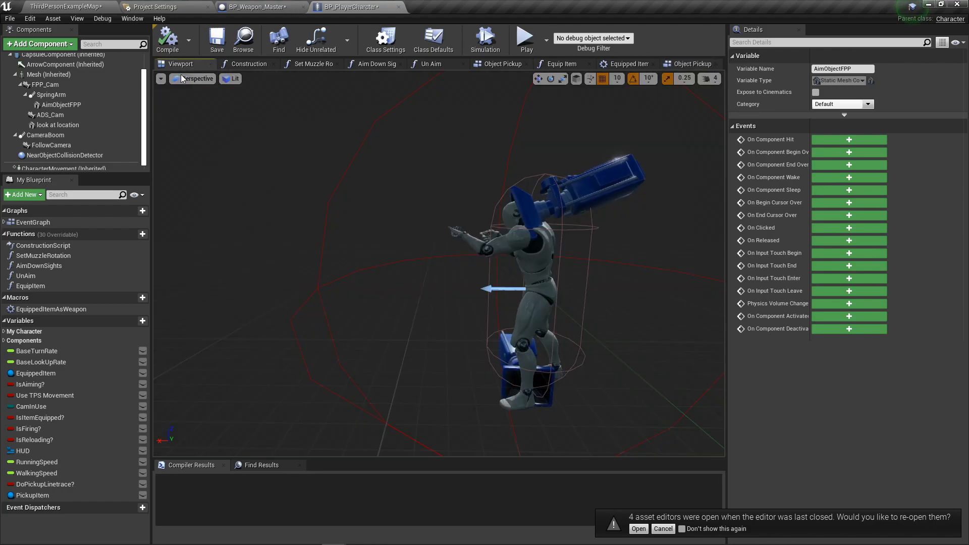
mouse_move(50, 115)
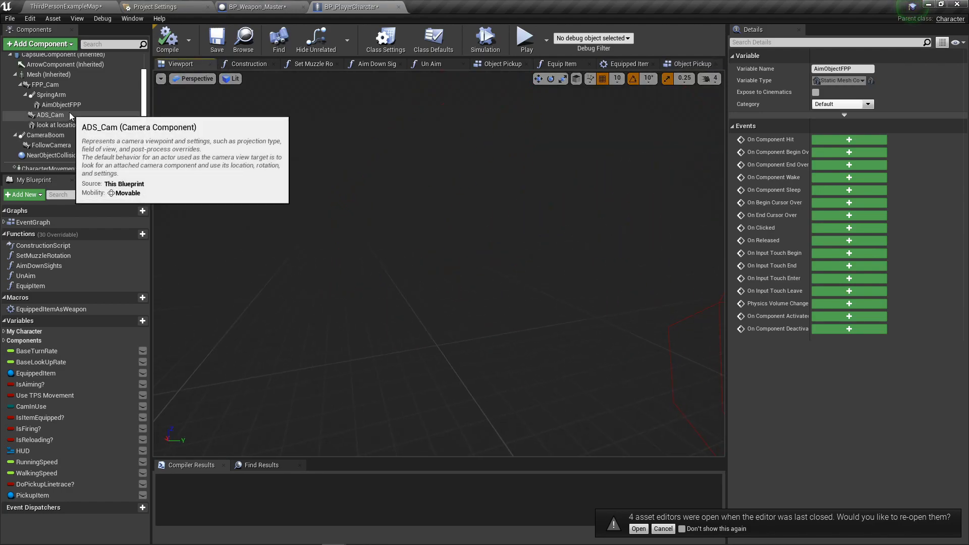
click(62, 104)
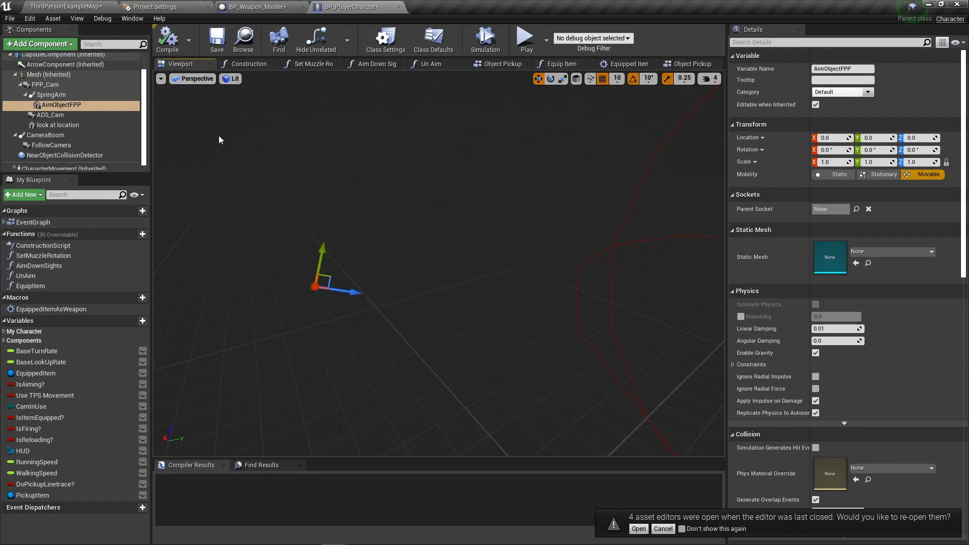
mouse_move(61, 105)
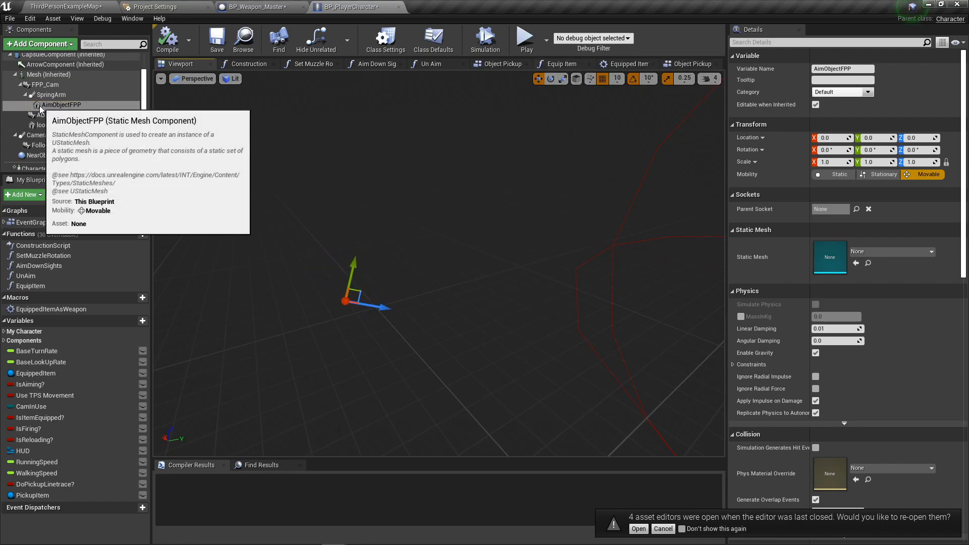
click(62, 104)
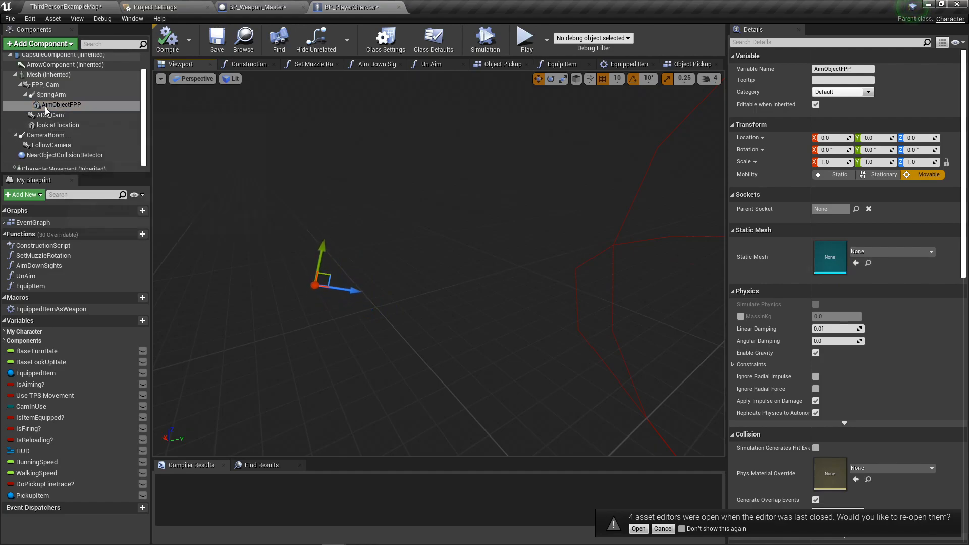
click(48, 85)
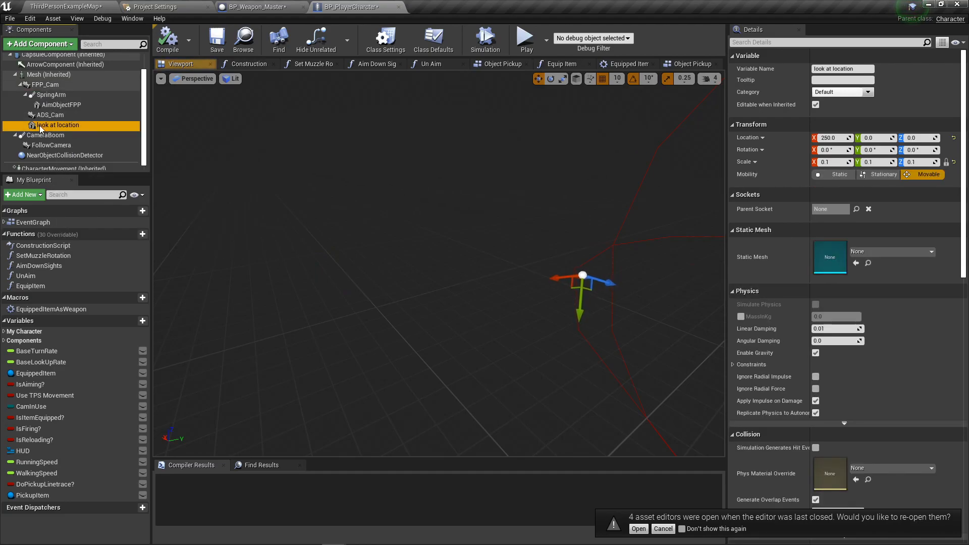
mouse_move(99, 118)
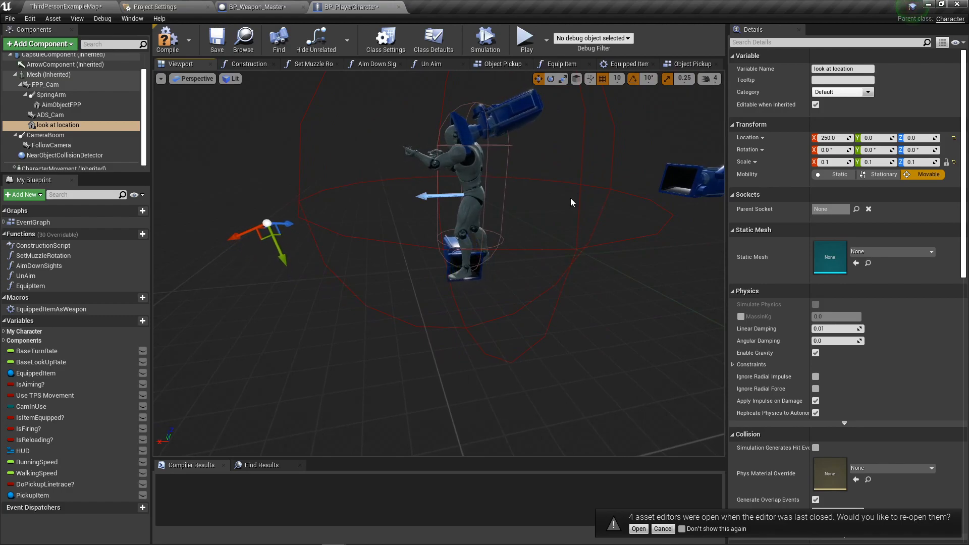
click(61, 104)
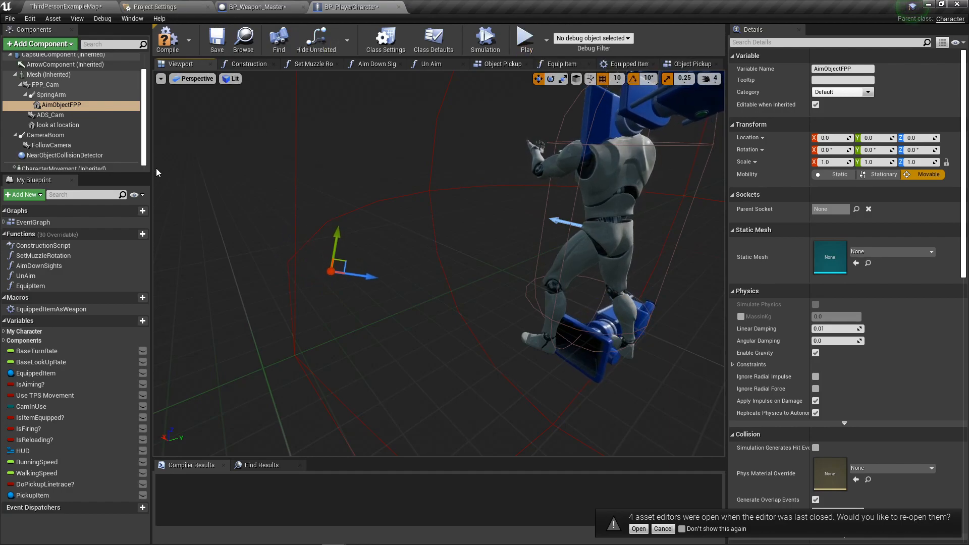
click(57, 125)
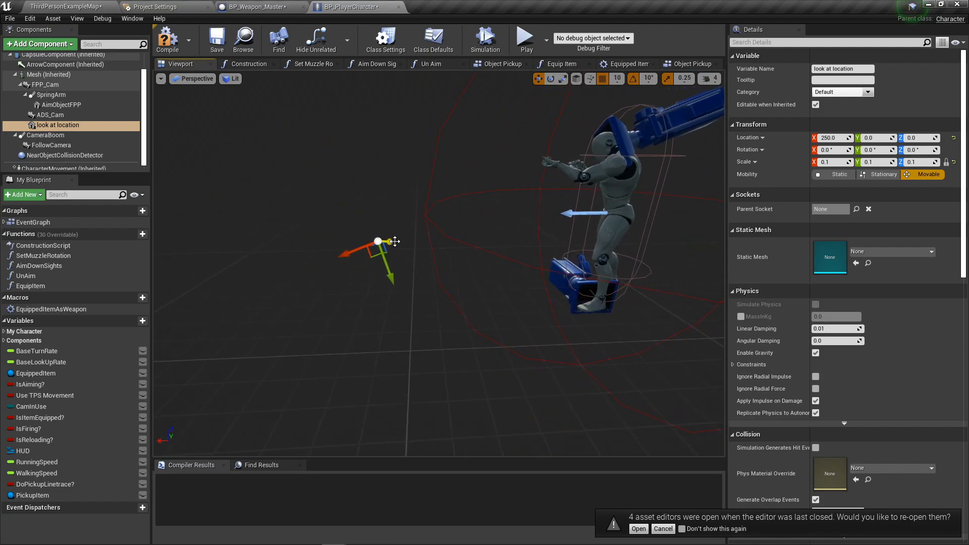
click(316, 39)
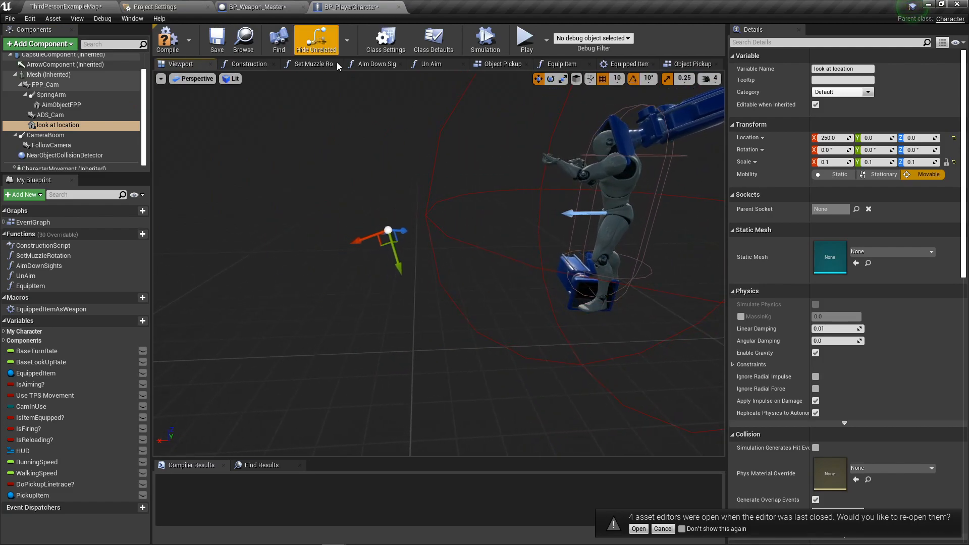
Reopen the Object Pickup Check graph showing the camera-to-look-at line trace
click(693, 63)
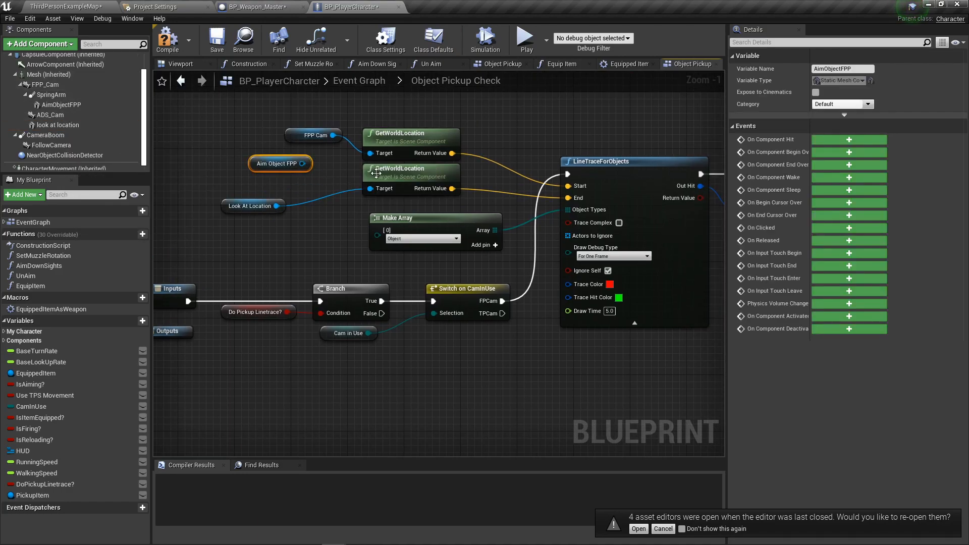
mouse_move(401, 176)
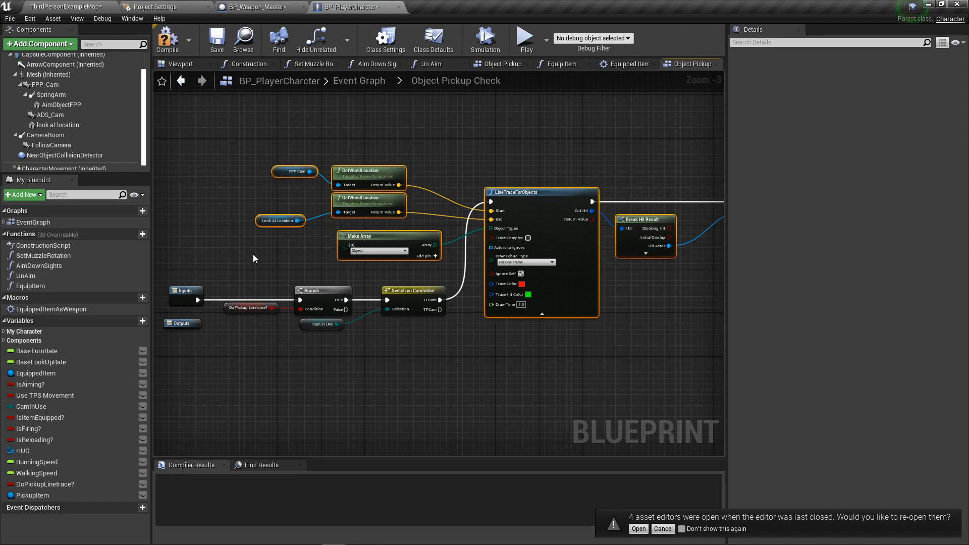
mouse_move(544, 81)
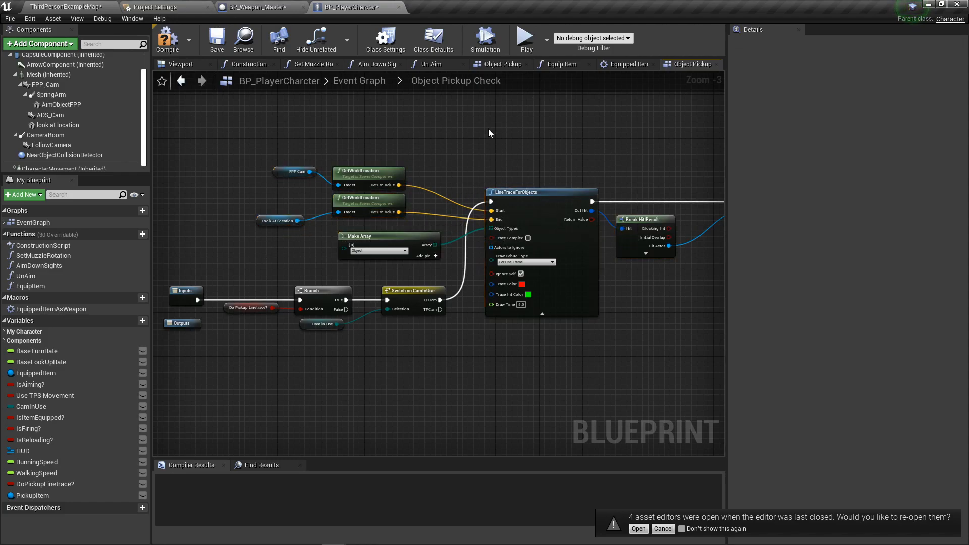
mouse_move(626, 63)
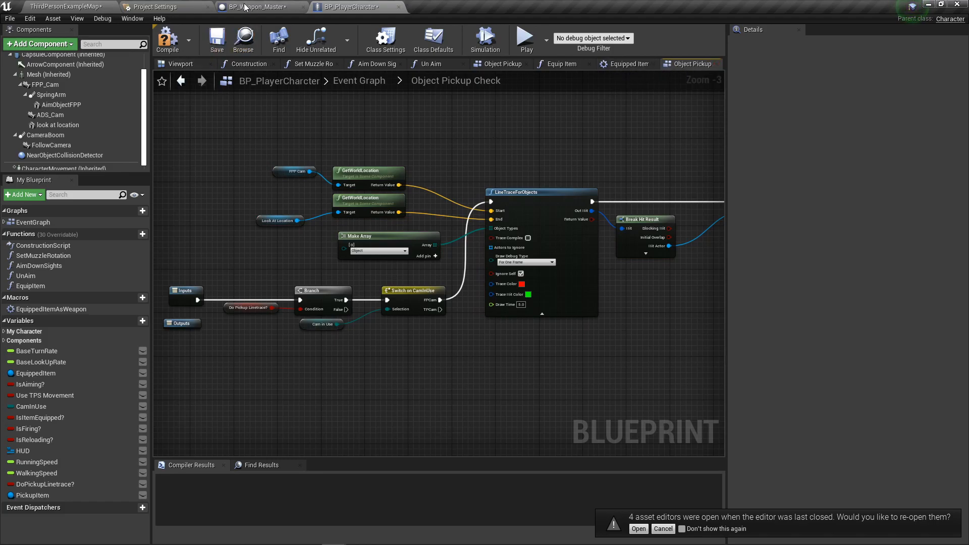
Inspect the SkeletalMesh Physics and Collision response settings in BP_Weapon_Master's Details and graph
click(256, 7)
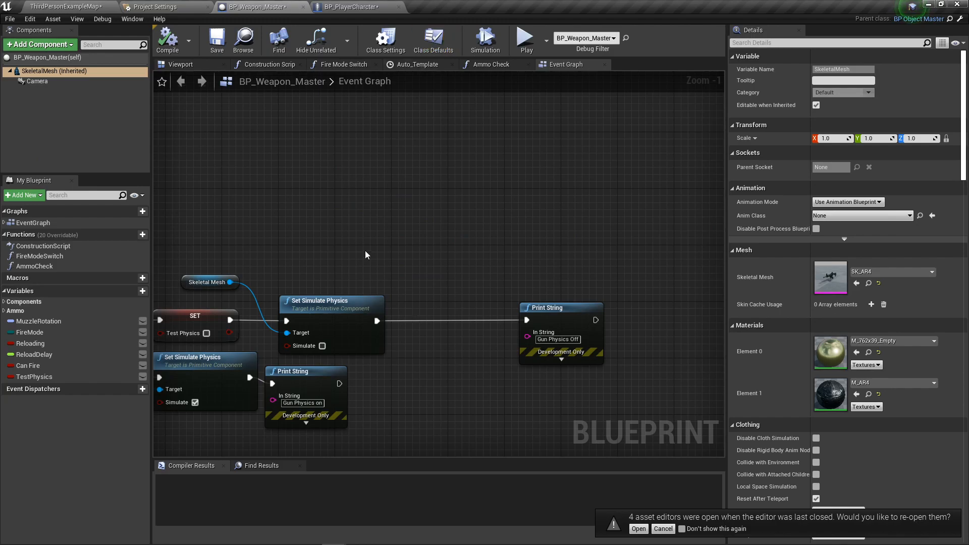
scroll(down, 3)
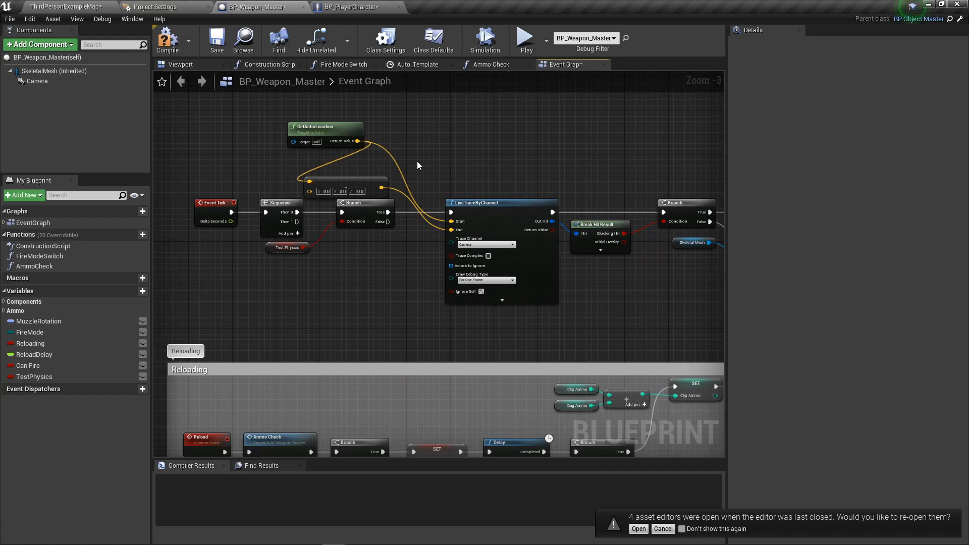
mouse_move(142, 97)
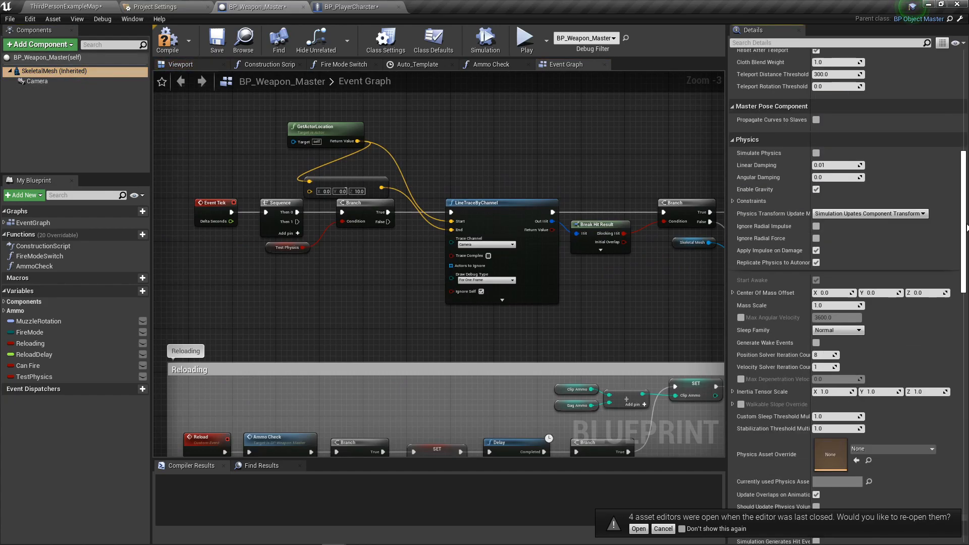
scroll(down, 3)
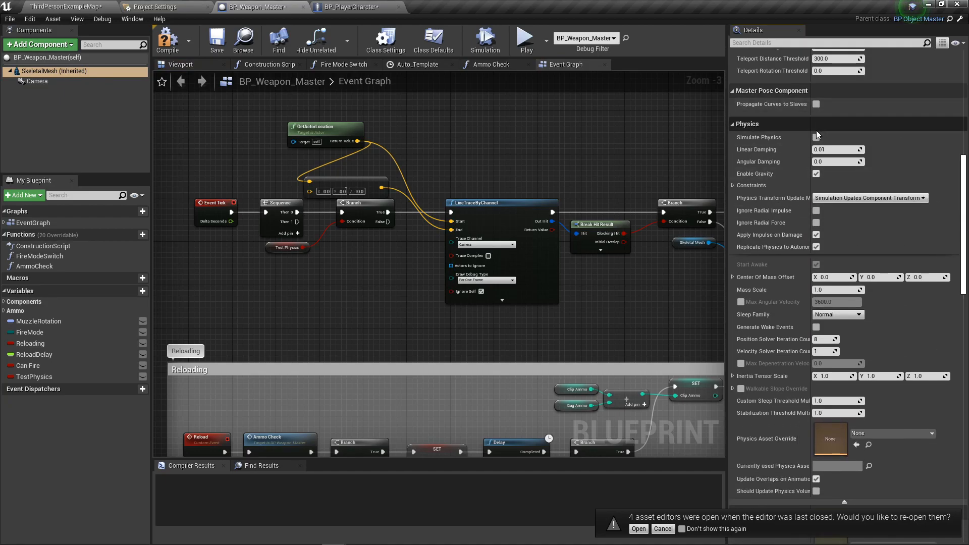
mouse_move(384, 183)
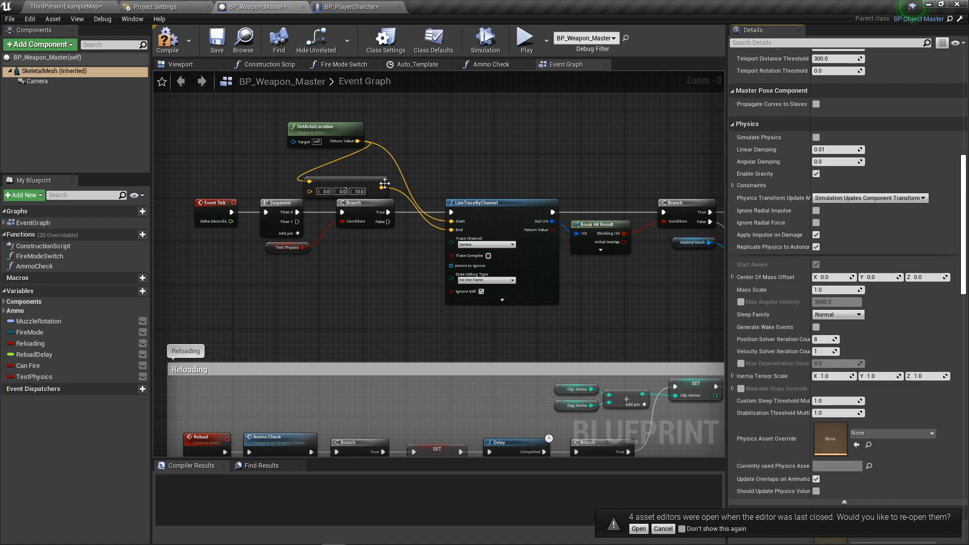
drag(433, 248, 371, 253)
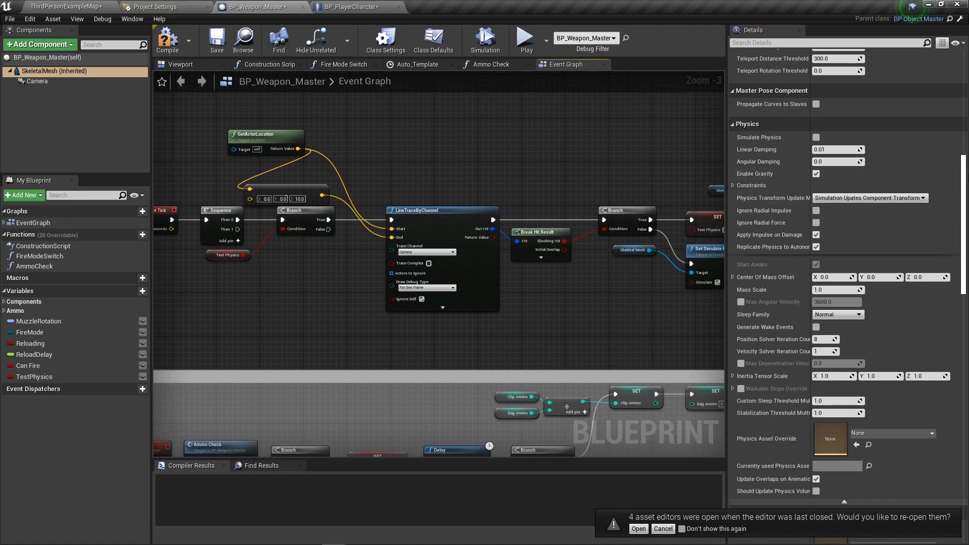
scroll(down, 3)
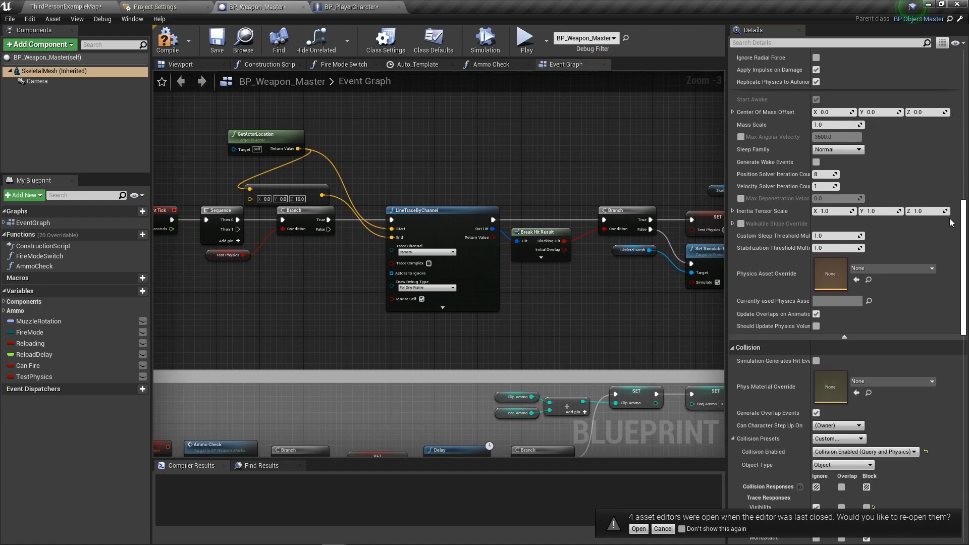
scroll(down, 3)
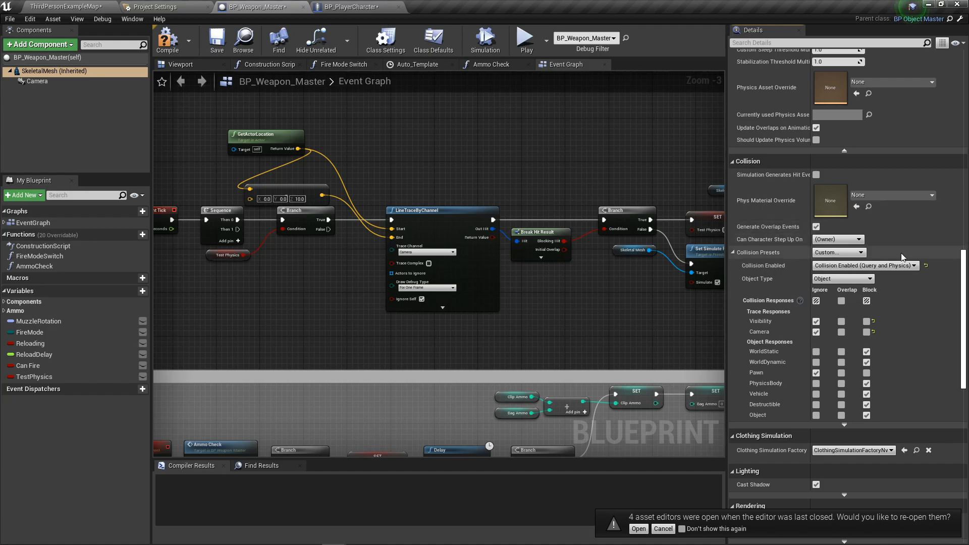
click(349, 7)
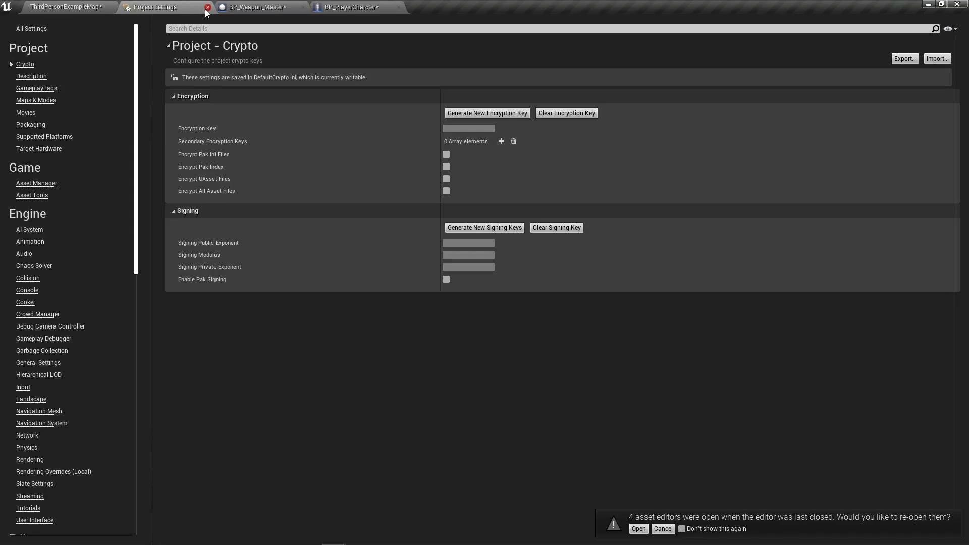
Return to the level and play it so the pickup prompt prints
click(208, 7)
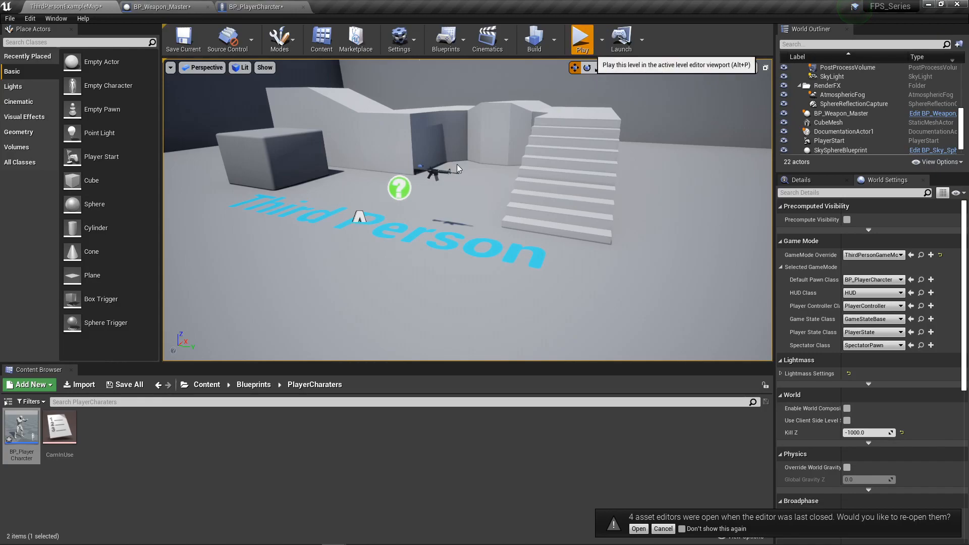
click(580, 38)
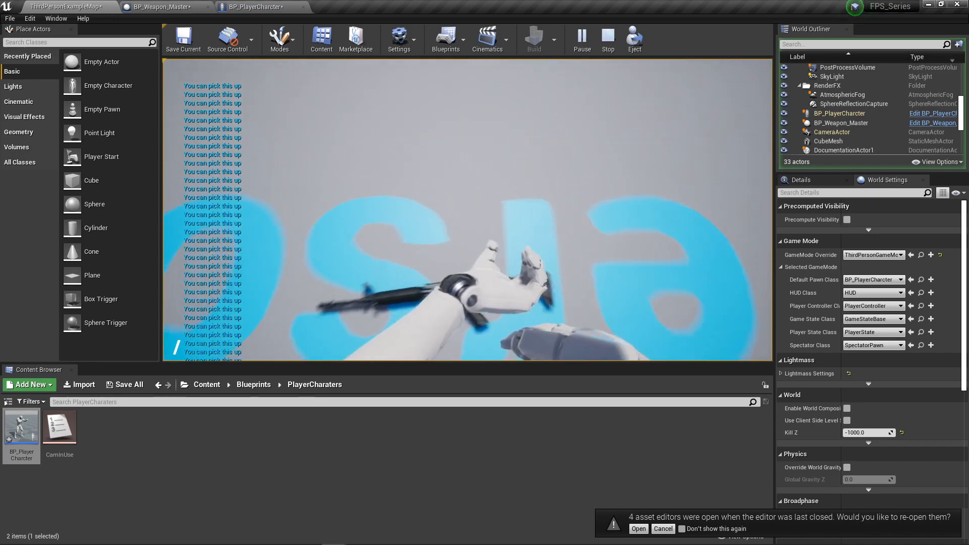
Switch to BP_Weapon_Master and start simulating its graph
click(164, 6)
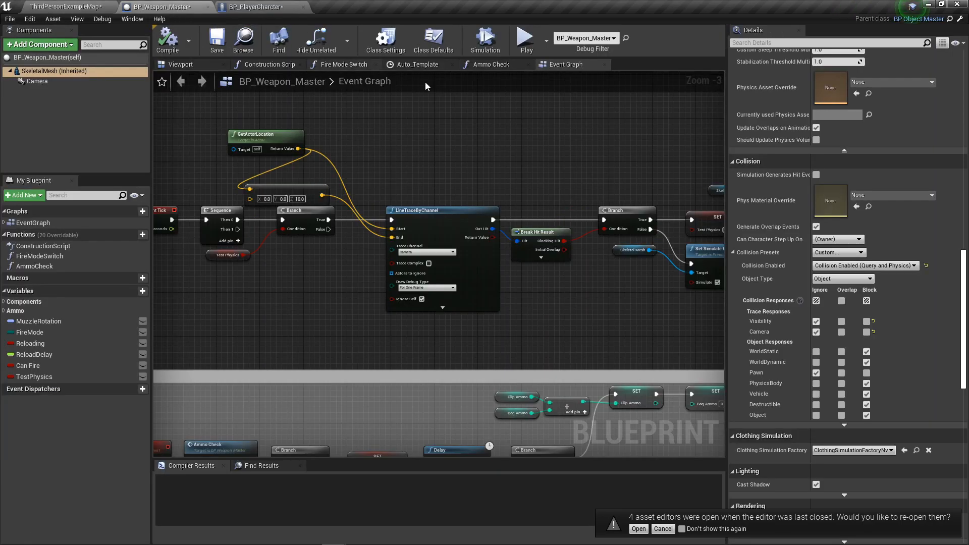
click(866, 372)
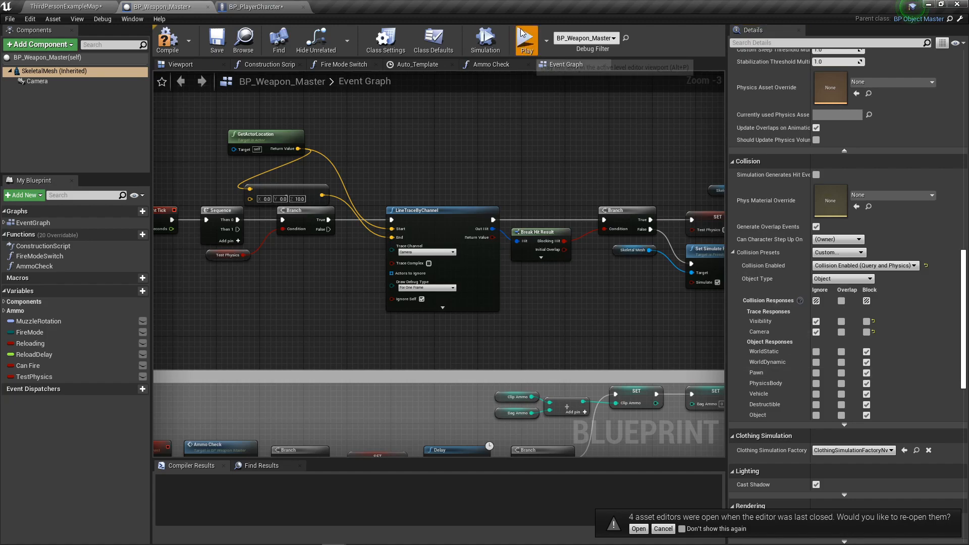
click(523, 39)
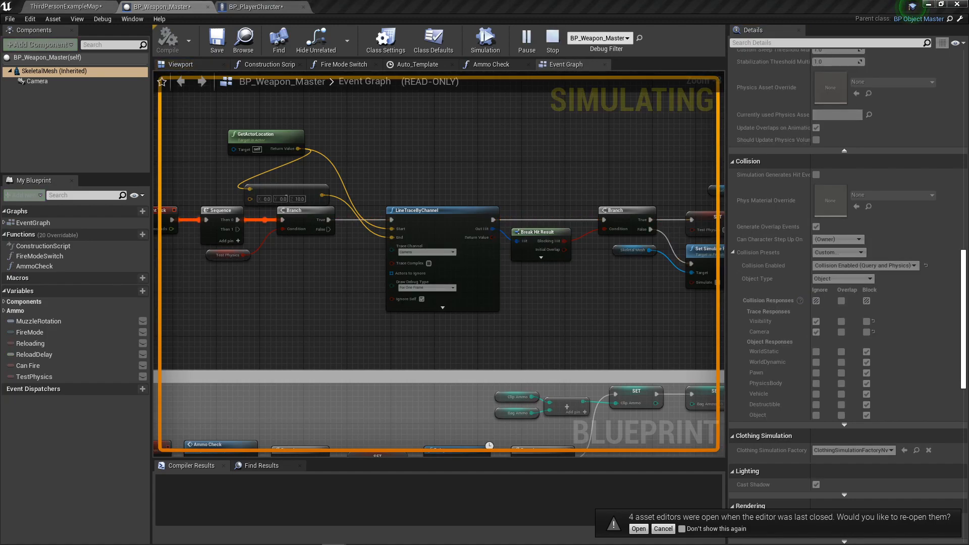